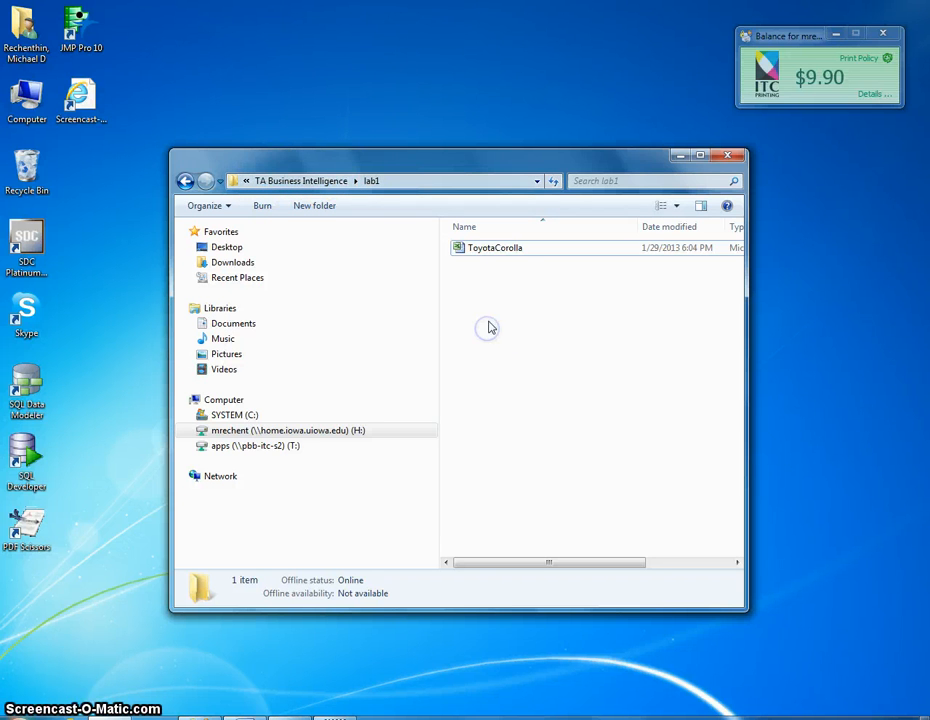
# Step: Open the ToyotaCorolla workbook in Excel from the lab1 folder
pyautogui.click(495, 247)
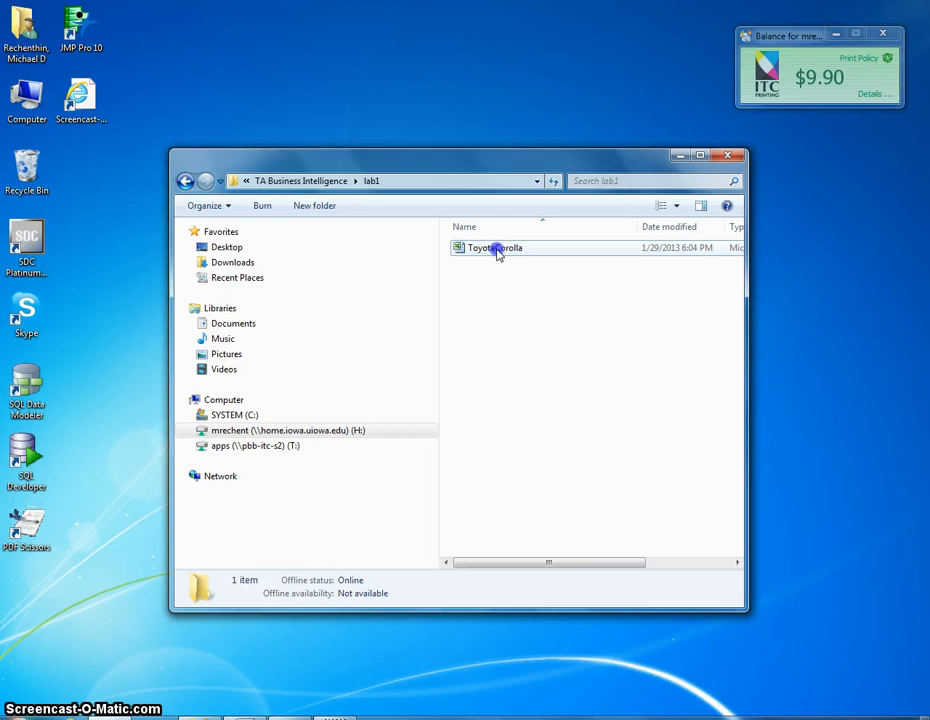
pyautogui.doubleClick(493, 247)
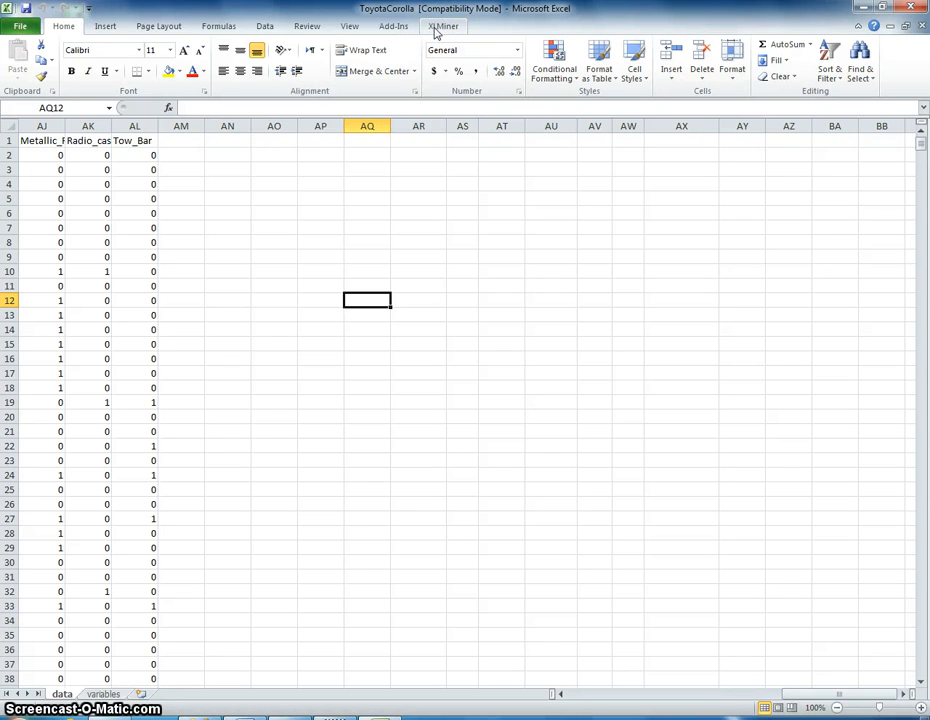
# Step: Show the XLMiner tools and bring the data sheet back to its first columns
pyautogui.click(443, 25)
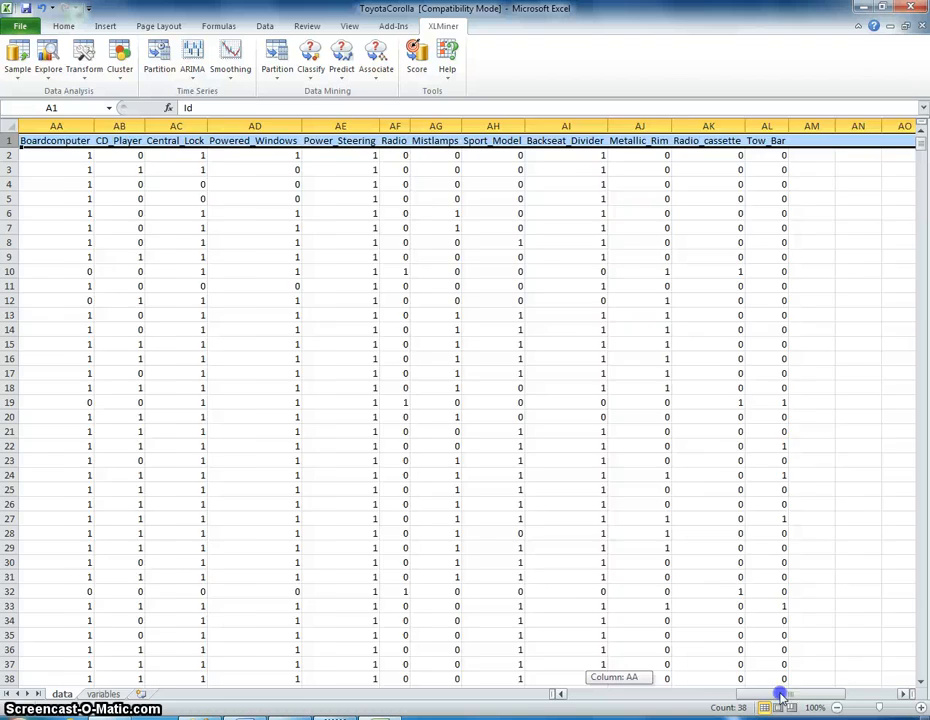
pyautogui.hscroll(-3)
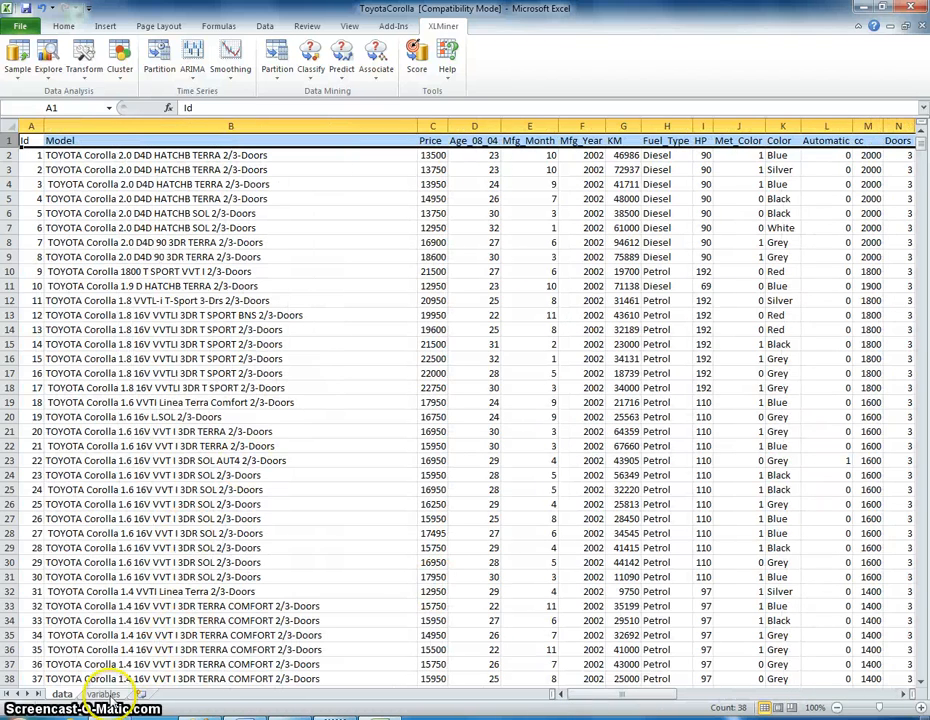
# Step: Format the Variable/Description list as a table, sort it A to Z, then return to data
pyautogui.click(103, 693)
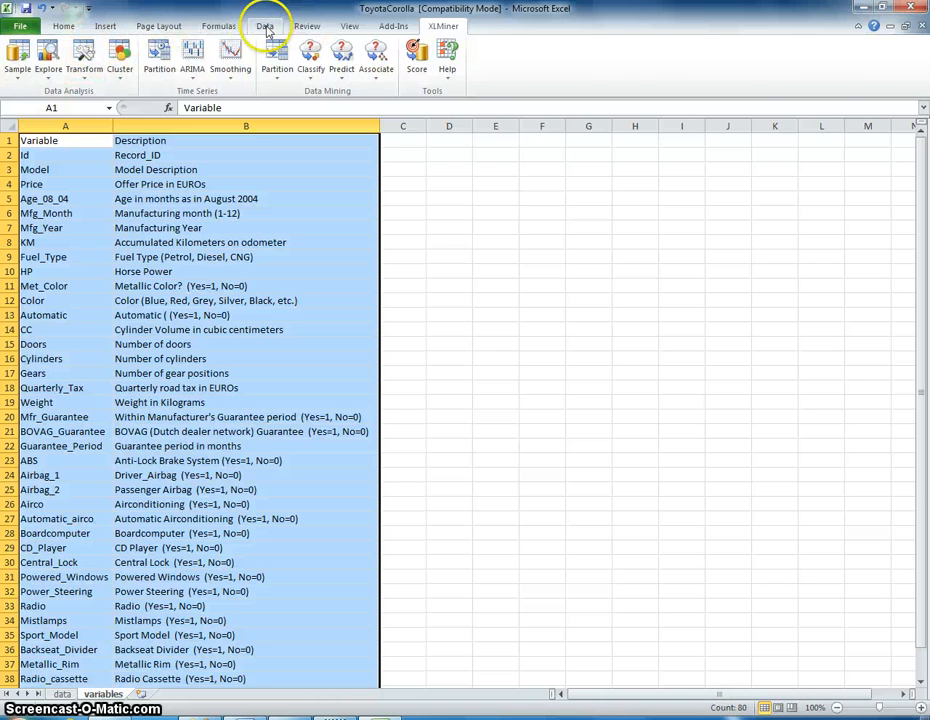
pyautogui.click(63, 25)
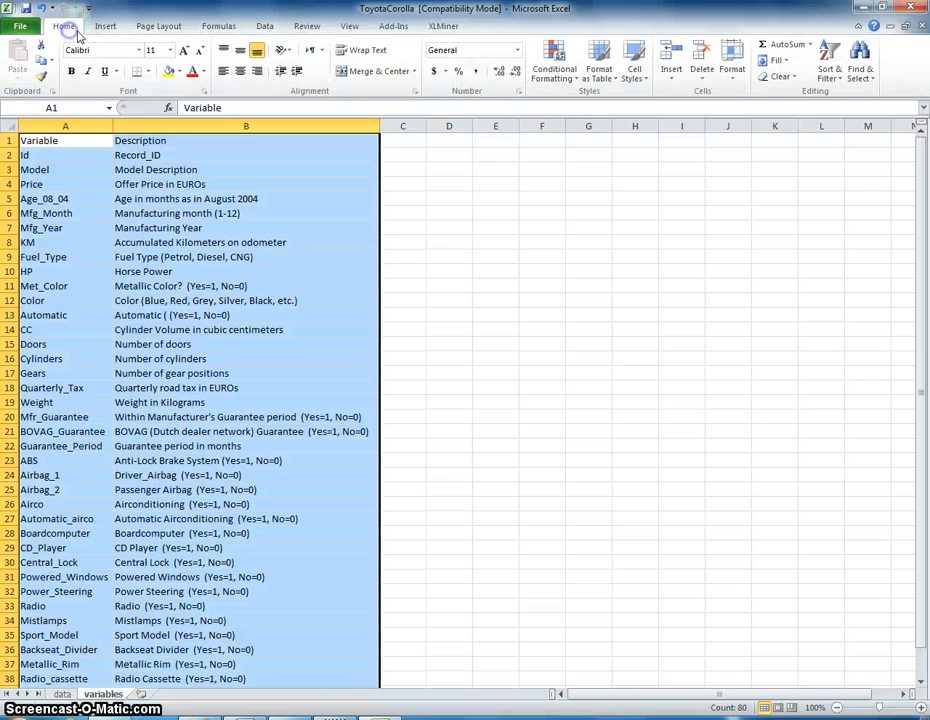
pyautogui.click(599, 60)
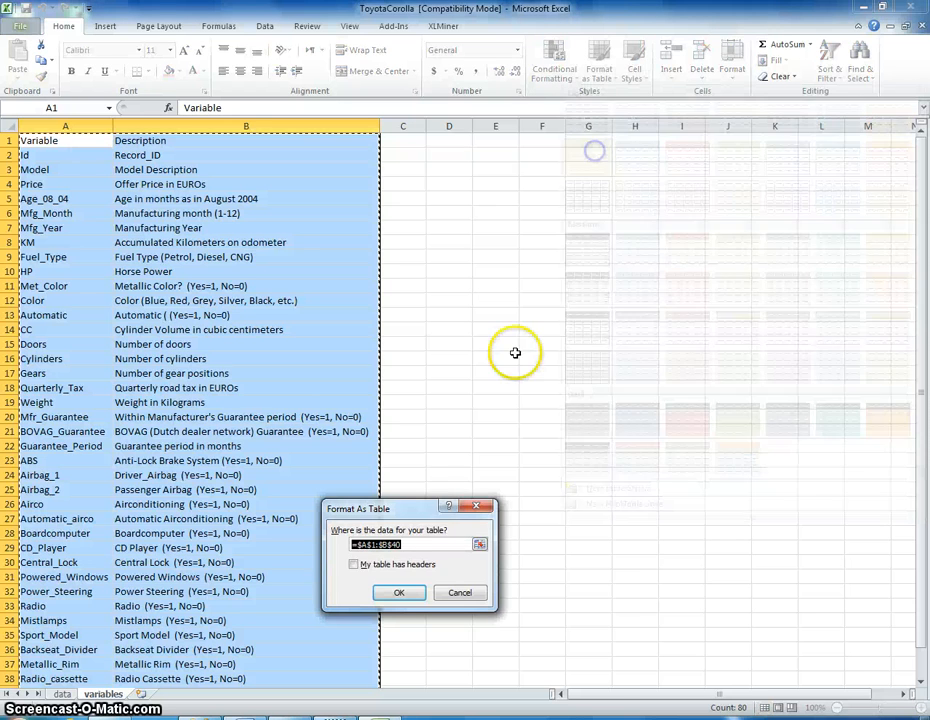
pyautogui.click(398, 592)
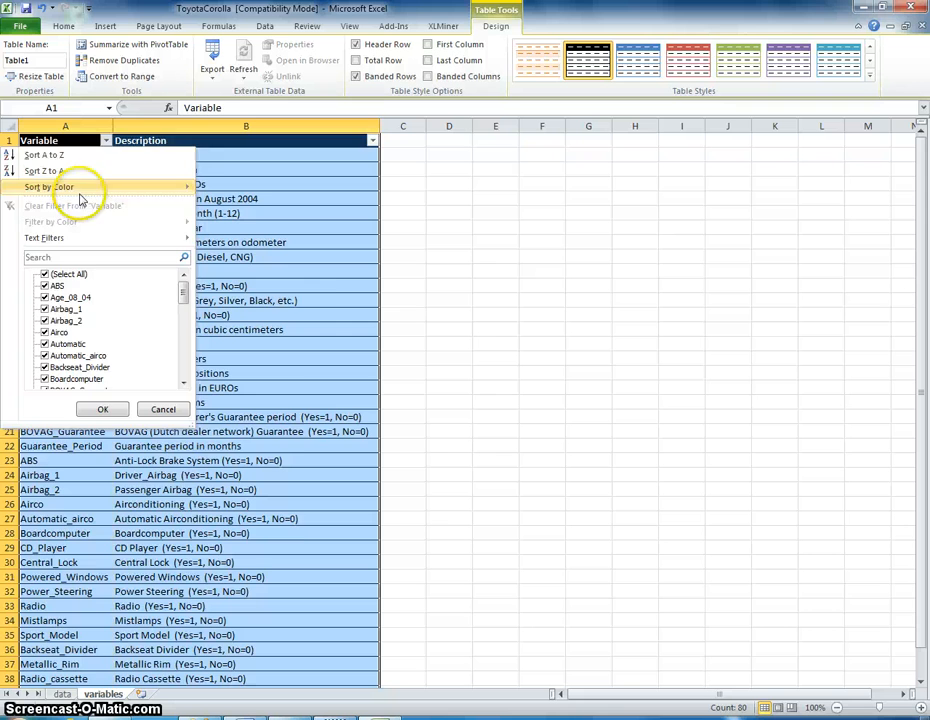
pyautogui.click(50, 155)
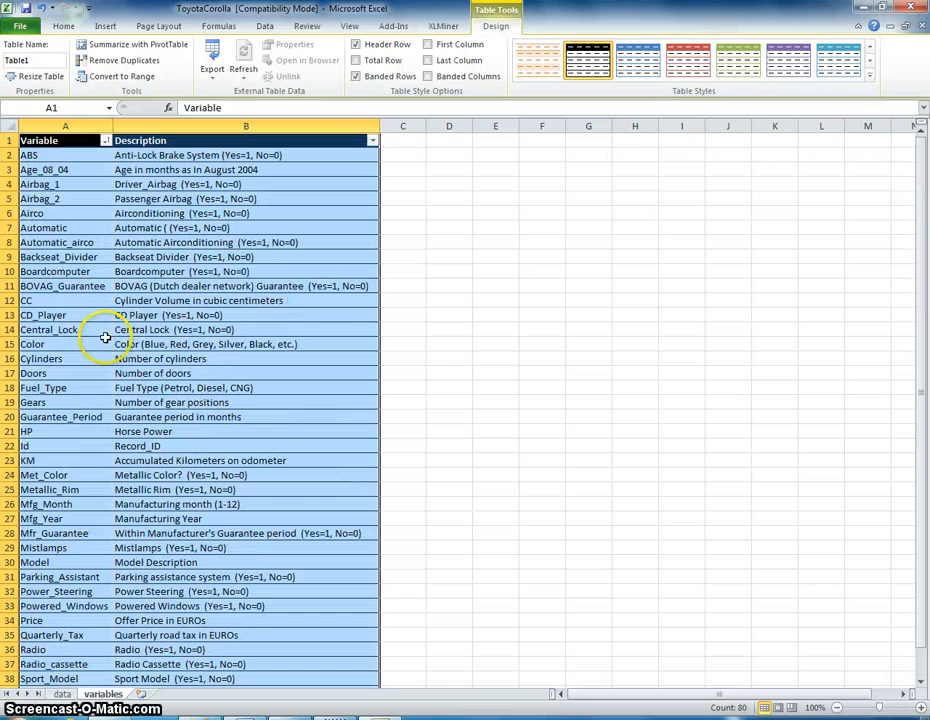
pyautogui.click(62, 693)
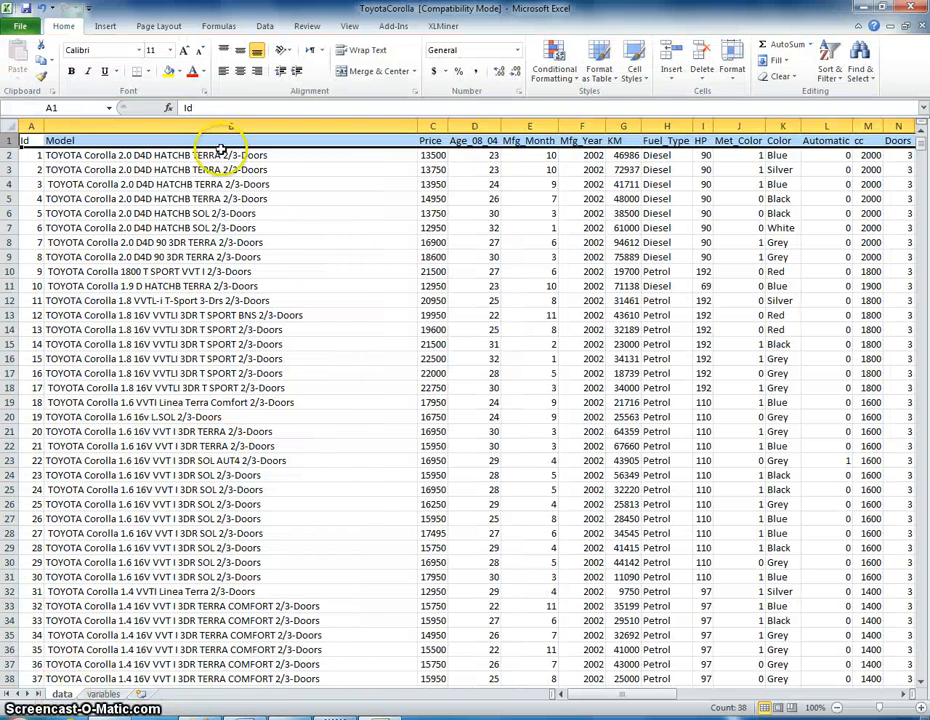
# Step: Fill the entire column C (Price) with yellow
pyautogui.click(433, 155)
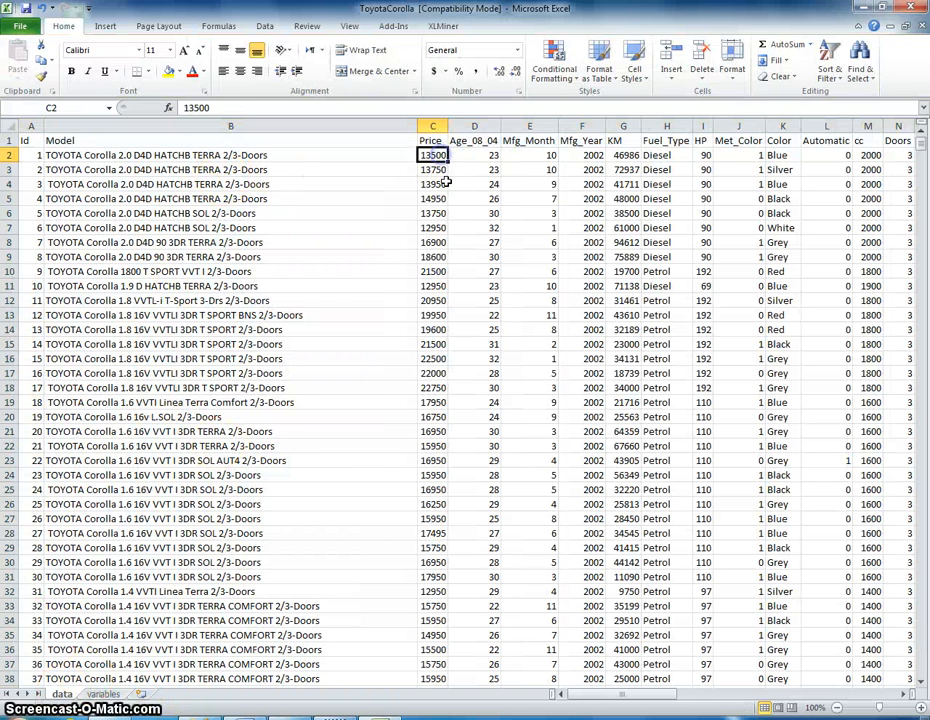
pyautogui.click(432, 140)
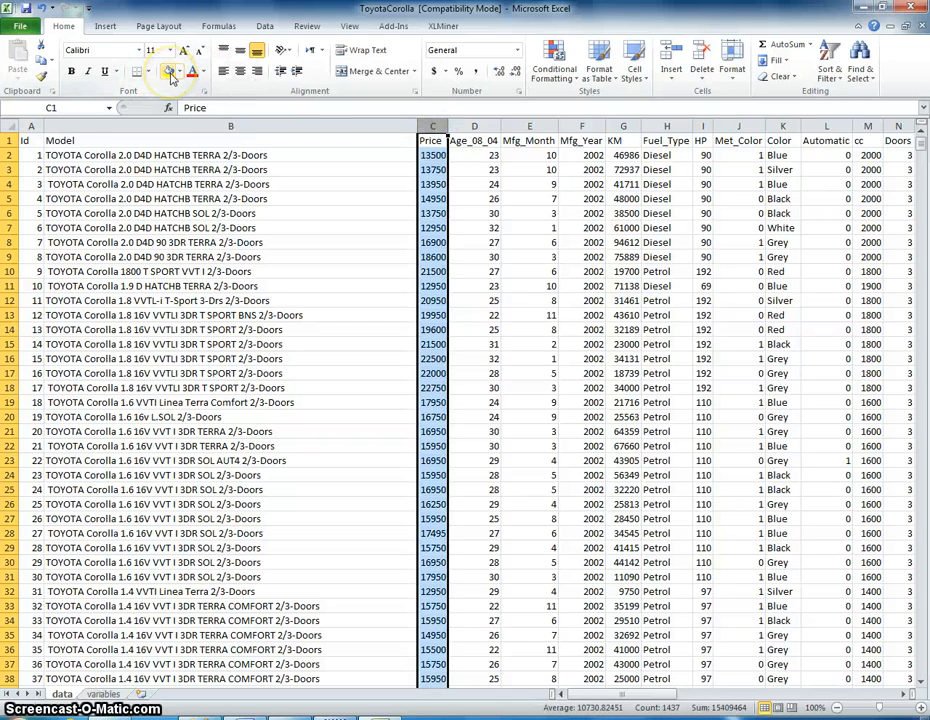
pyautogui.moveTo(170, 71)
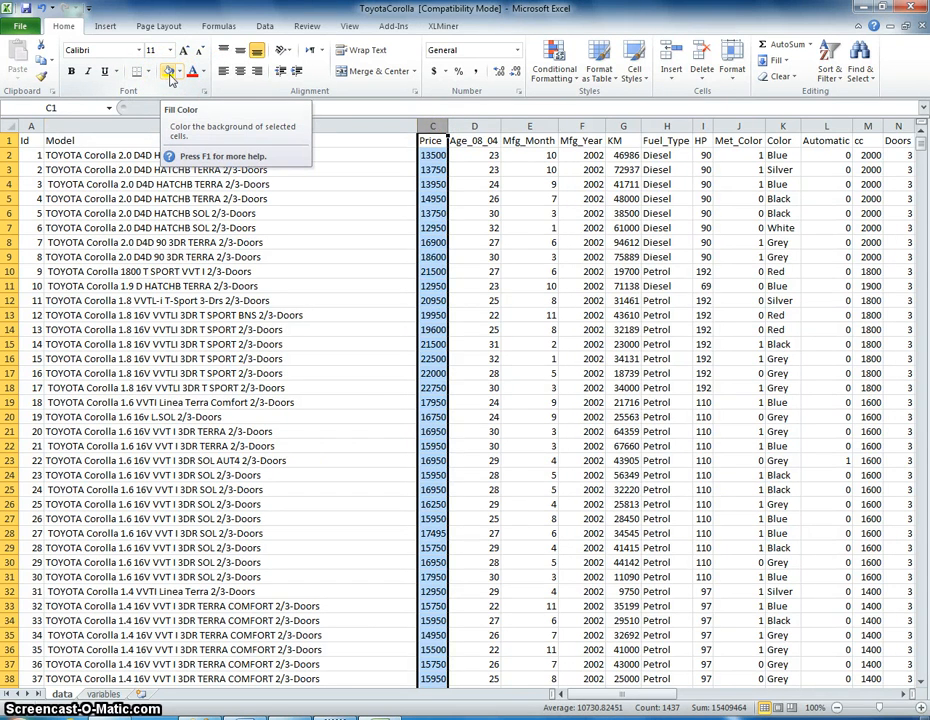
pyautogui.click(432, 126)
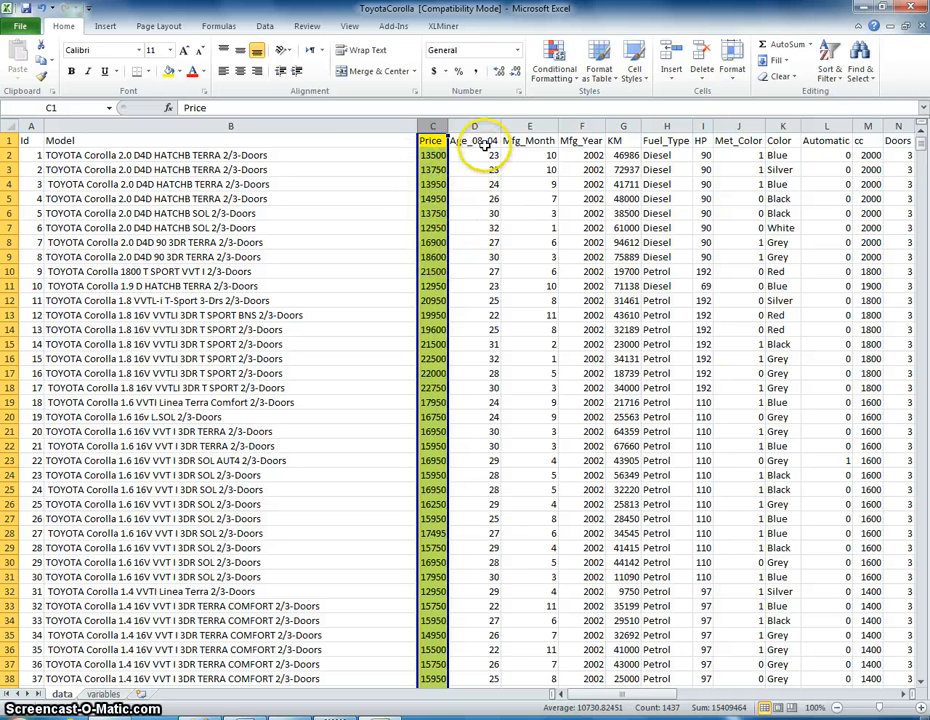
pyautogui.click(103, 693)
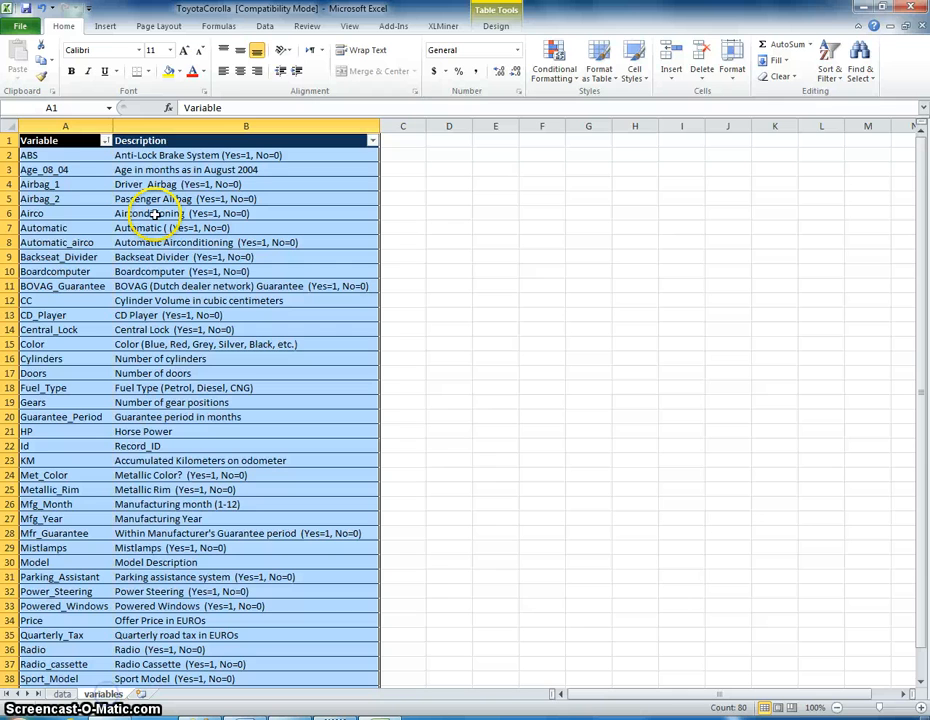
pyautogui.moveTo(195, 169)
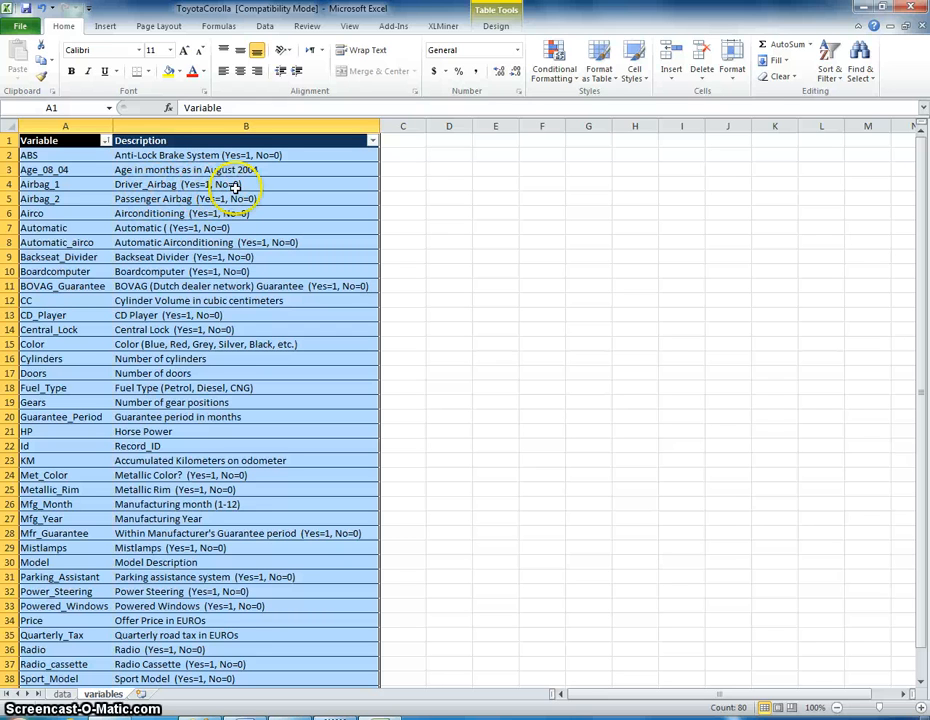
pyautogui.moveTo(82, 416)
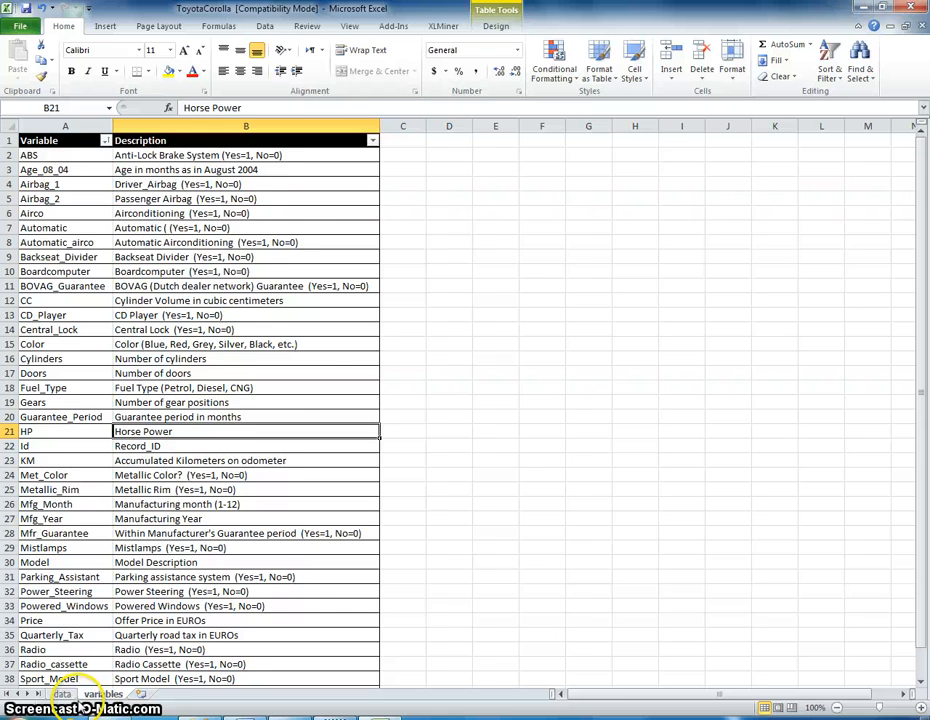
pyautogui.click(63, 693)
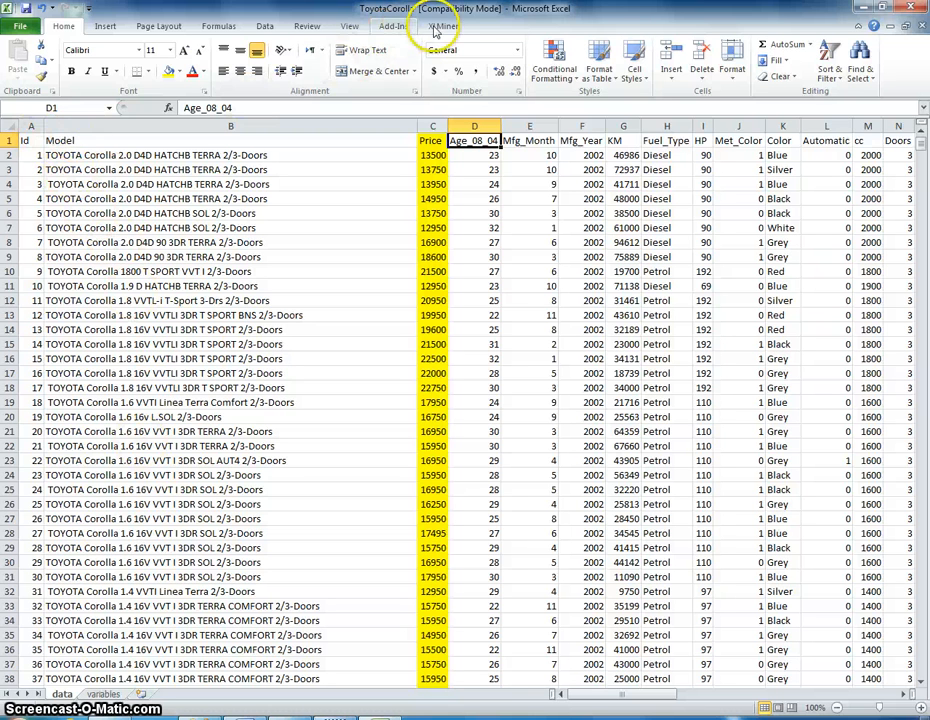
# Step: With XLMiner showing, select all car data from A1 to column AL and the last row
pyautogui.click(442, 26)
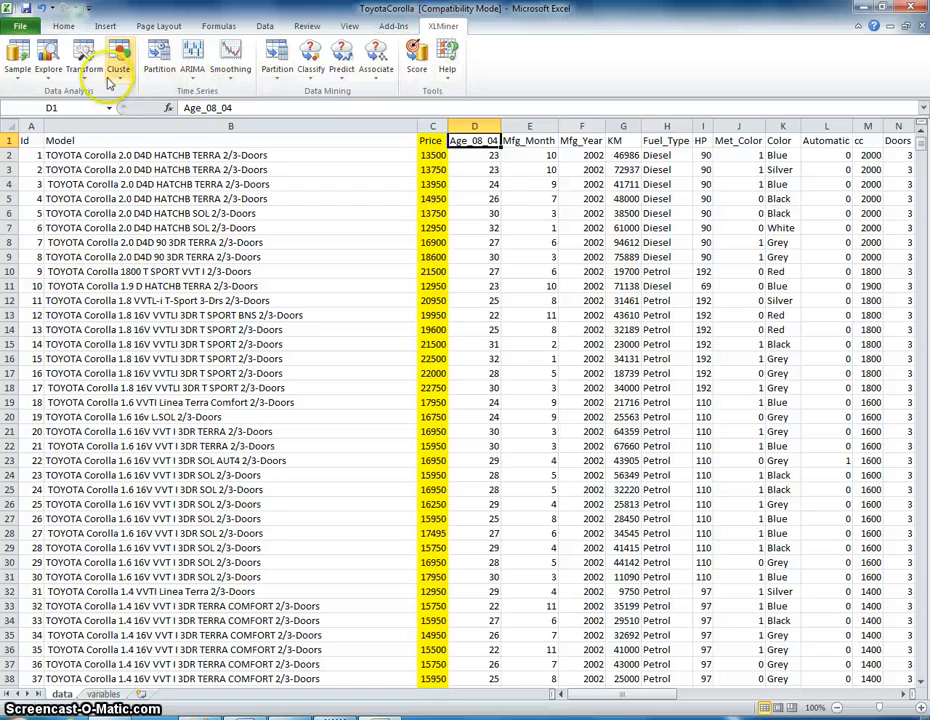
pyautogui.click(31, 140)
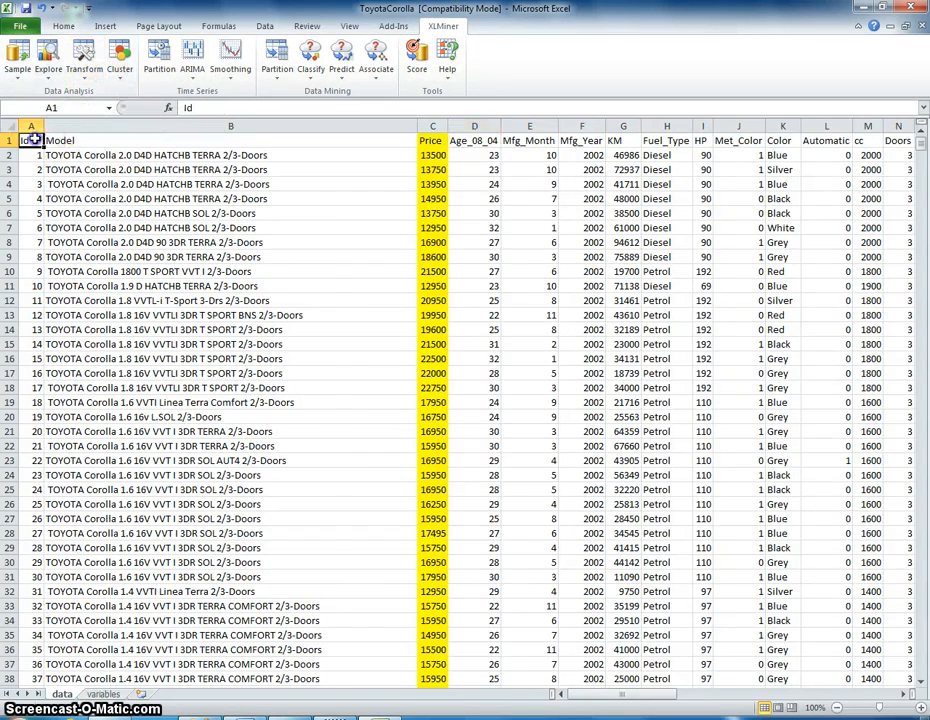
pyautogui.hscroll(3)
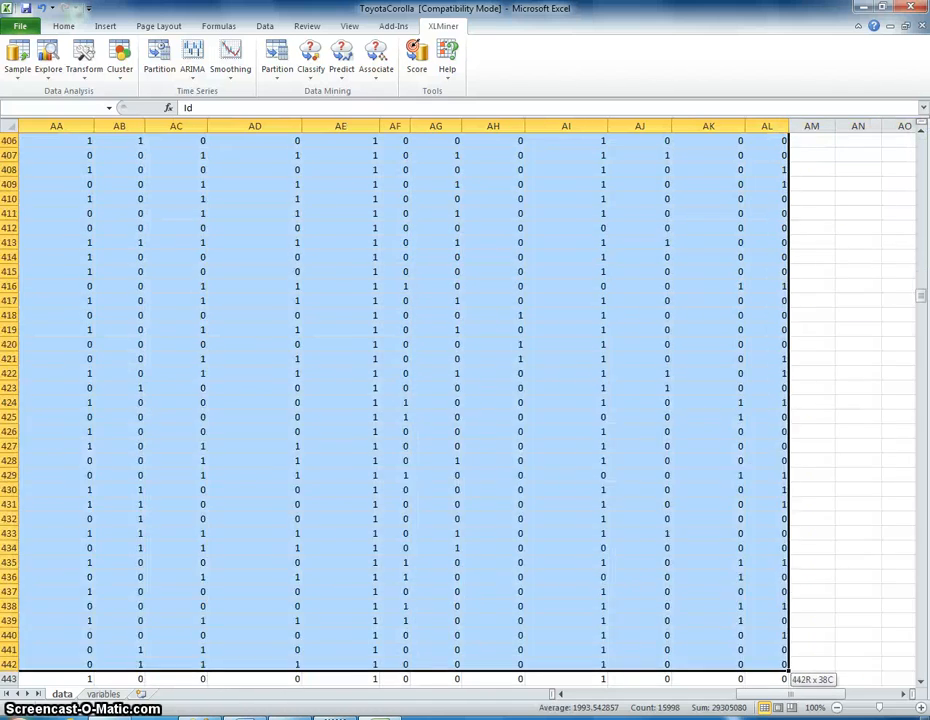
pyautogui.scroll(-3)
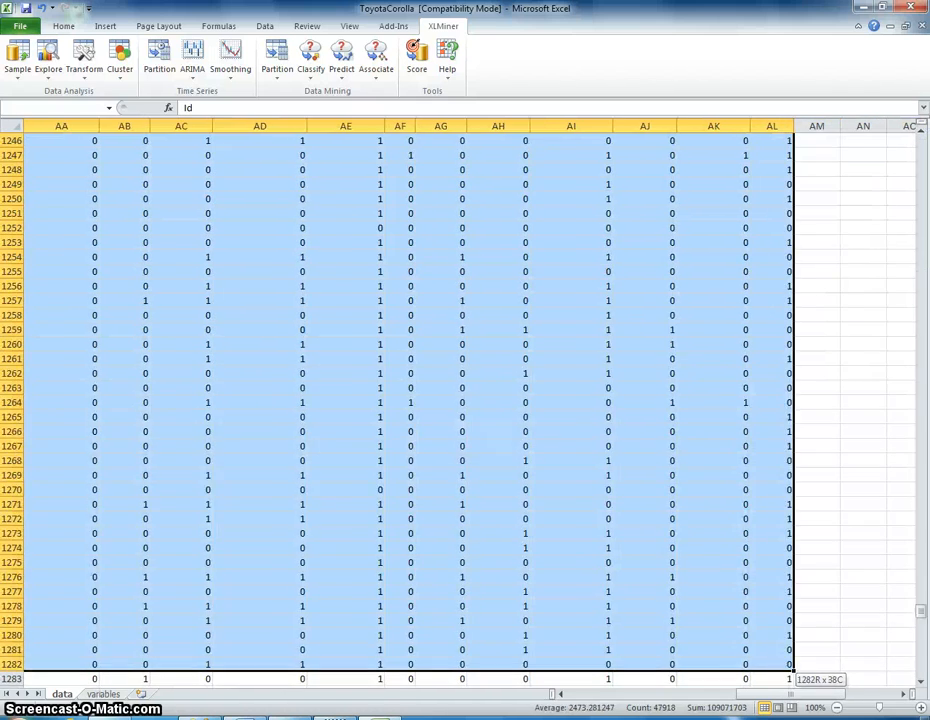
pyautogui.scroll(-3)
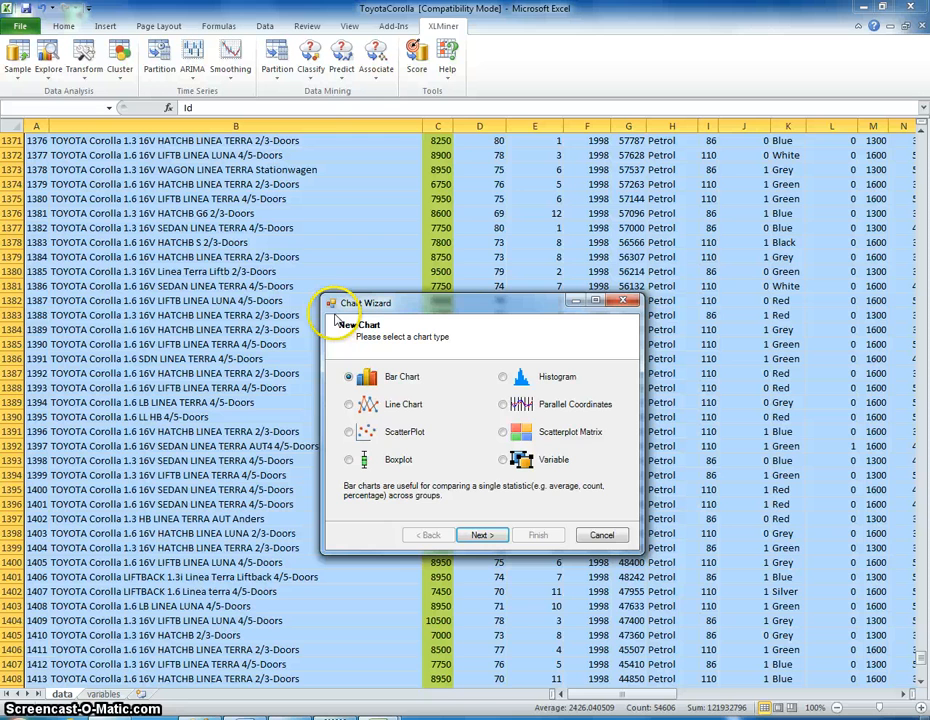
# Step: Pick a scatterplot matrix in the Chart Wizard, then cancel at variable selection
pyautogui.click(502, 431)
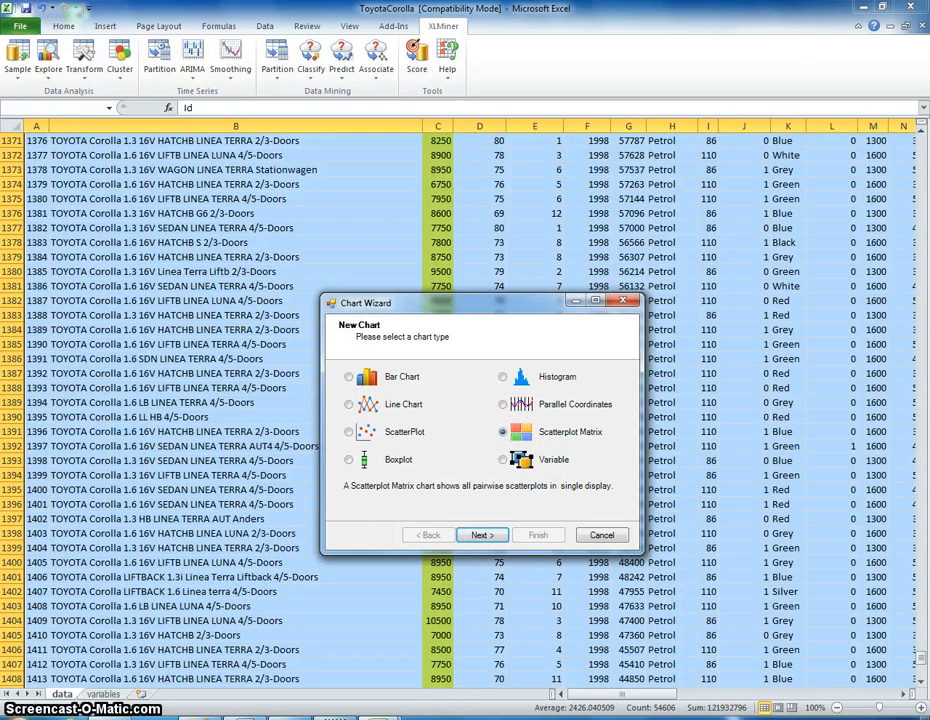
pyautogui.click(481, 534)
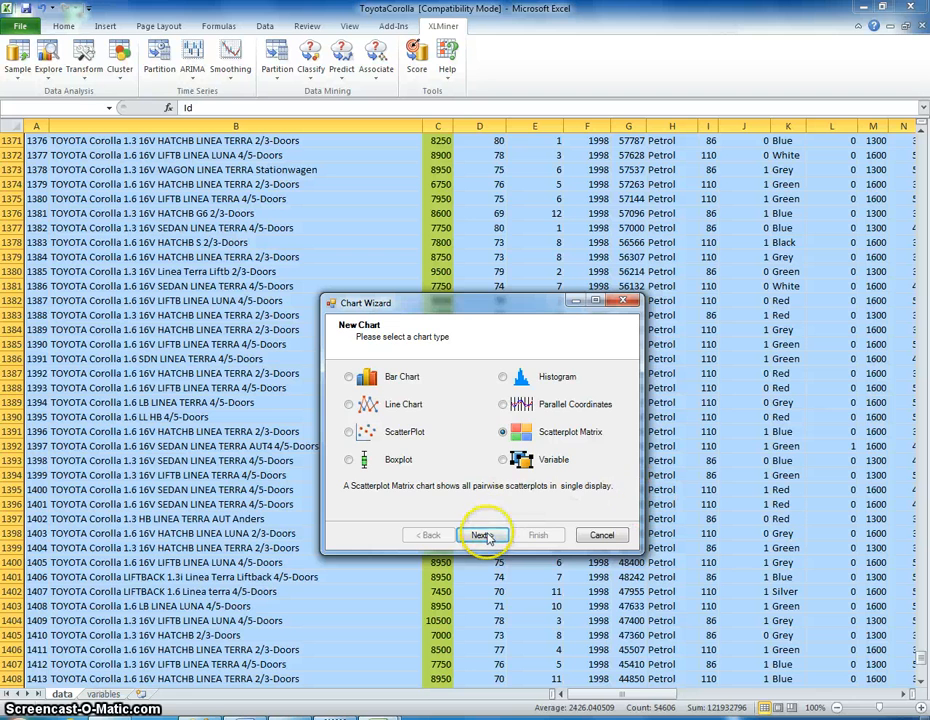
pyautogui.click(483, 534)
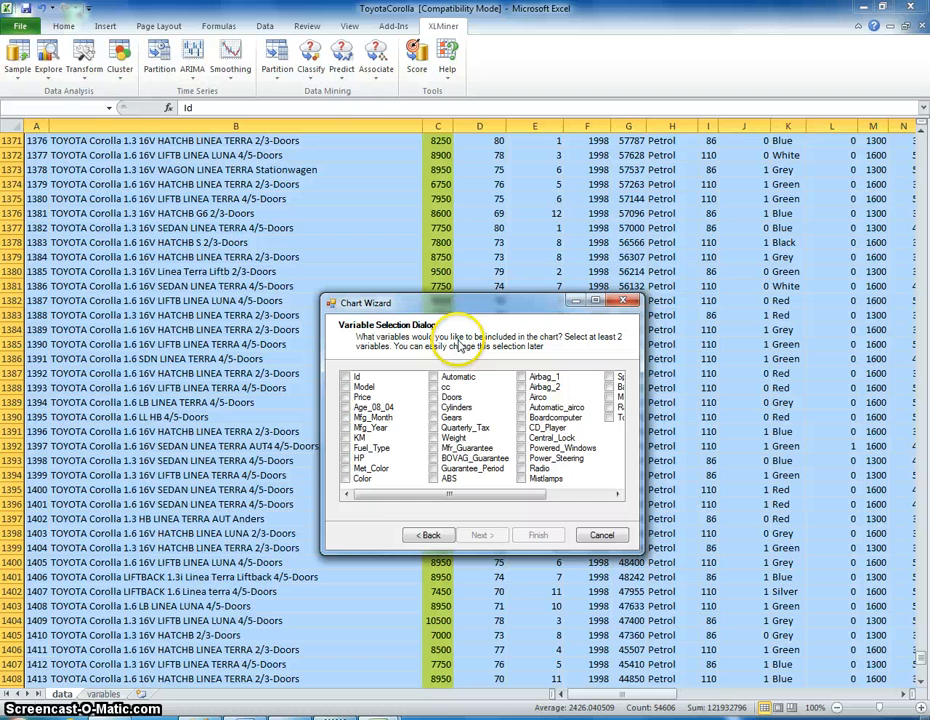
pyautogui.moveTo(575, 345)
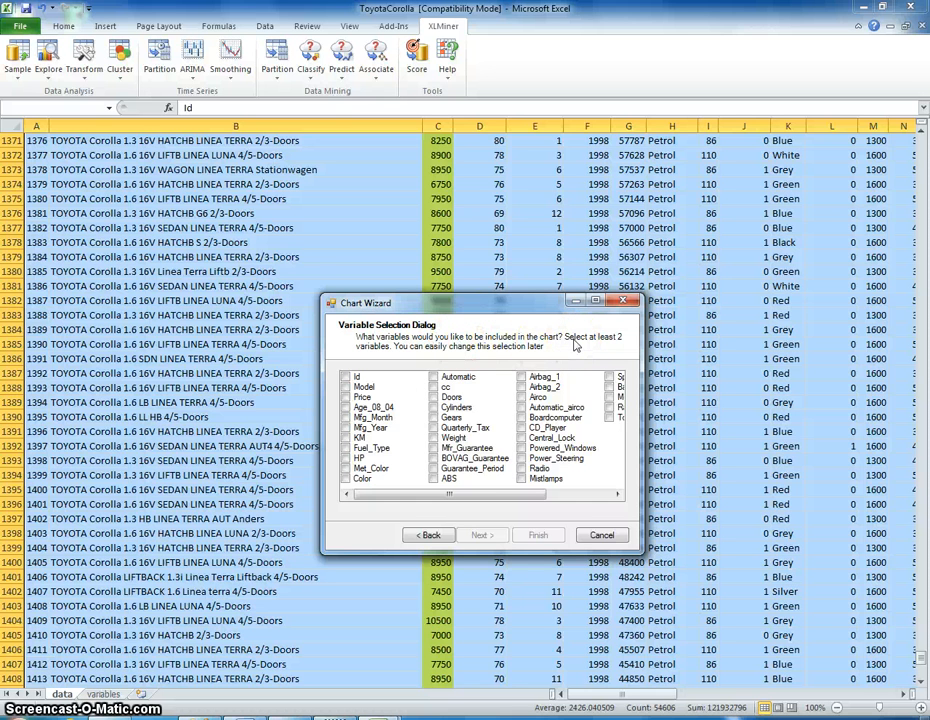
pyautogui.moveTo(450, 494); pyautogui.dragTo(575, 494)
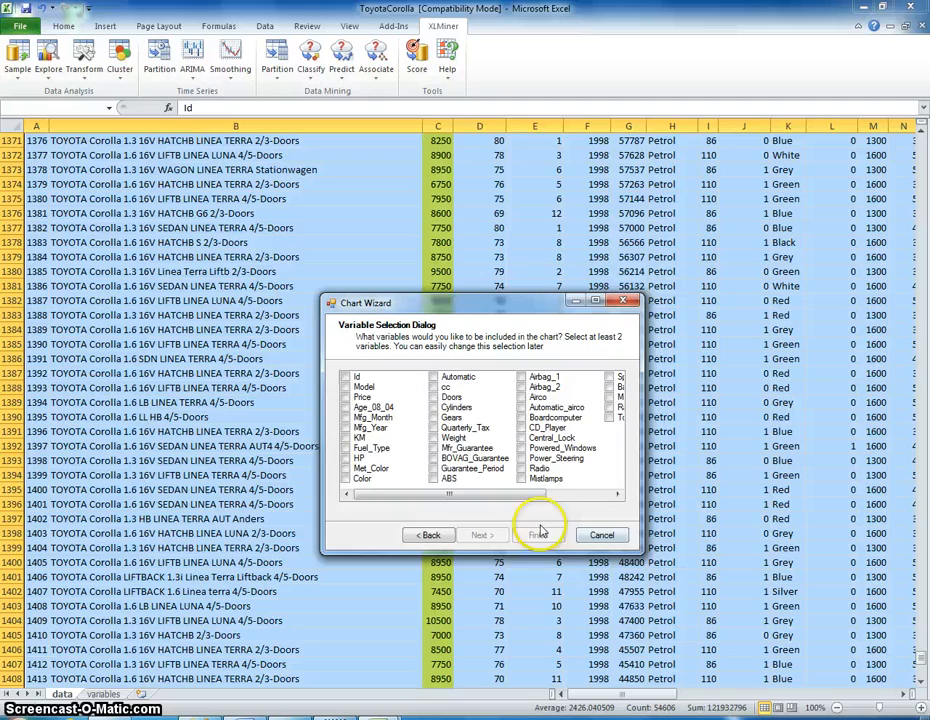
pyautogui.click(540, 534)
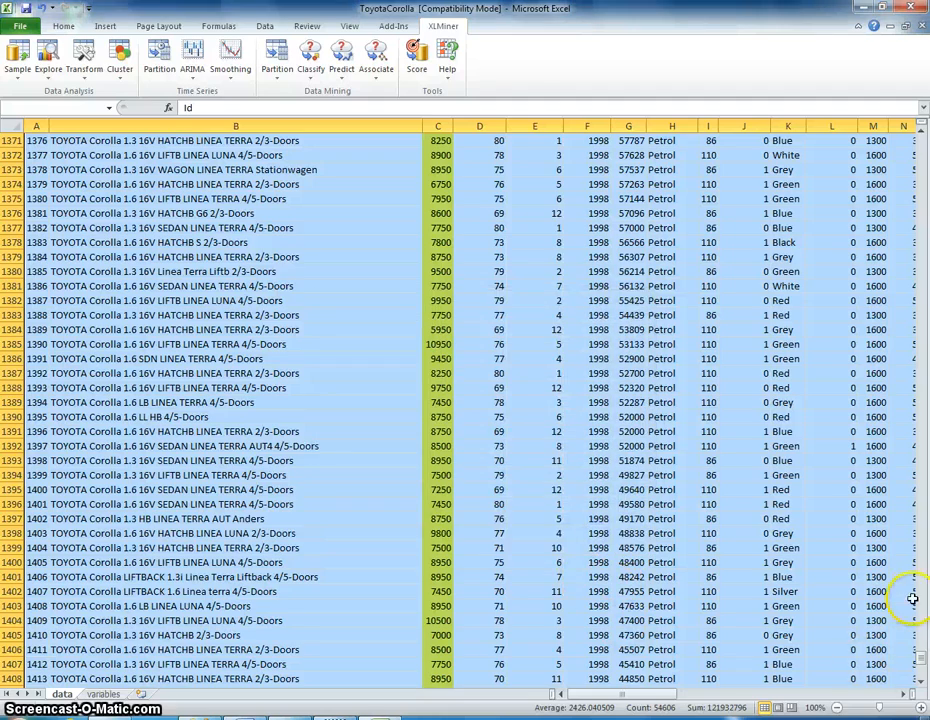
# Step: Return to A1 and inspect the variable headings from Price to Guarantee_Period
pyautogui.press('ctrl+Home')
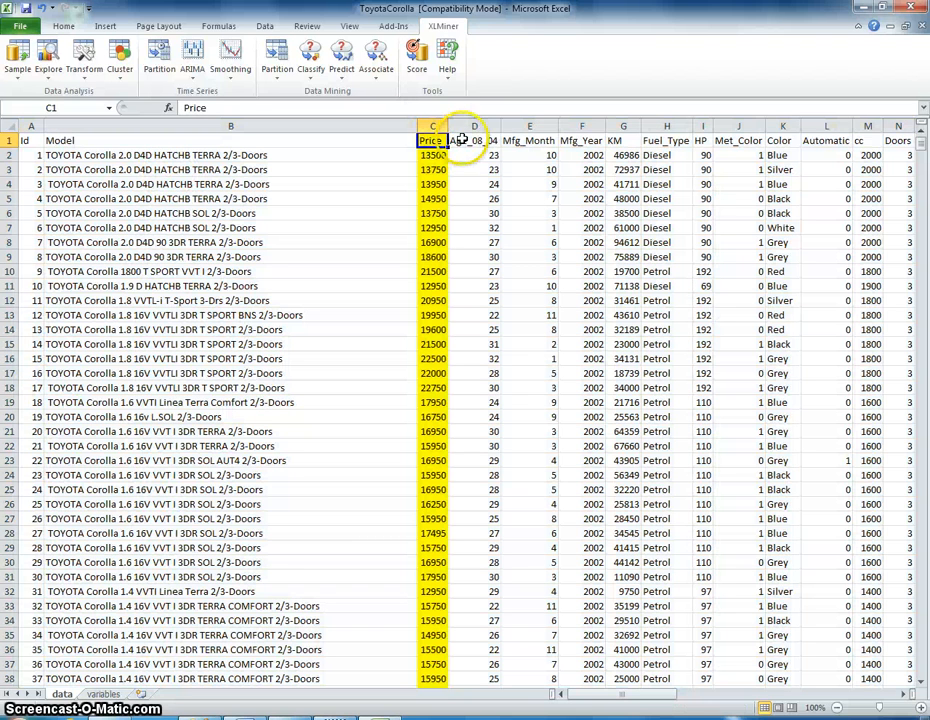
pyautogui.click(475, 140)
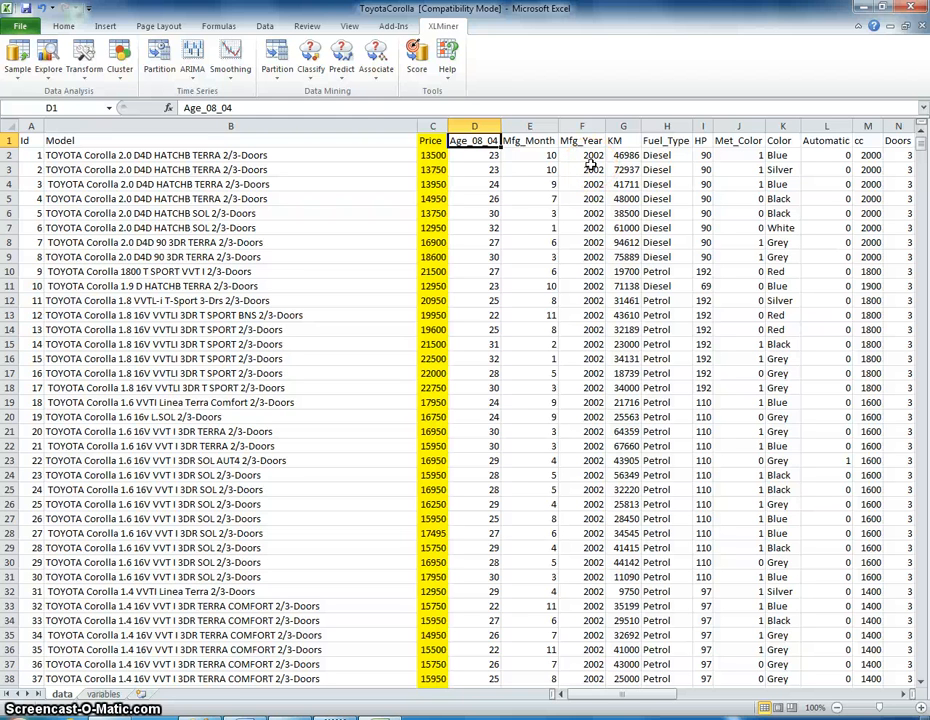
pyautogui.click(529, 140)
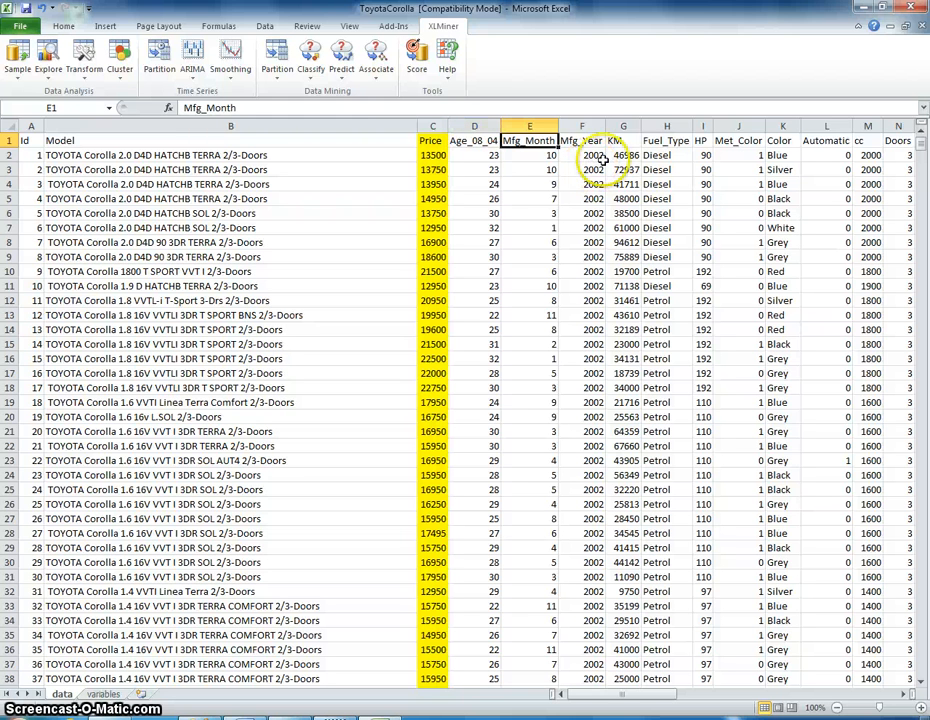
pyautogui.hscroll(3)
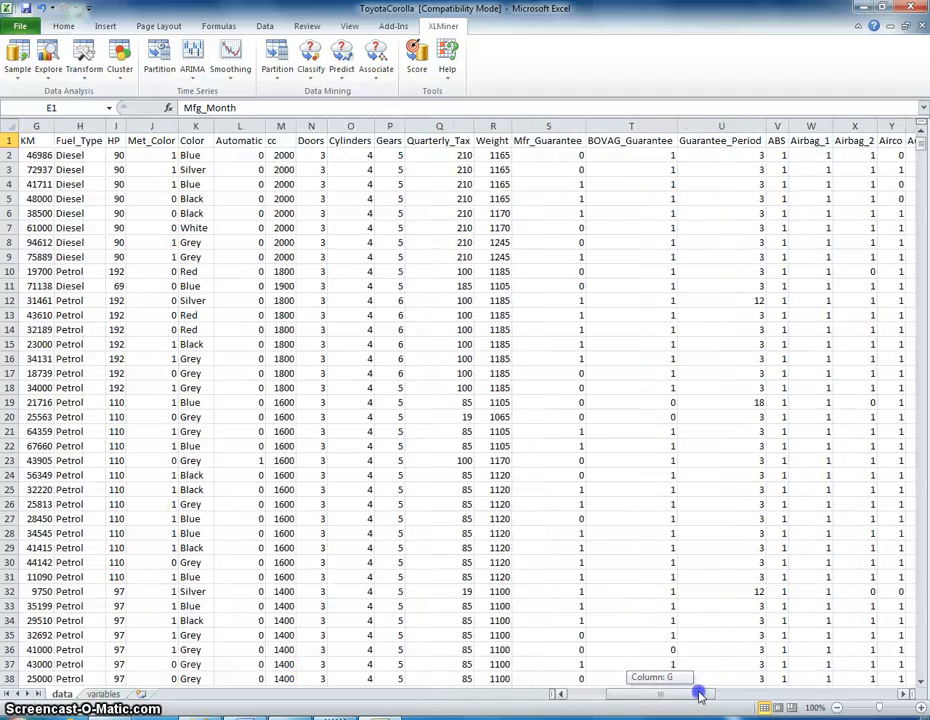
pyautogui.hscroll(-3)
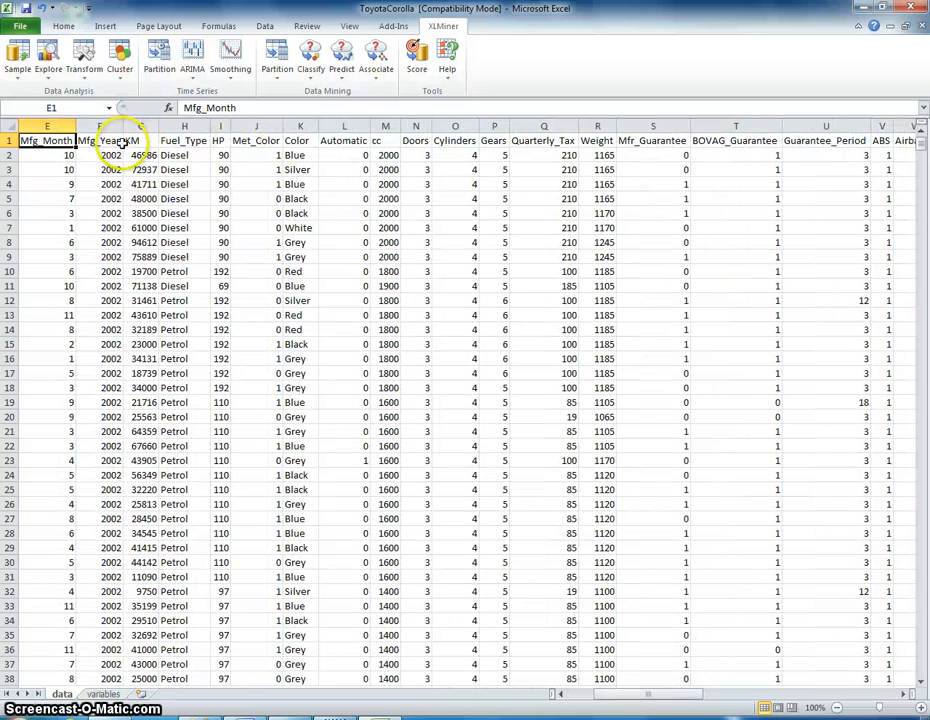
pyautogui.click(99, 140)
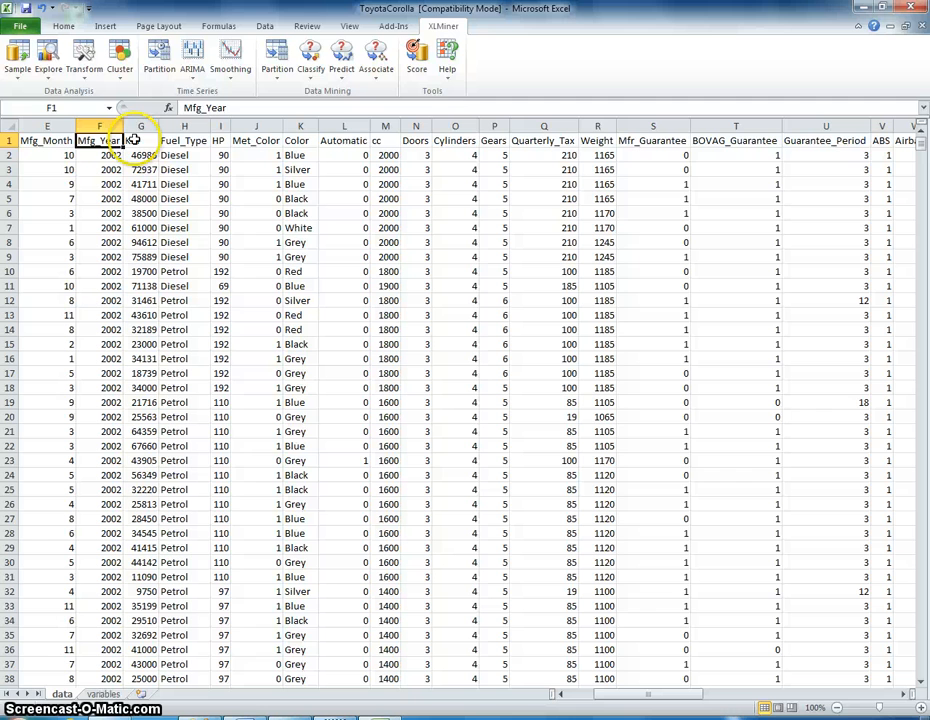
pyautogui.click(141, 140)
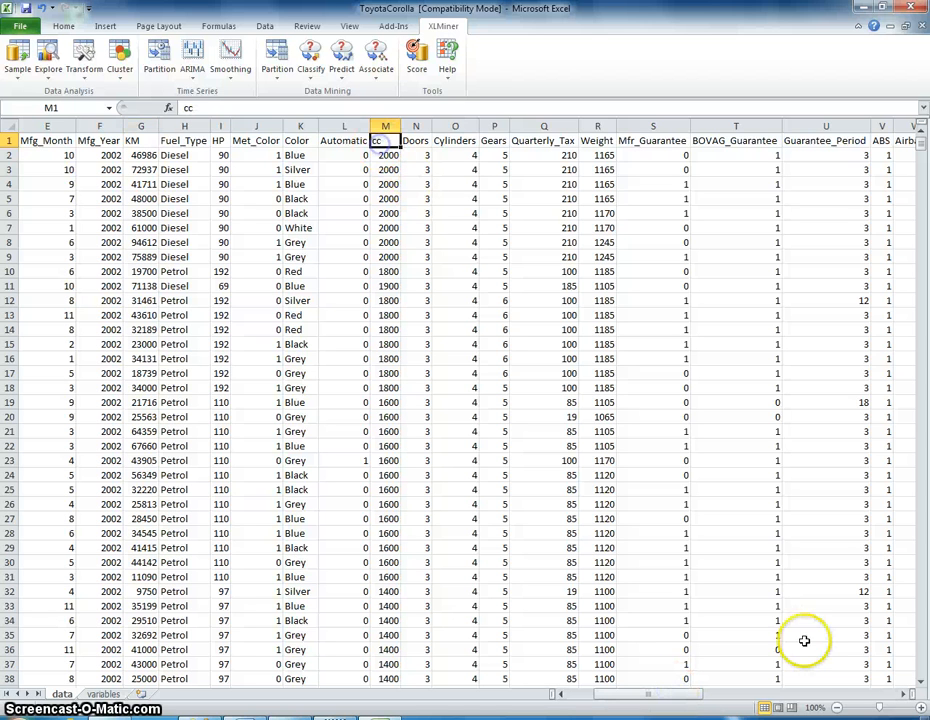
pyautogui.moveTo(656, 645)
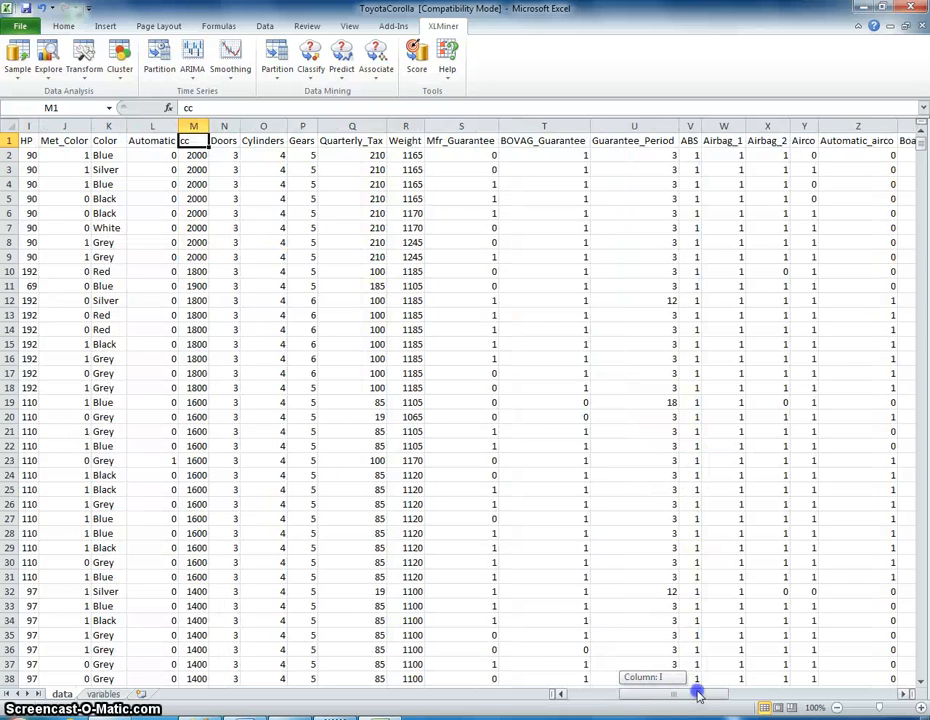
pyautogui.hscroll(3)
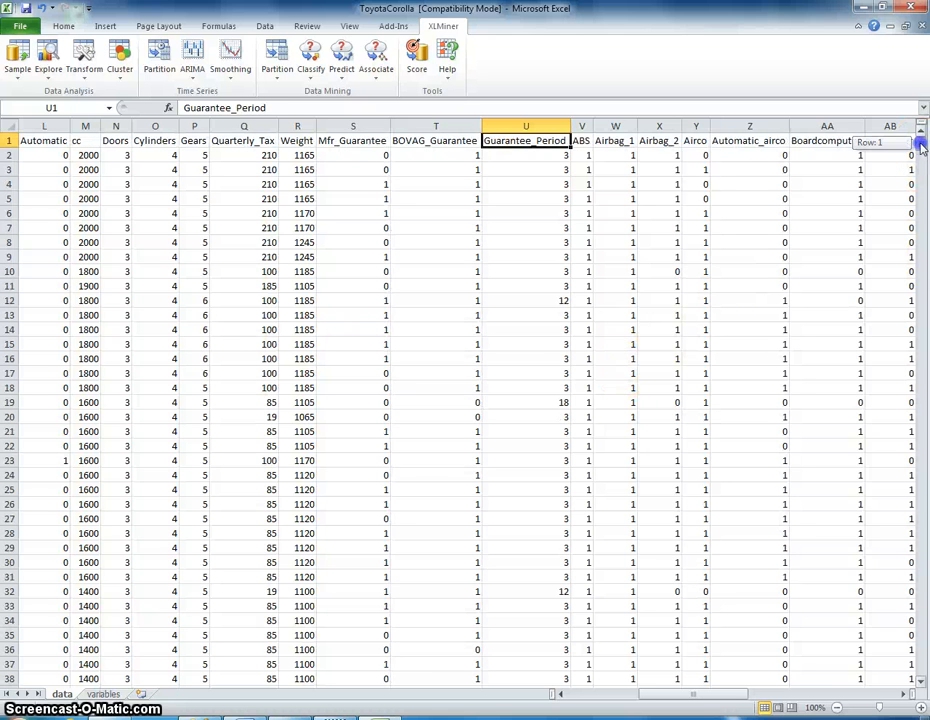
pyautogui.scroll(-3)
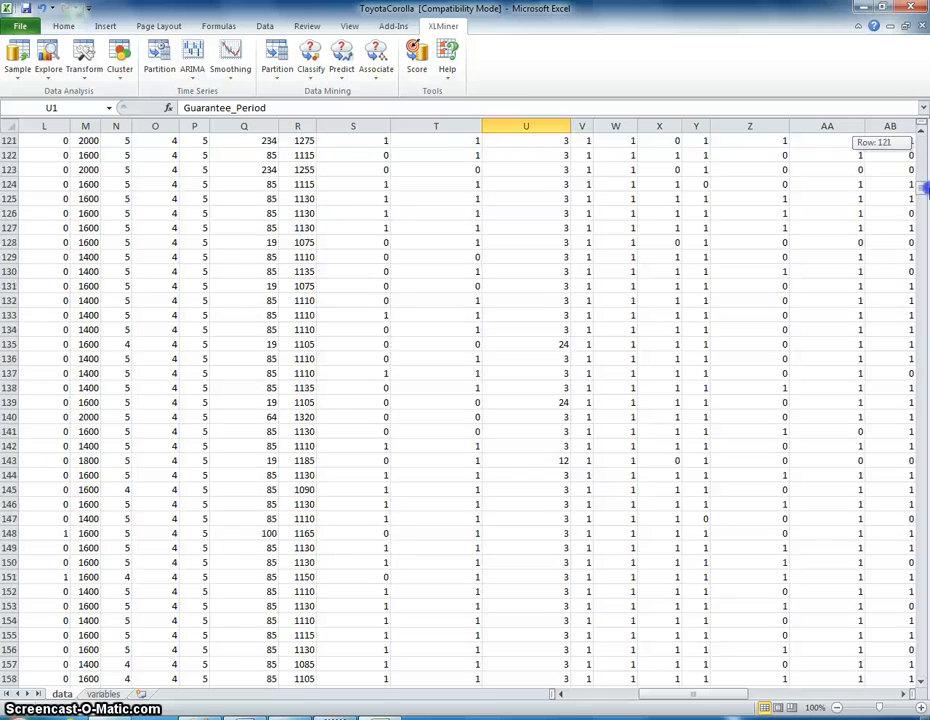
pyautogui.scroll(-3)
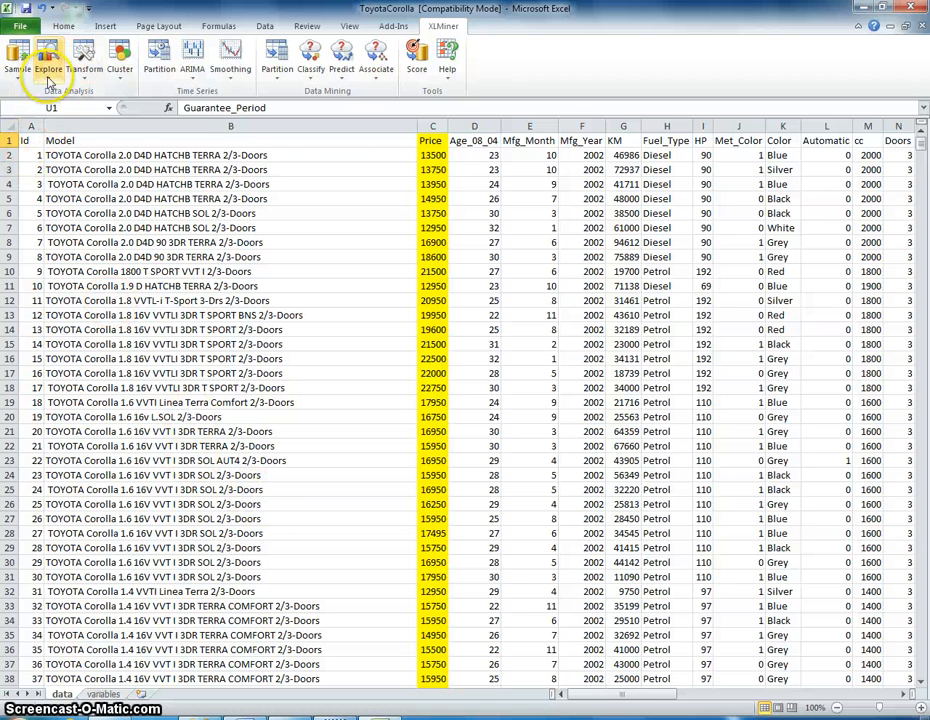
# Step: Plot a scatterplot matrix of Price, Age_08_04, KM, HP, cc, Quarterly_Tax, Weight, Guarantee_Period
pyautogui.click(48, 55)
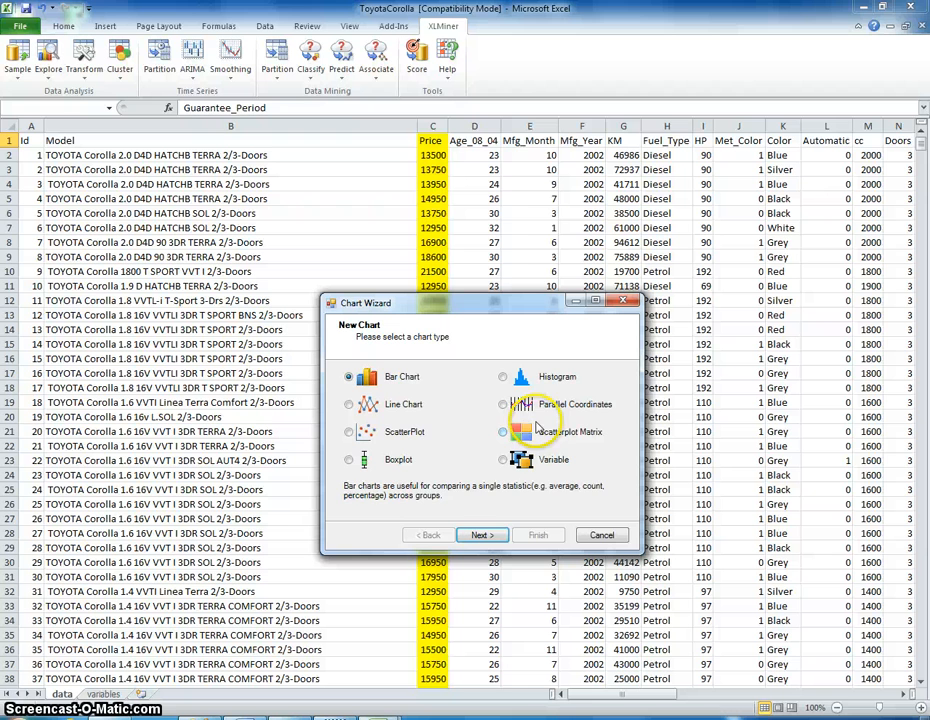
pyautogui.click(481, 534)
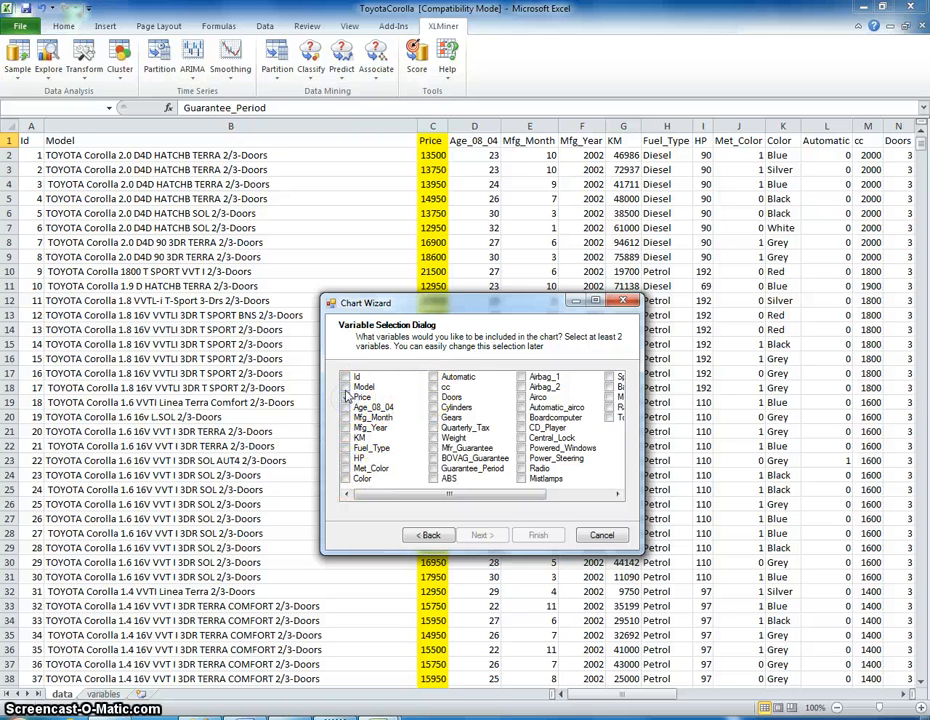
pyautogui.click(347, 397)
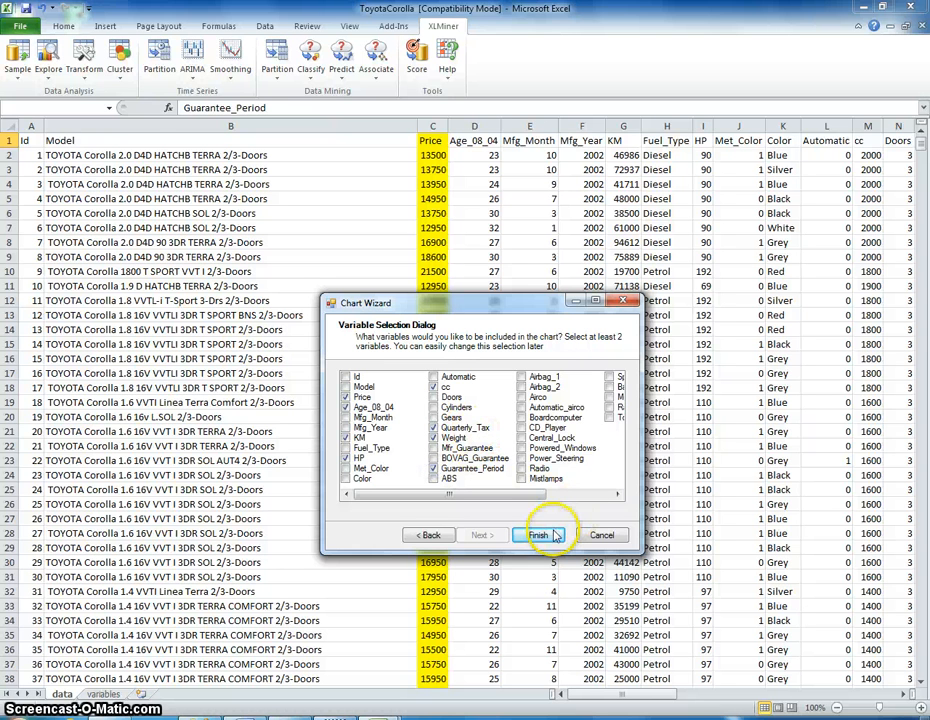
pyautogui.click(538, 534)
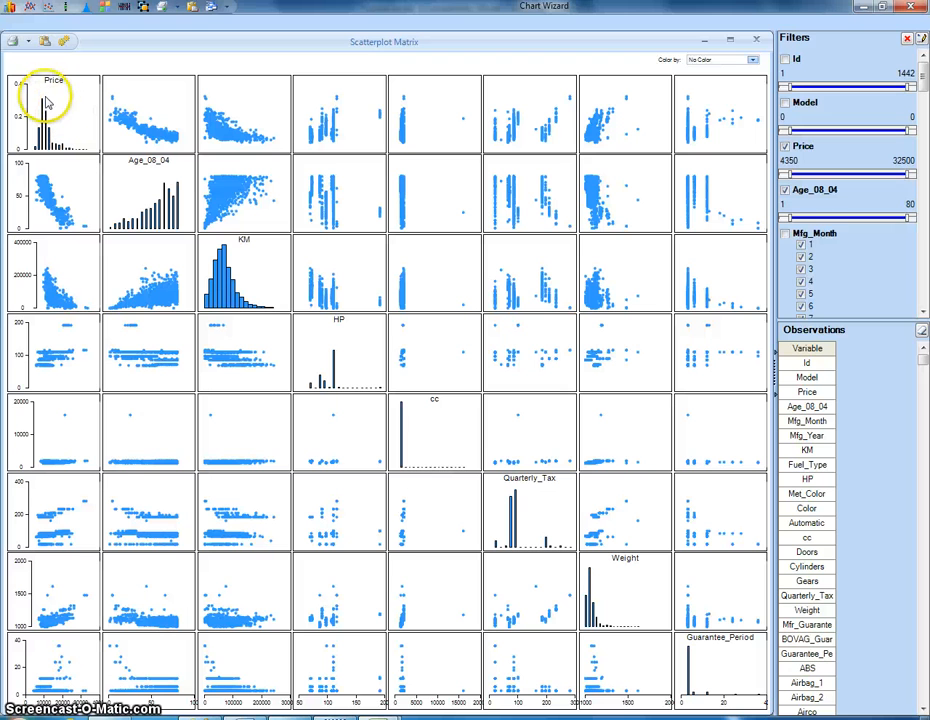
pyautogui.moveTo(57, 103)
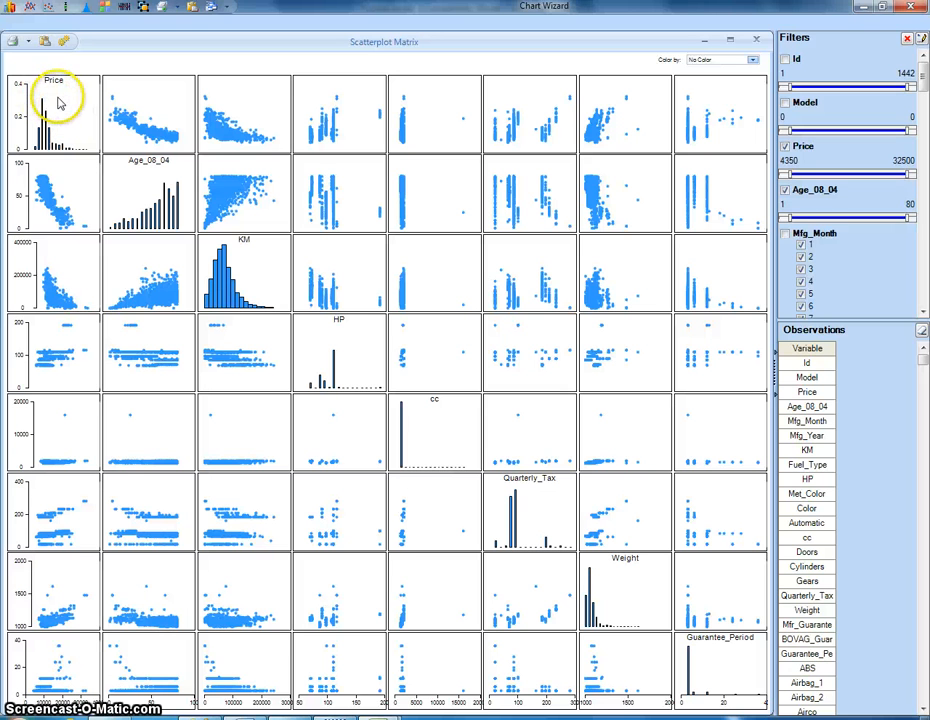
pyautogui.moveTo(232, 113)
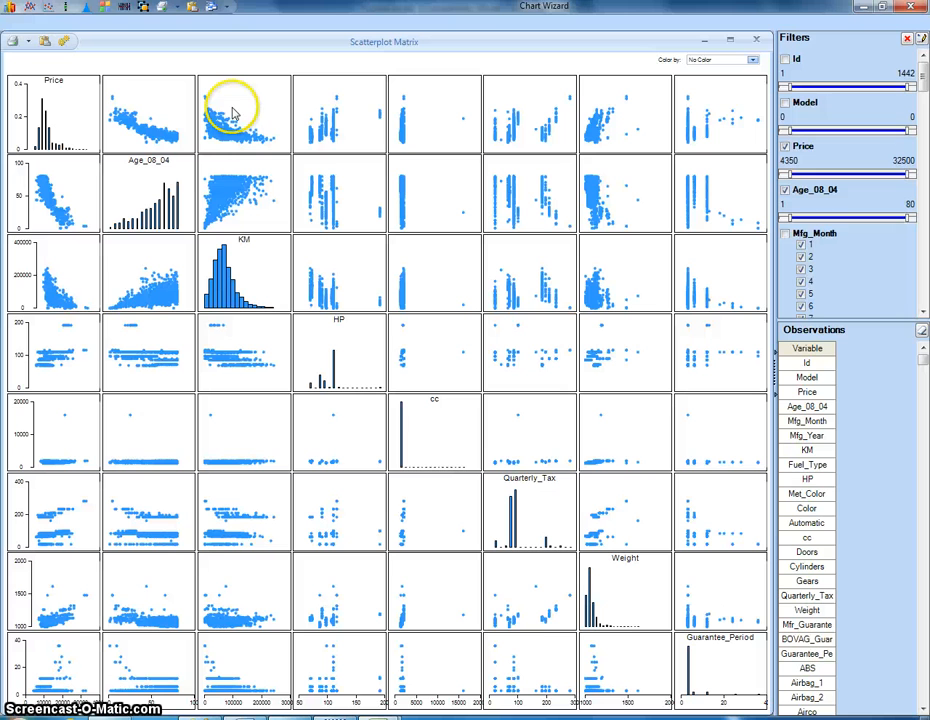
pyautogui.moveTo(247, 155)
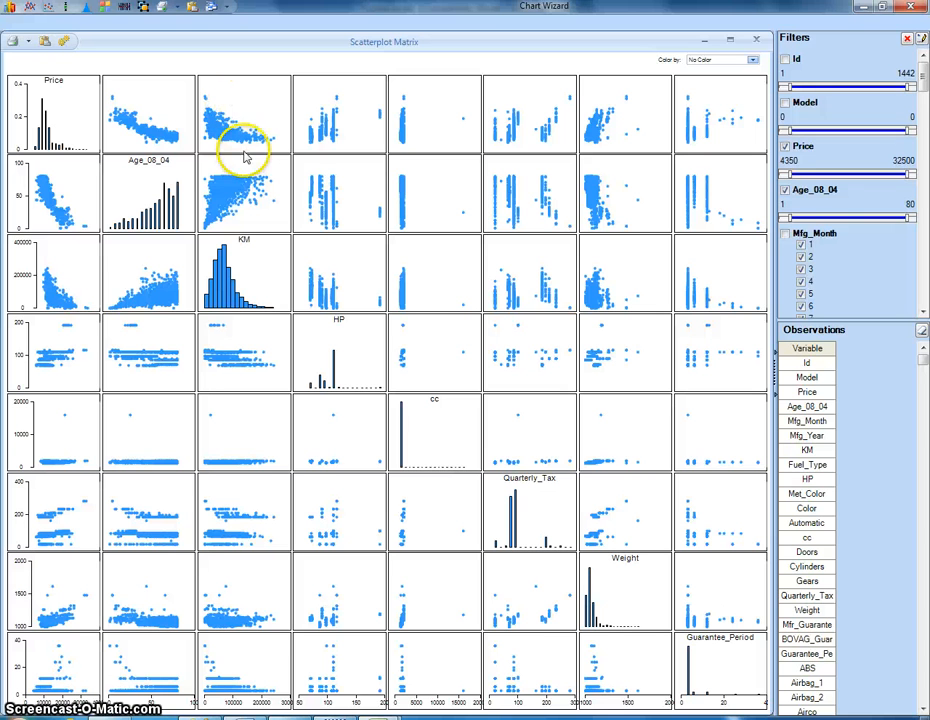
pyautogui.moveTo(246, 273)
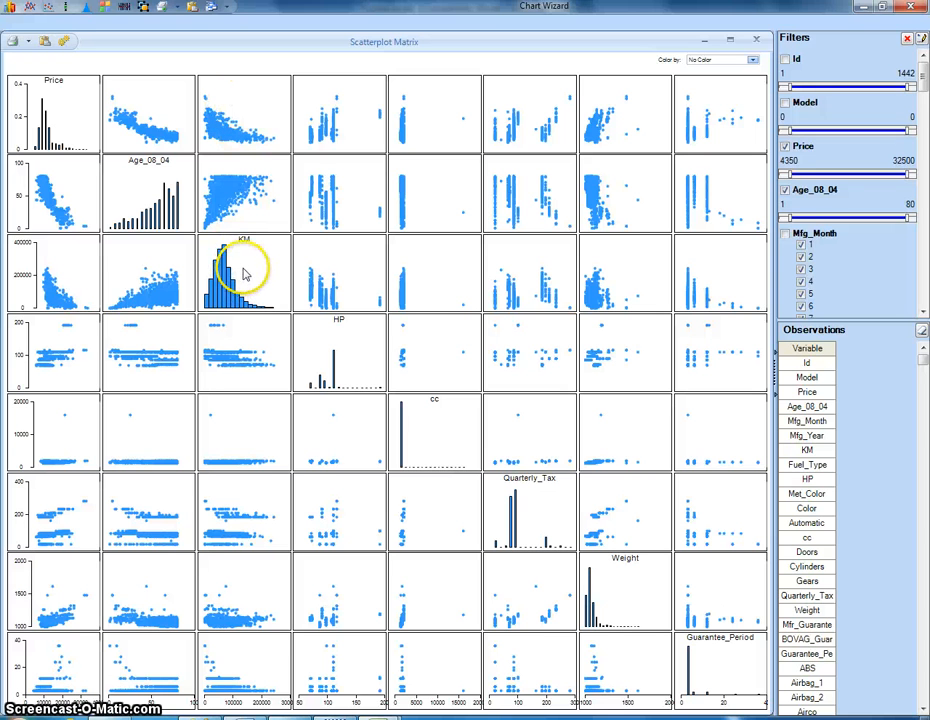
pyautogui.moveTo(263, 220)
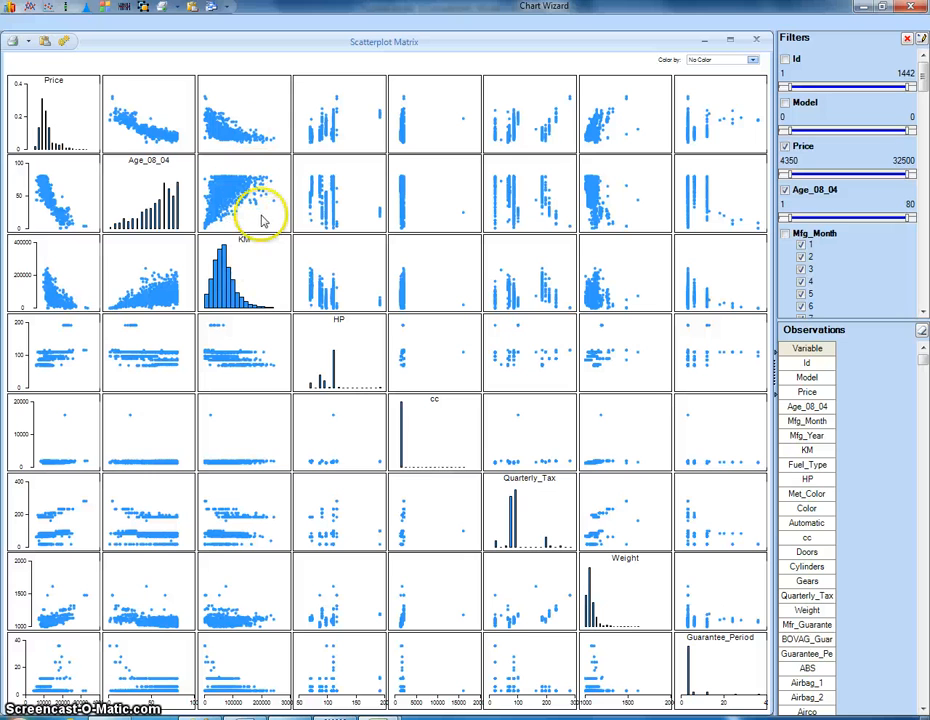
pyautogui.moveTo(232, 148)
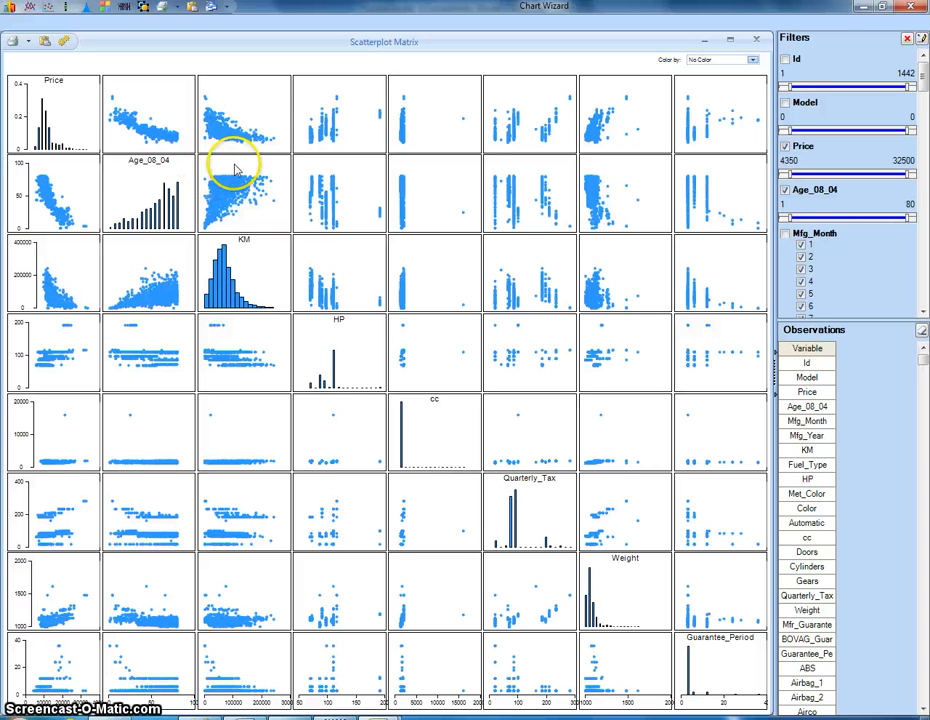
pyautogui.moveTo(255, 170)
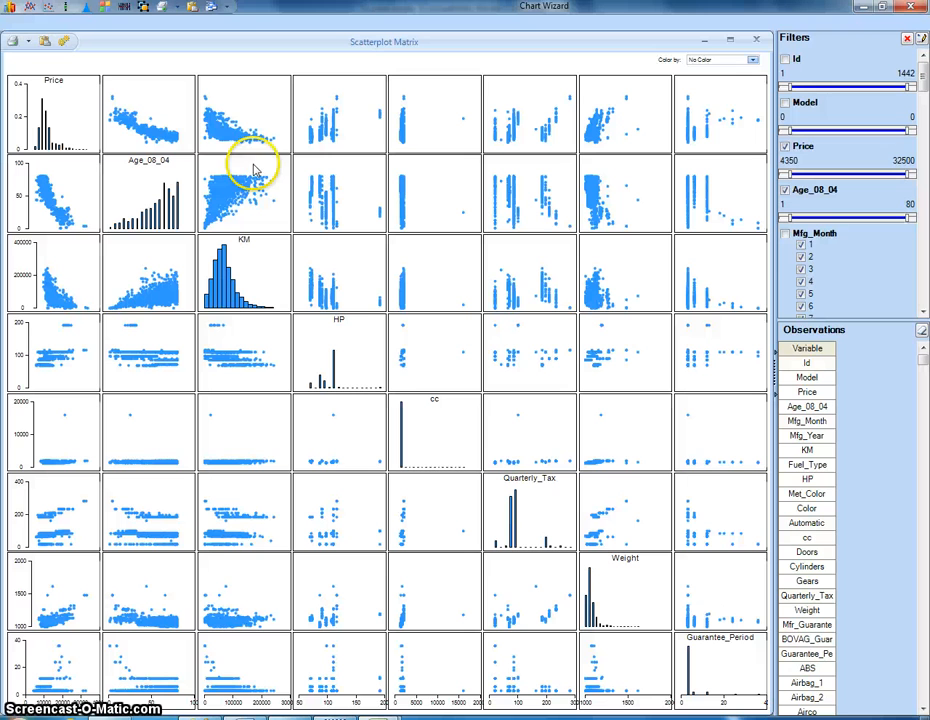
pyautogui.moveTo(100, 113)
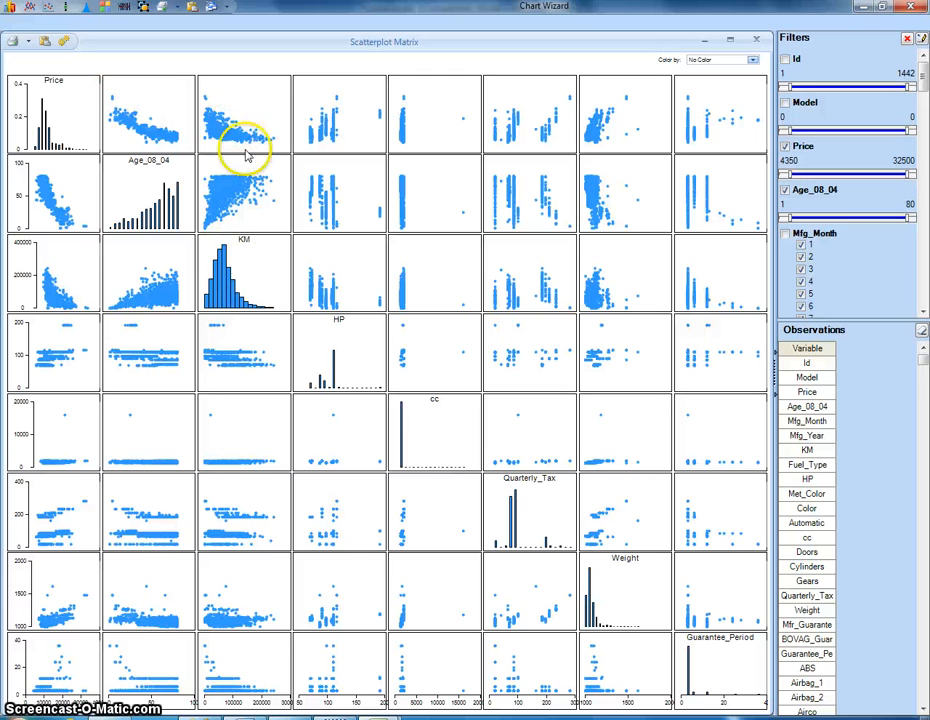
pyautogui.moveTo(262, 114)
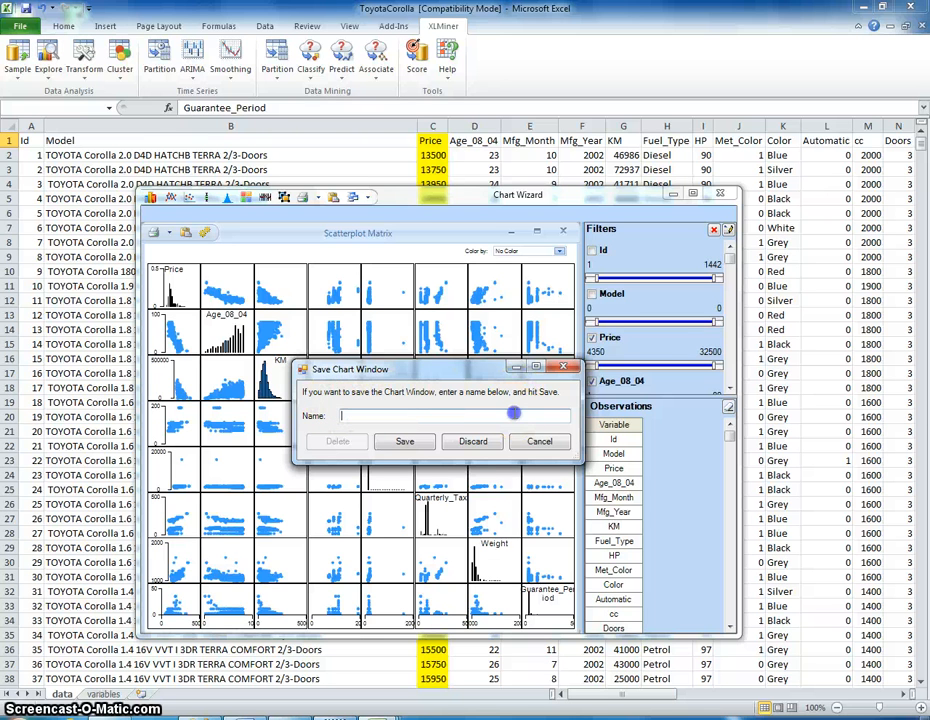
# Step: Save the scatterplot matrix chart under the name MatrixPlot
pyautogui.write('m')
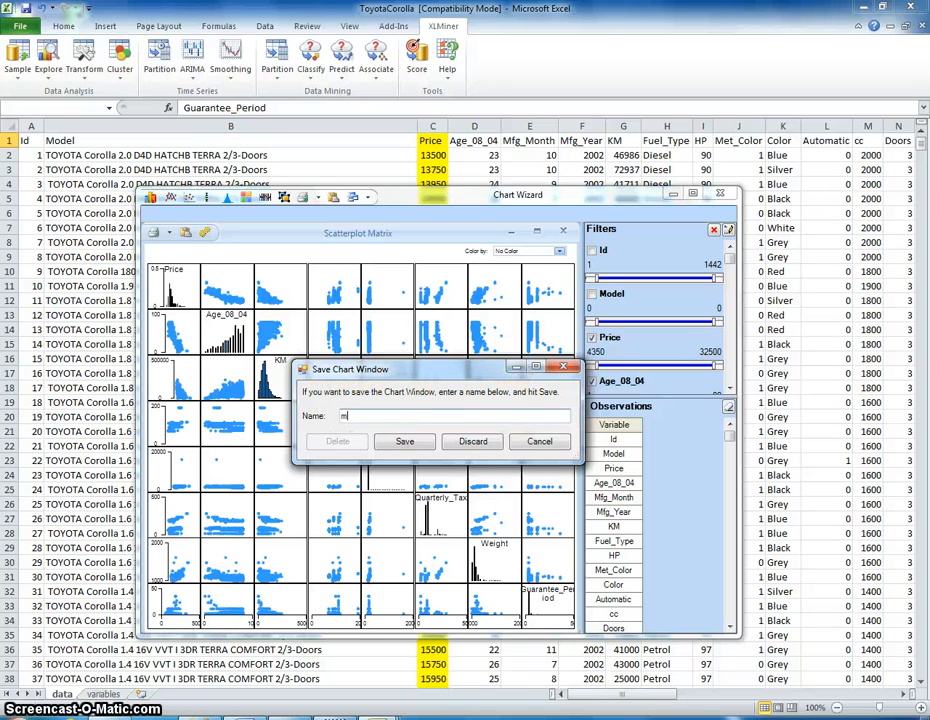
pyautogui.write('MatrixPlot')
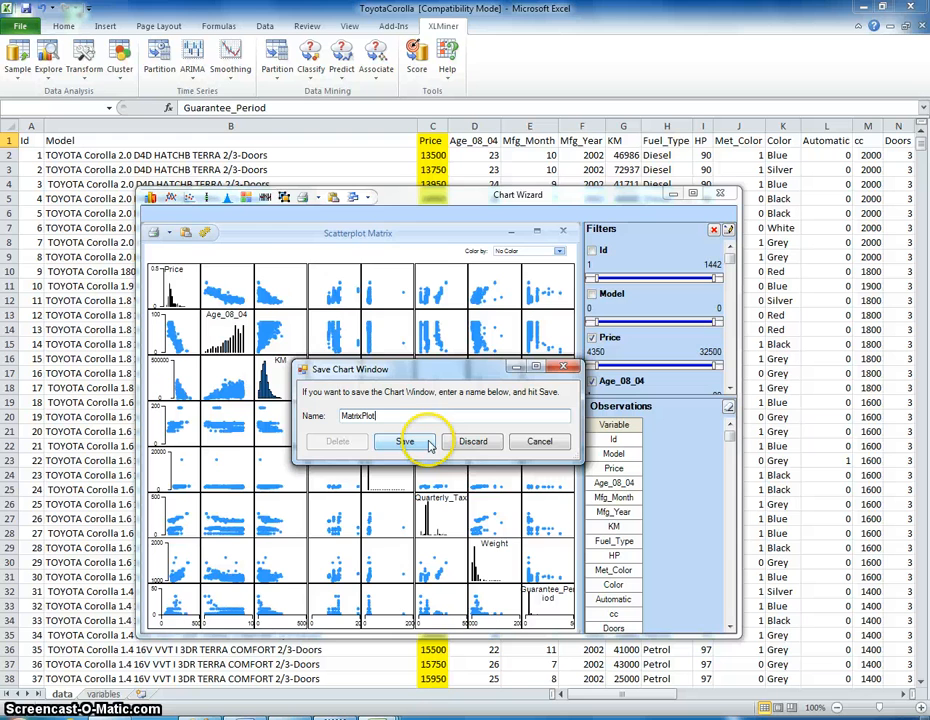
pyautogui.click(405, 441)
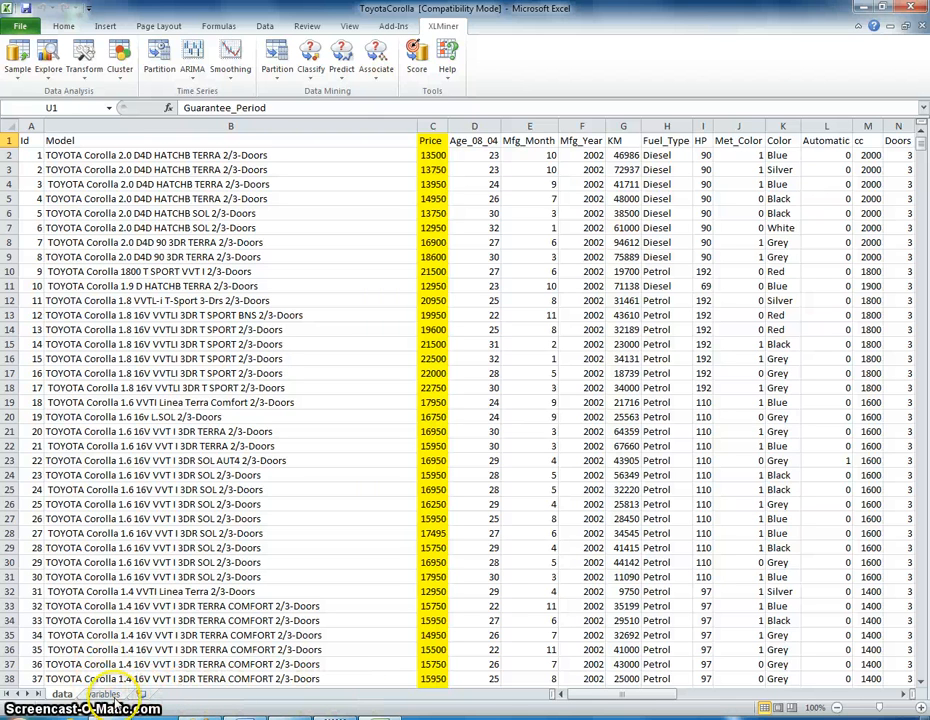
pyautogui.moveTo(397, 406)
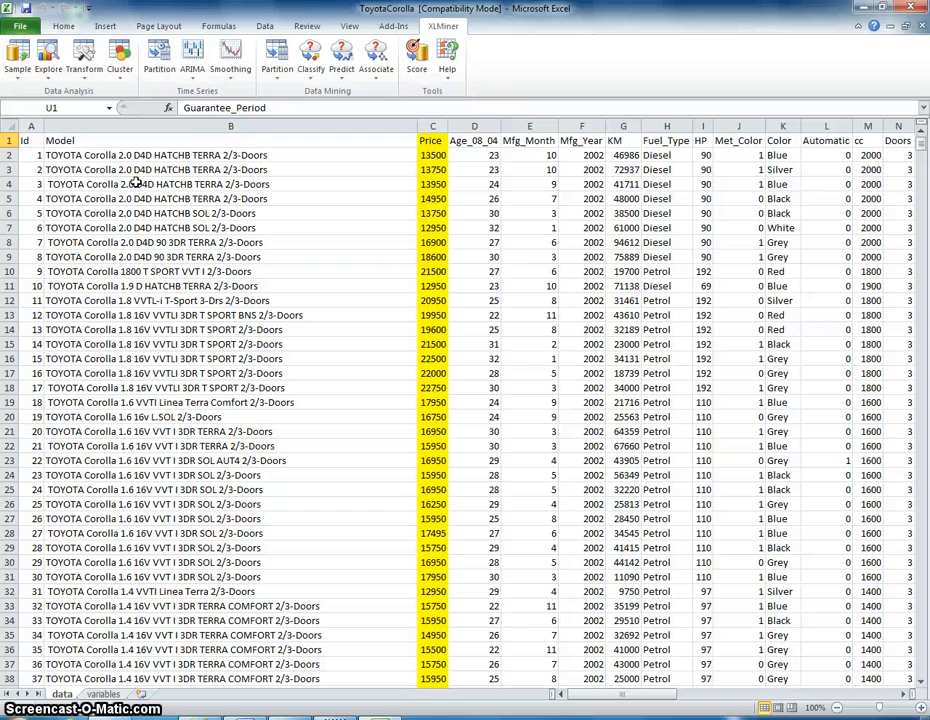
pyautogui.moveTo(140, 184)
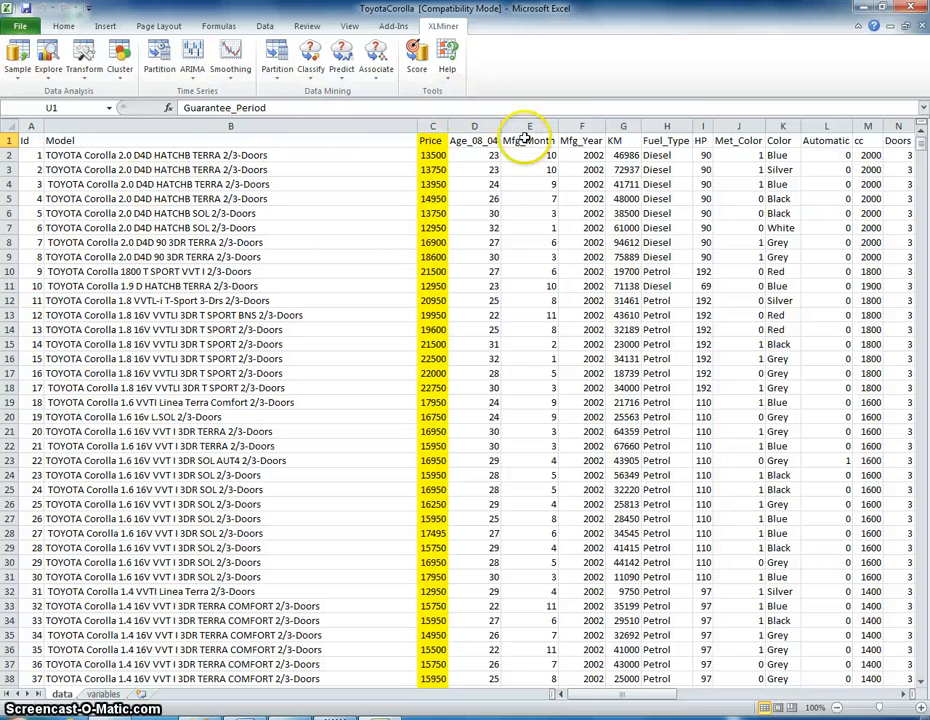
pyautogui.click(666, 126)
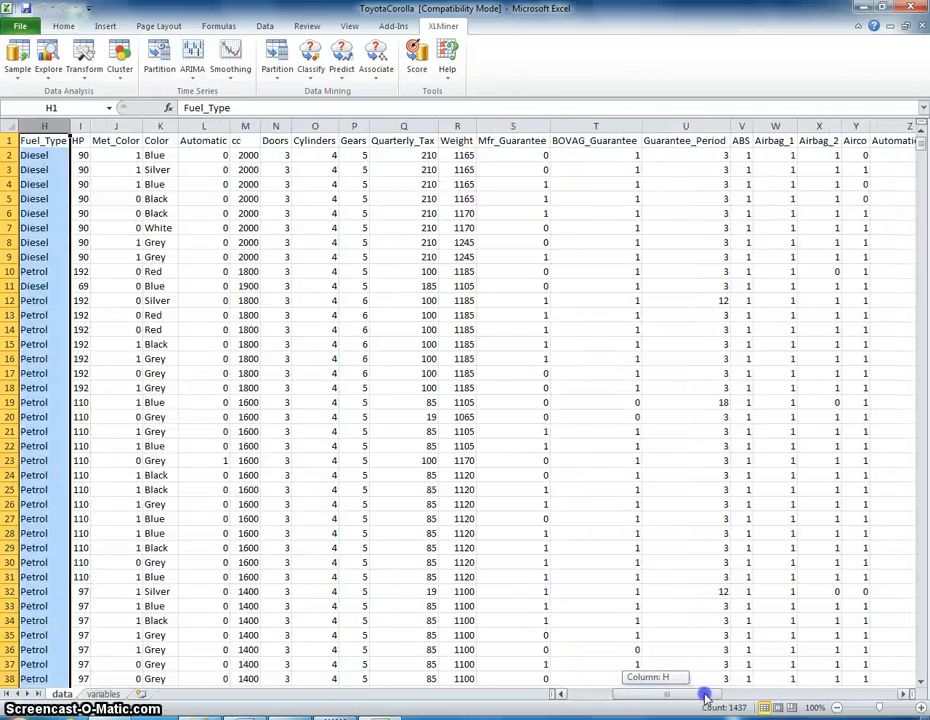
pyautogui.moveTo(705, 692); pyautogui.dragTo(830, 692)
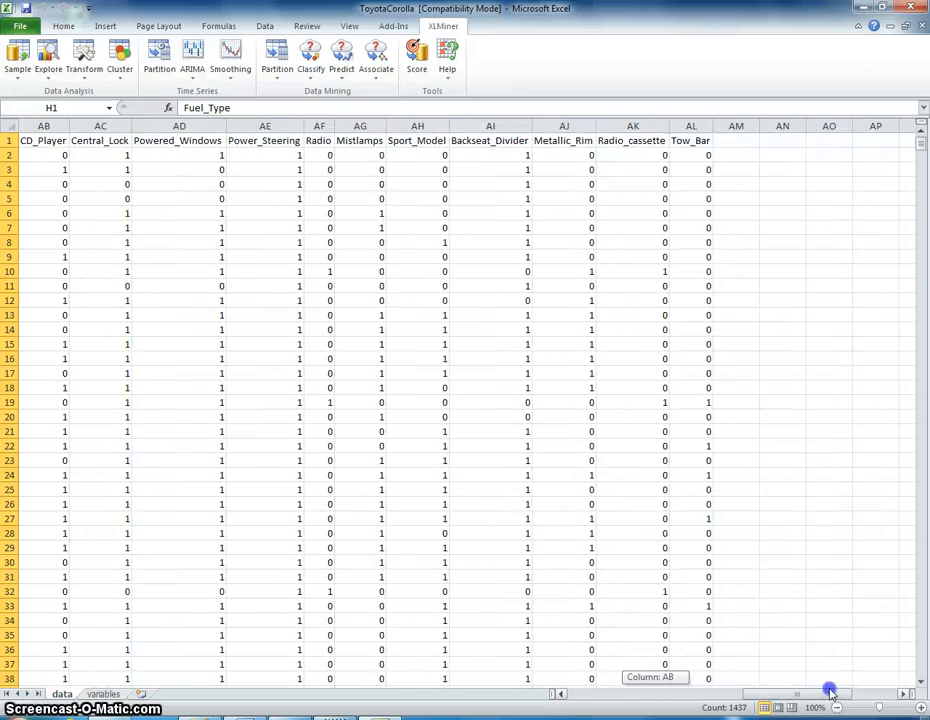
pyautogui.hscroll(3)
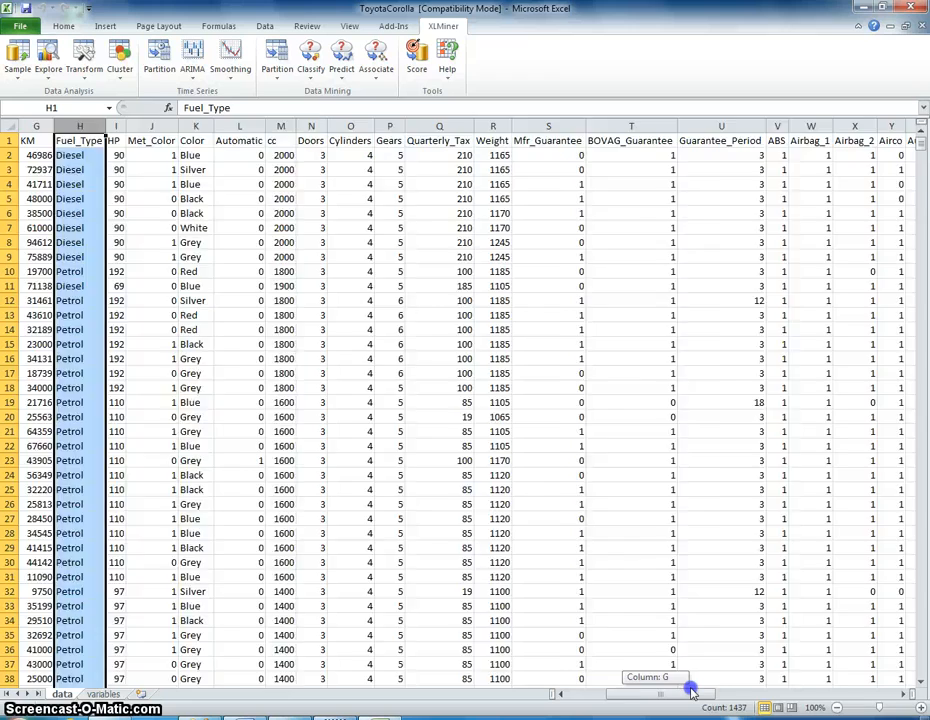
pyautogui.hscroll(-3)
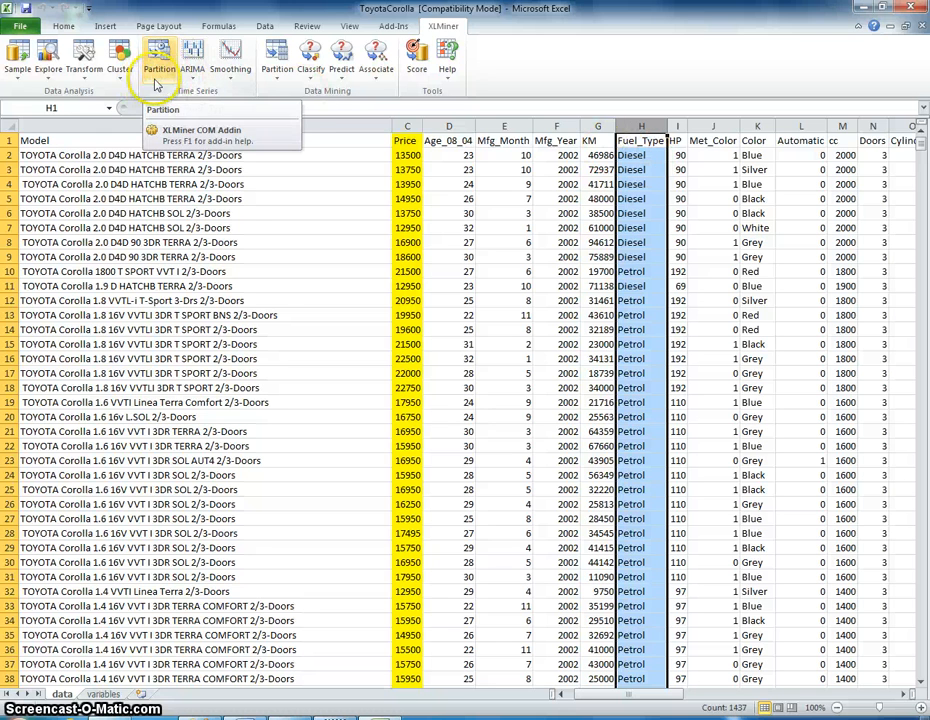
# Step: Use XLMiner Create Dummies on Fuel_Type to produce CNG, Diesel and Petrol columns
pyautogui.click(84, 57)
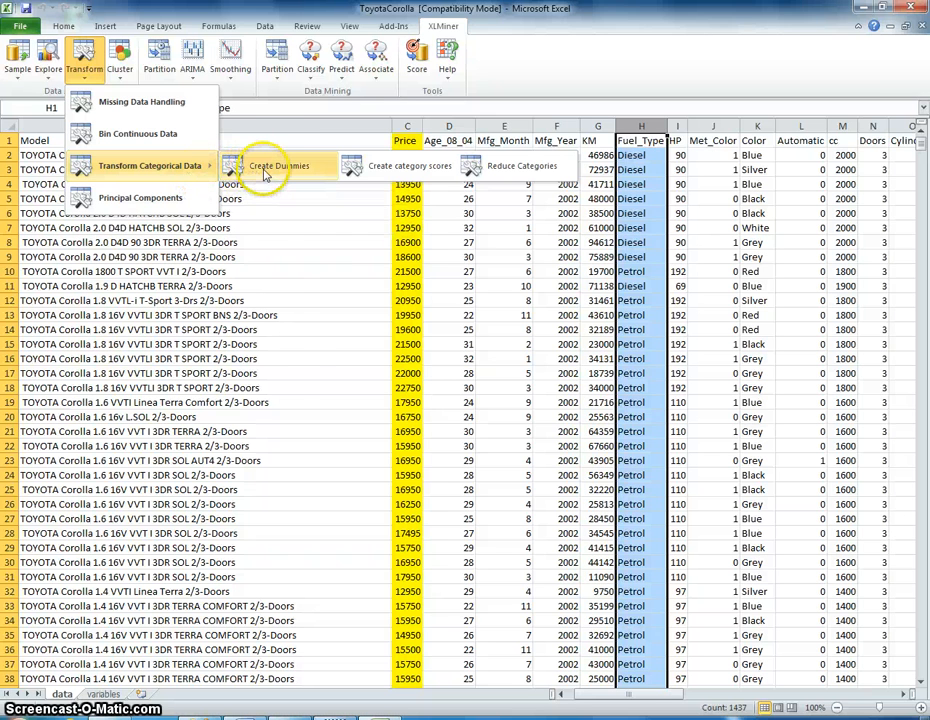
pyautogui.click(278, 166)
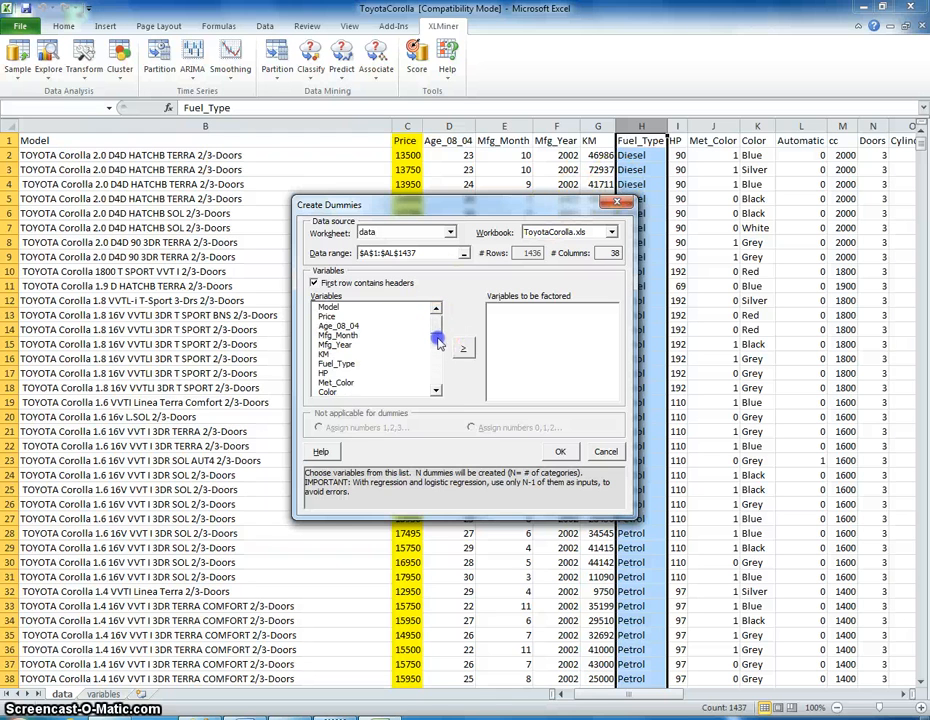
pyautogui.click(336, 326)
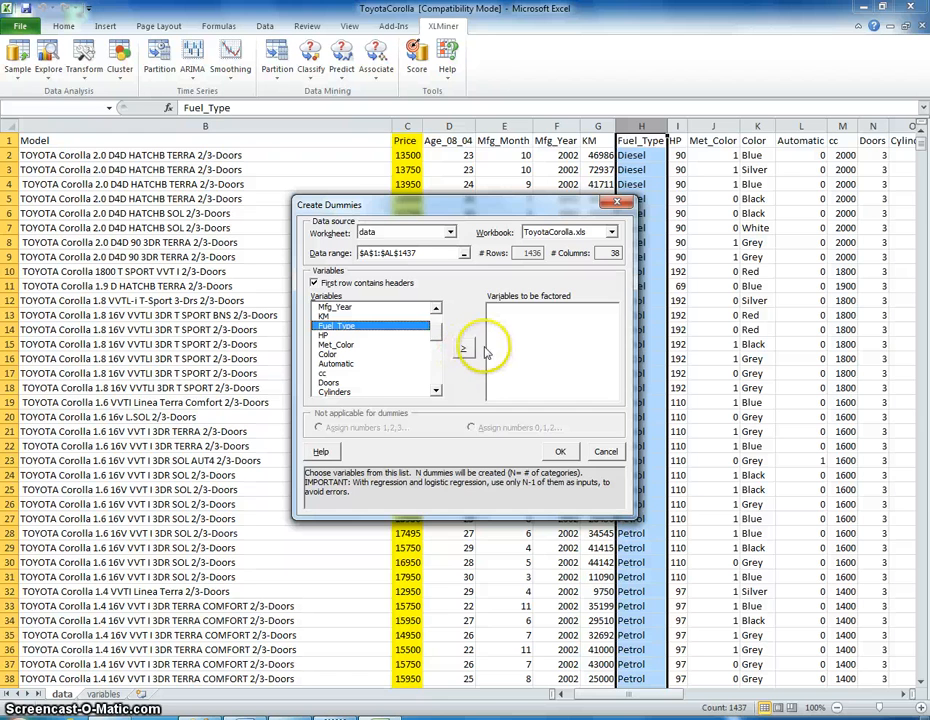
pyautogui.click(463, 347)
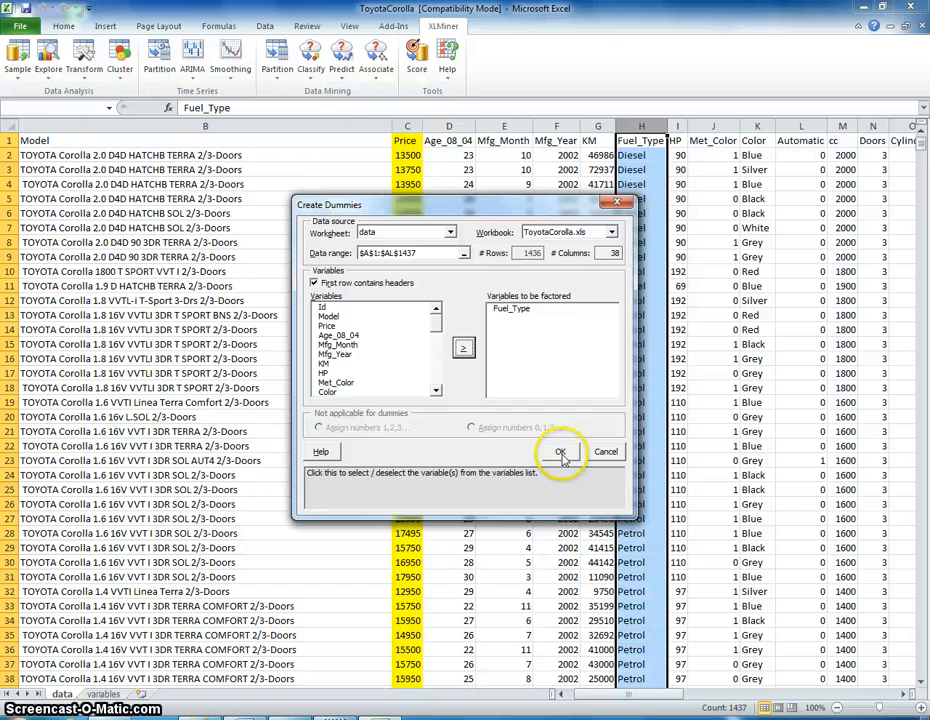
pyautogui.click(560, 452)
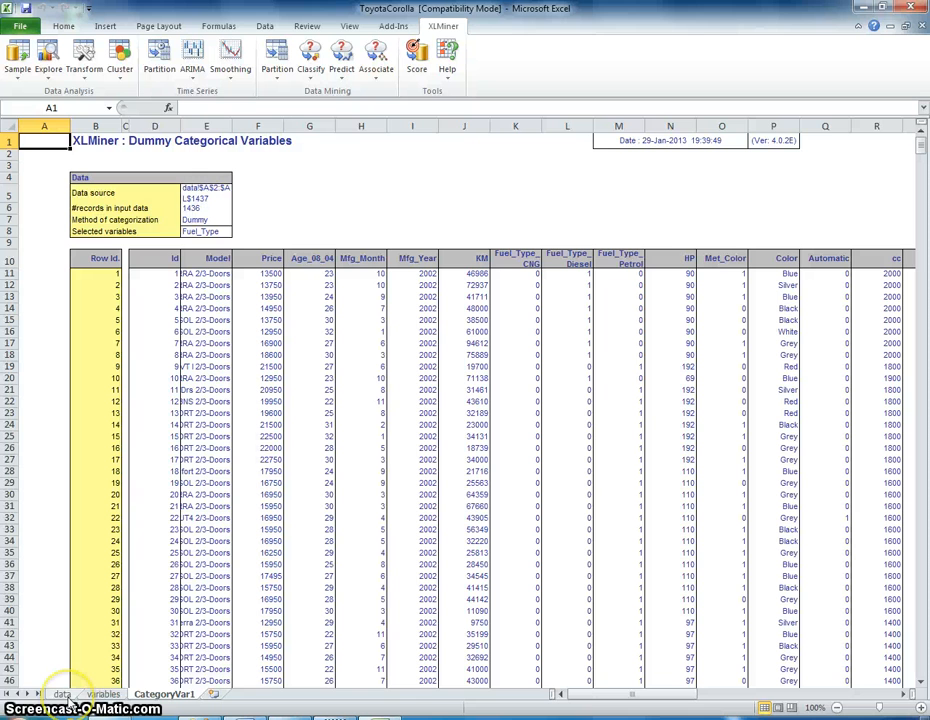
# Step: Select the Fuel_Type_CNG dummy column and scroll down through its values
pyautogui.click(515, 273)
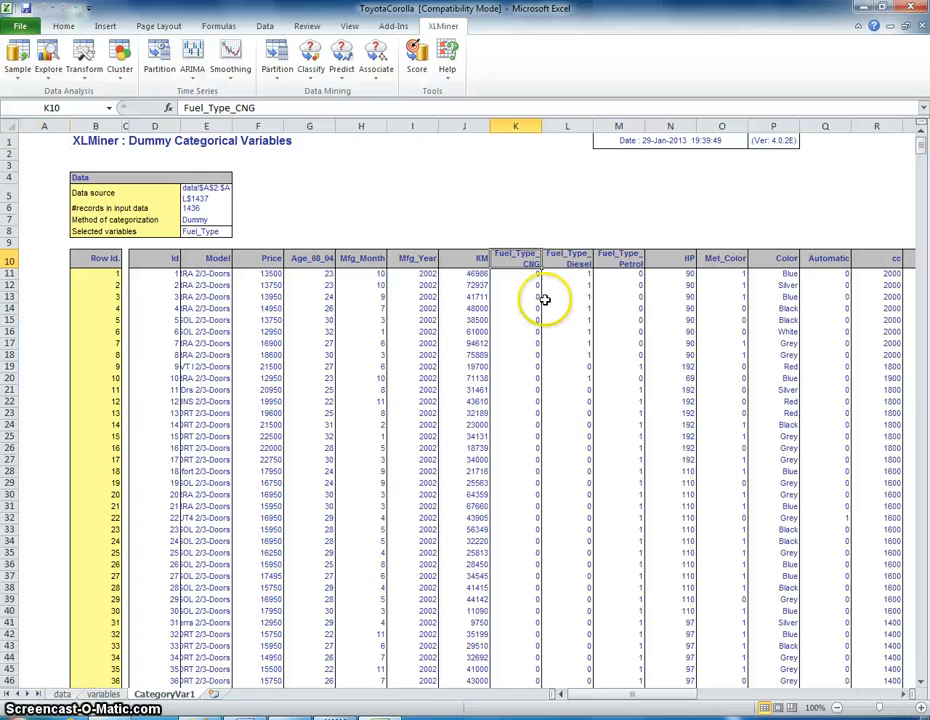
pyautogui.moveTo(532, 280)
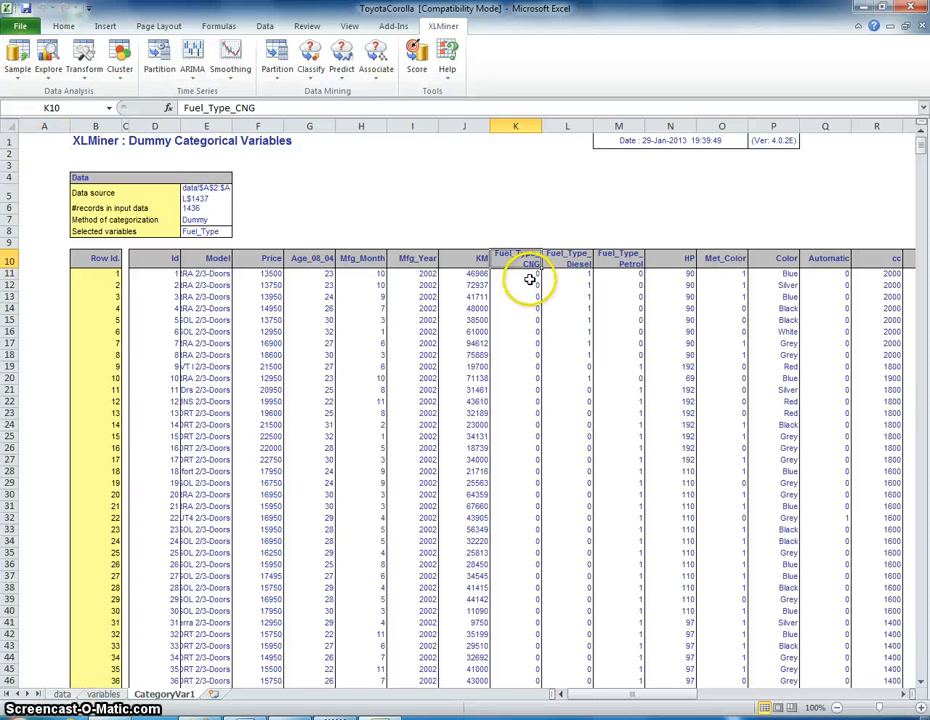
pyautogui.click(515, 273)
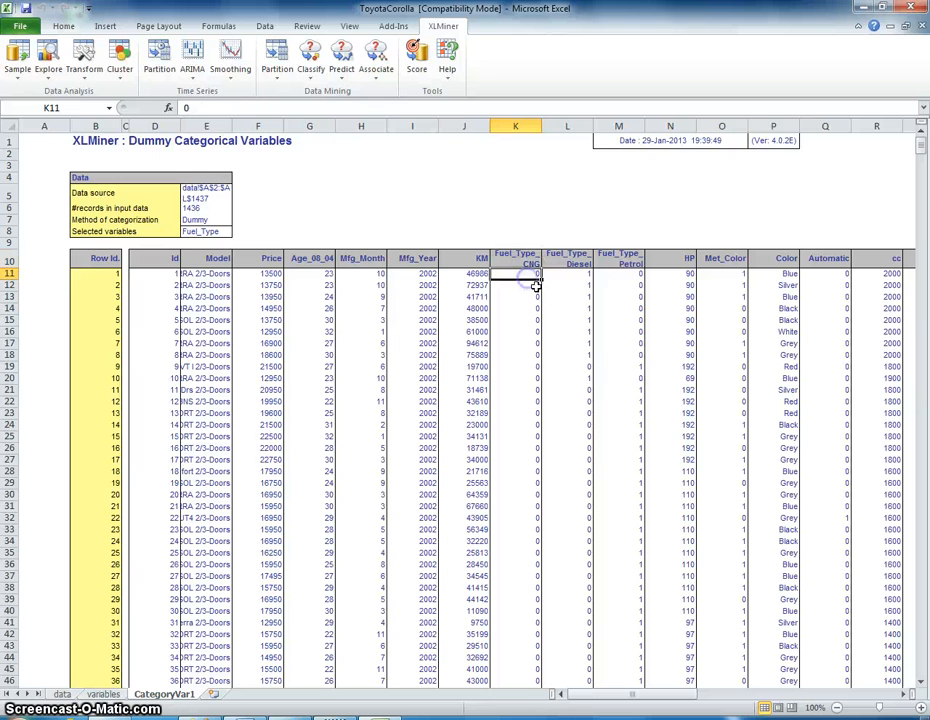
pyautogui.scroll(-3)
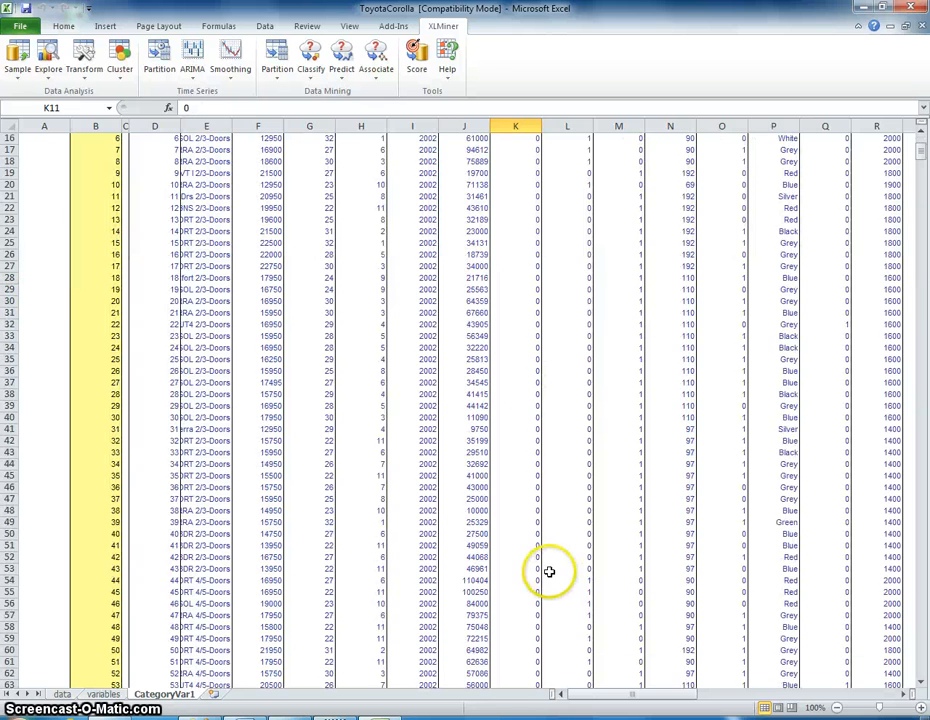
pyautogui.scroll(-3)
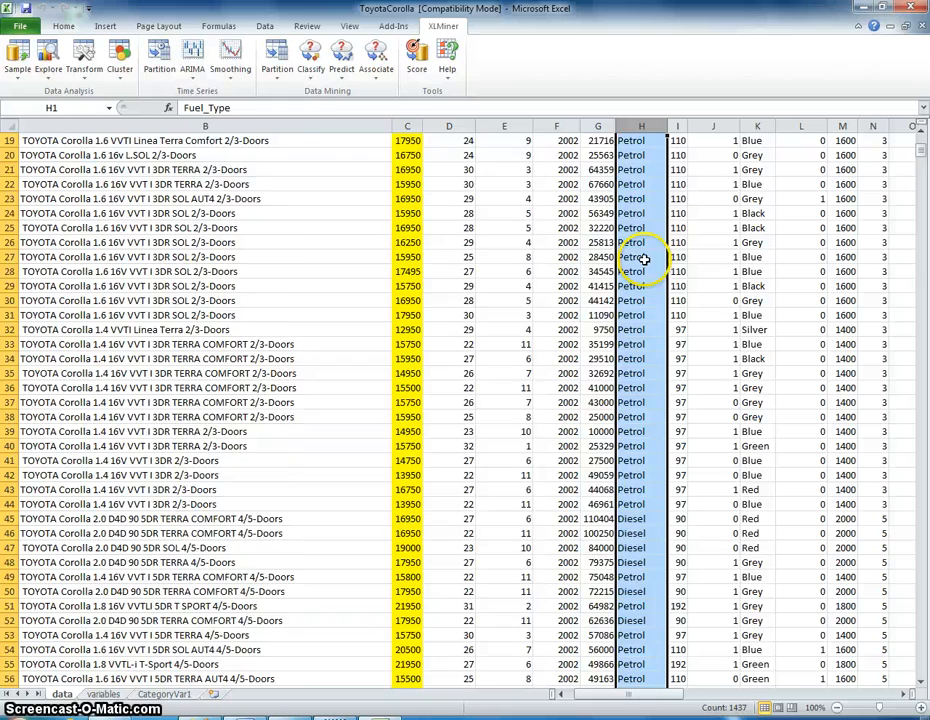
pyautogui.scroll(-3)
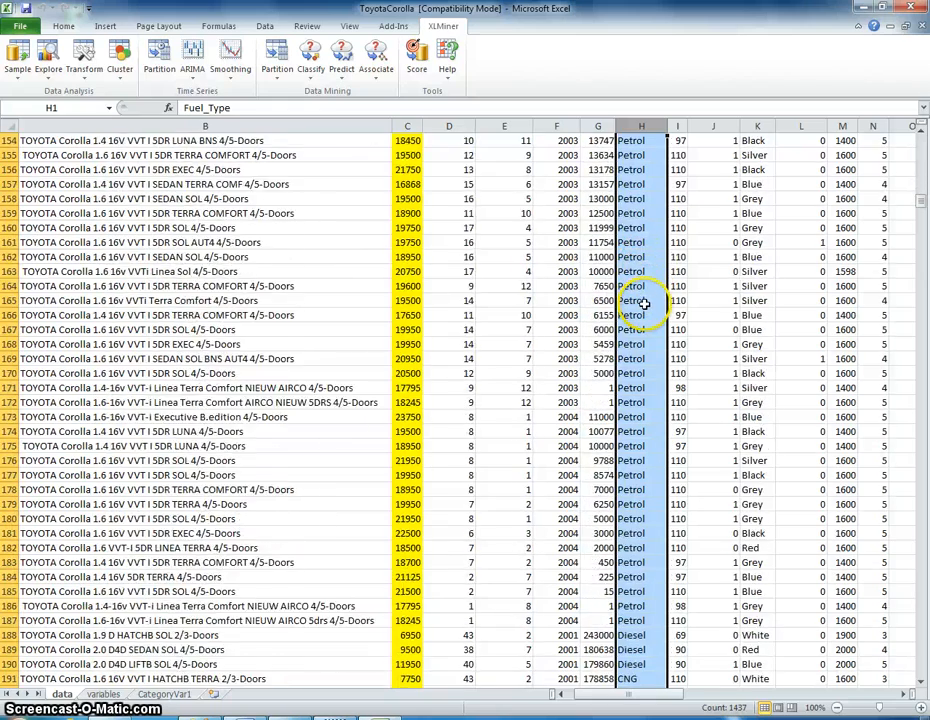
pyautogui.scroll(-3)
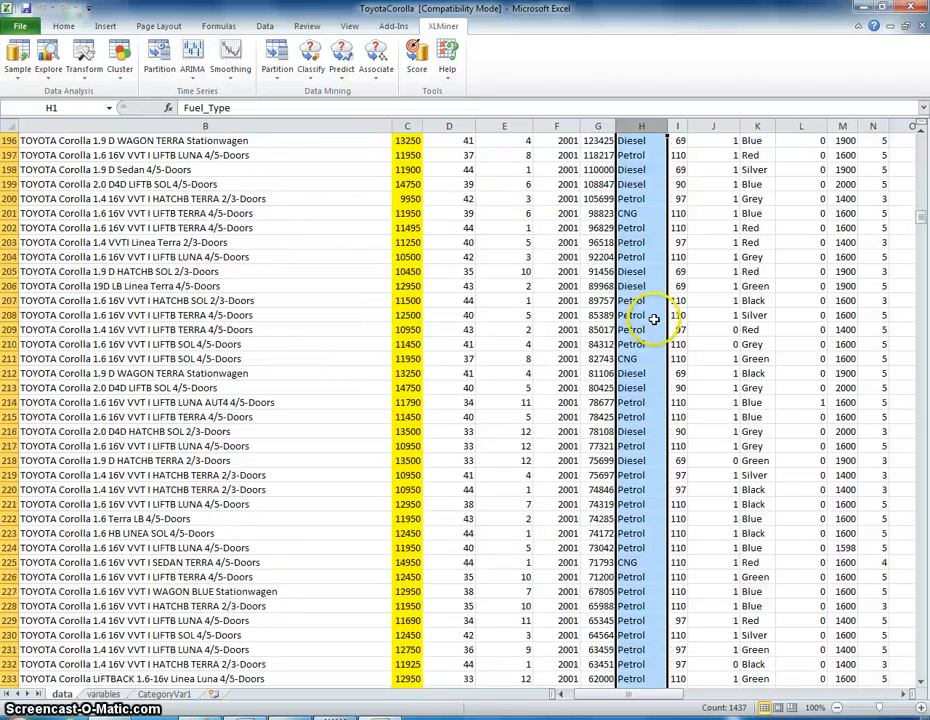
pyautogui.scroll(-3)
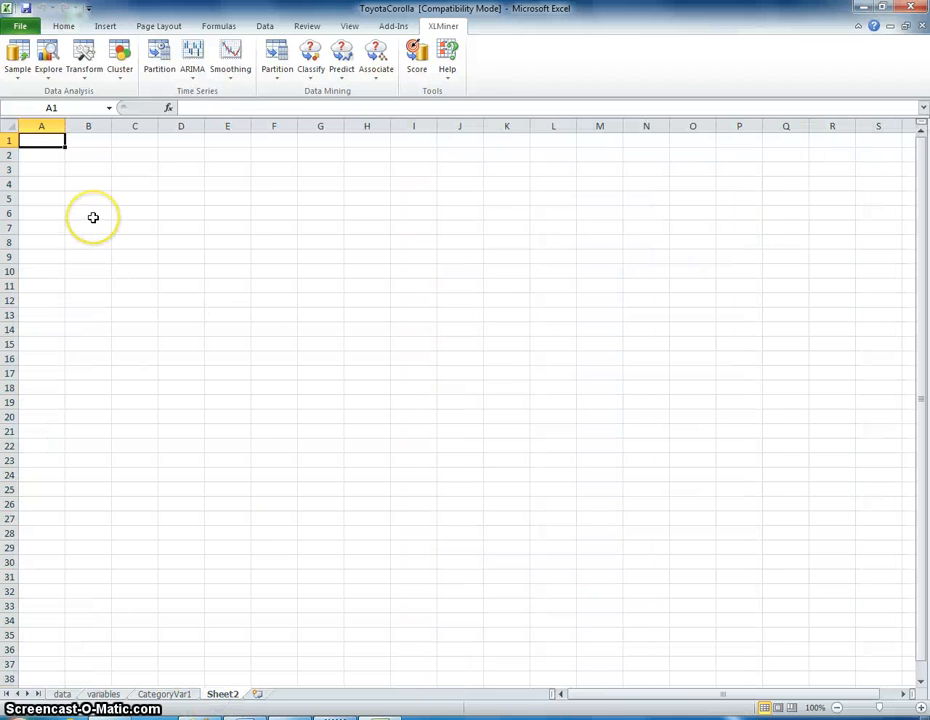
# Step: Enter the example category letters and fill them down column A
pyautogui.click(88, 154)
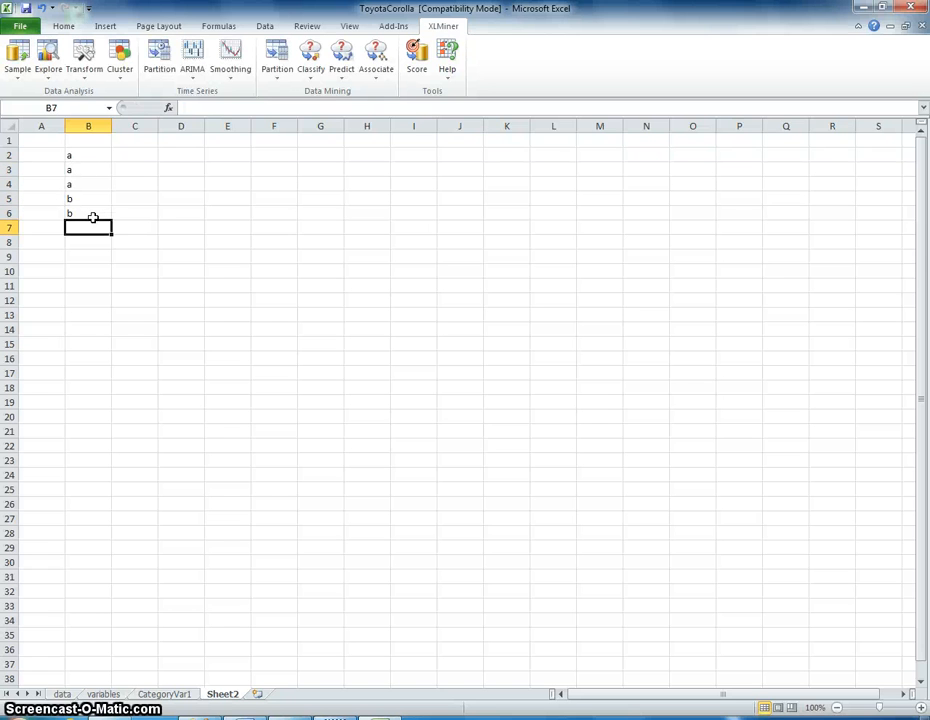
pyautogui.write('c')
pyautogui.click(88, 286)
pyautogui.write('a')
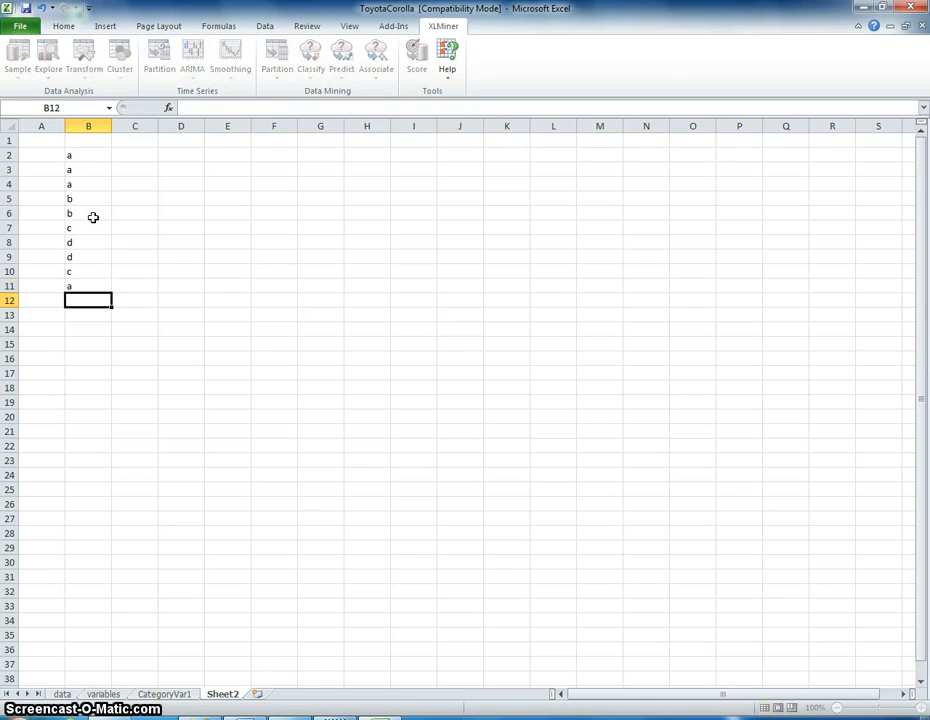
pyautogui.moveTo(88, 155); pyautogui.dragTo(88, 271)
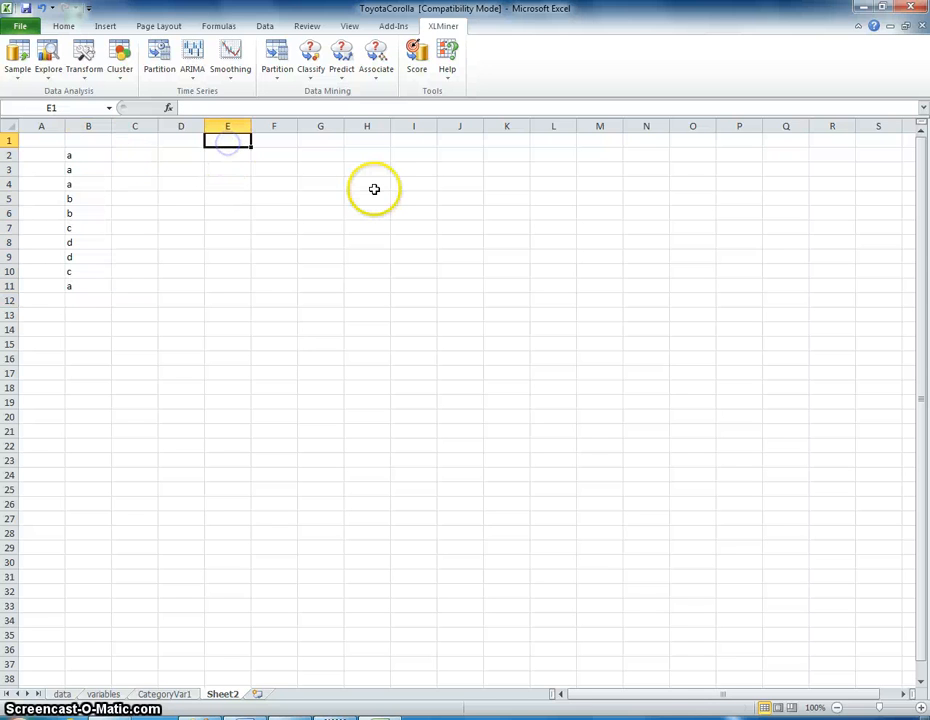
# Step: Add 'dummy a' to 'dummy d' headers and enter 1s in matching columns
pyautogui.write('dummy a')
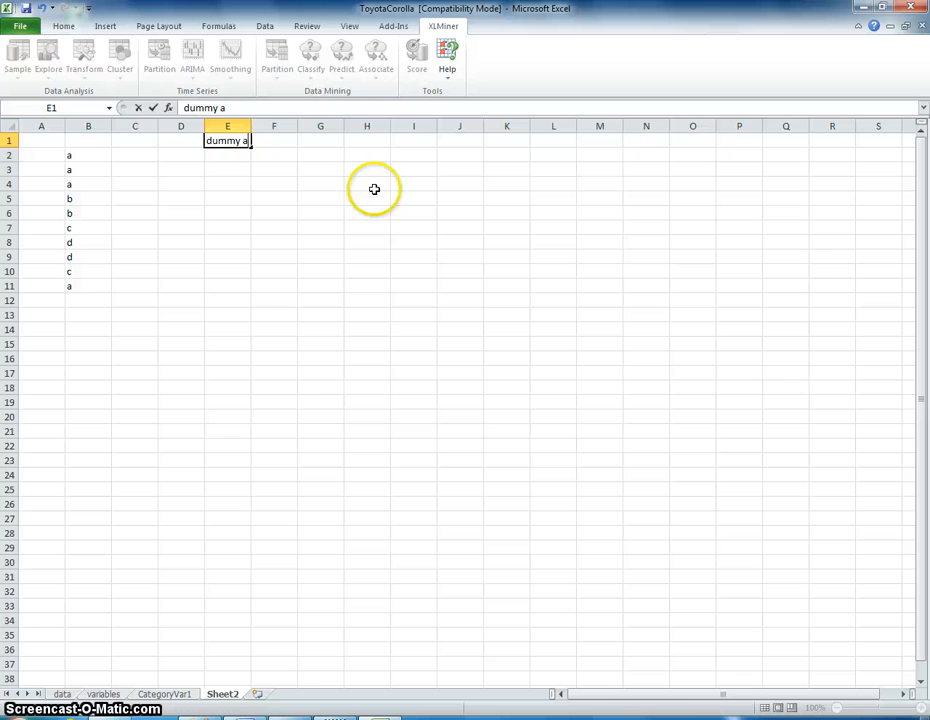
pyautogui.write('dummy b')
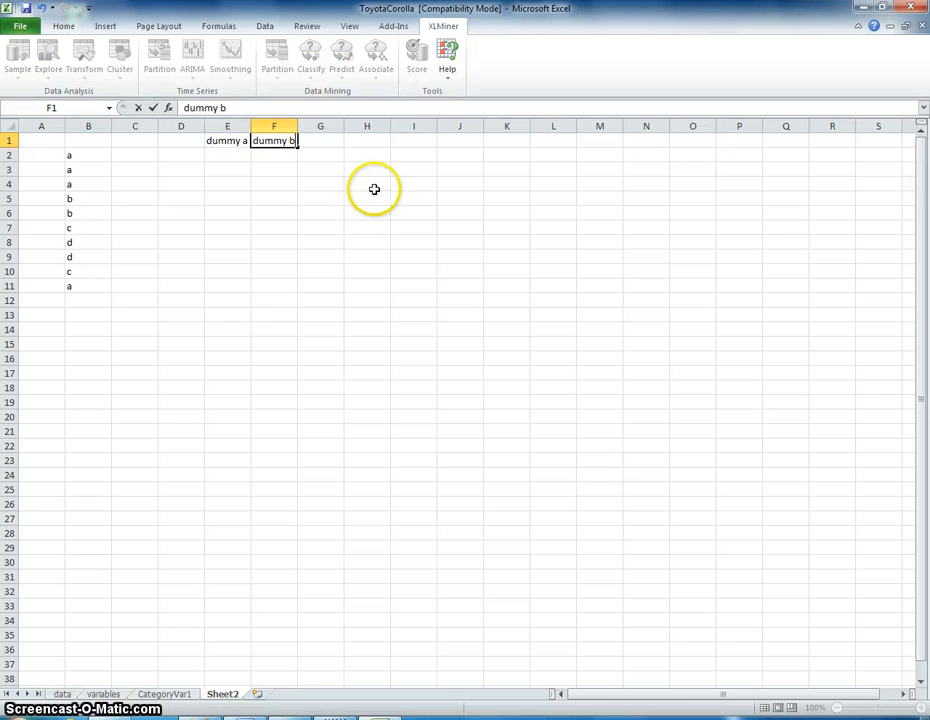
pyautogui.write('dummy c')
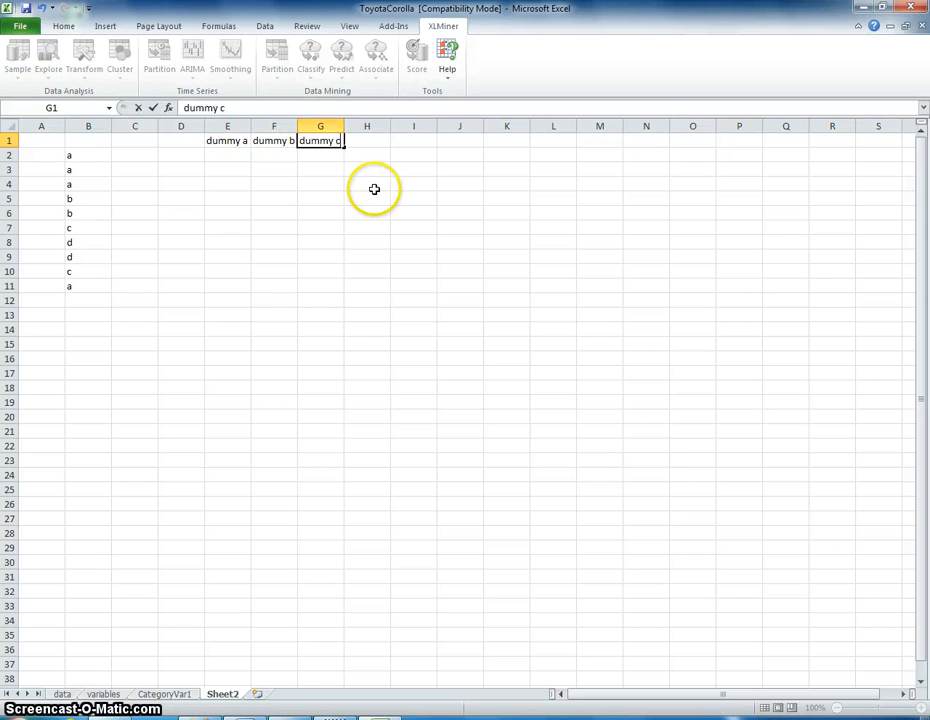
pyautogui.write('dummy d')
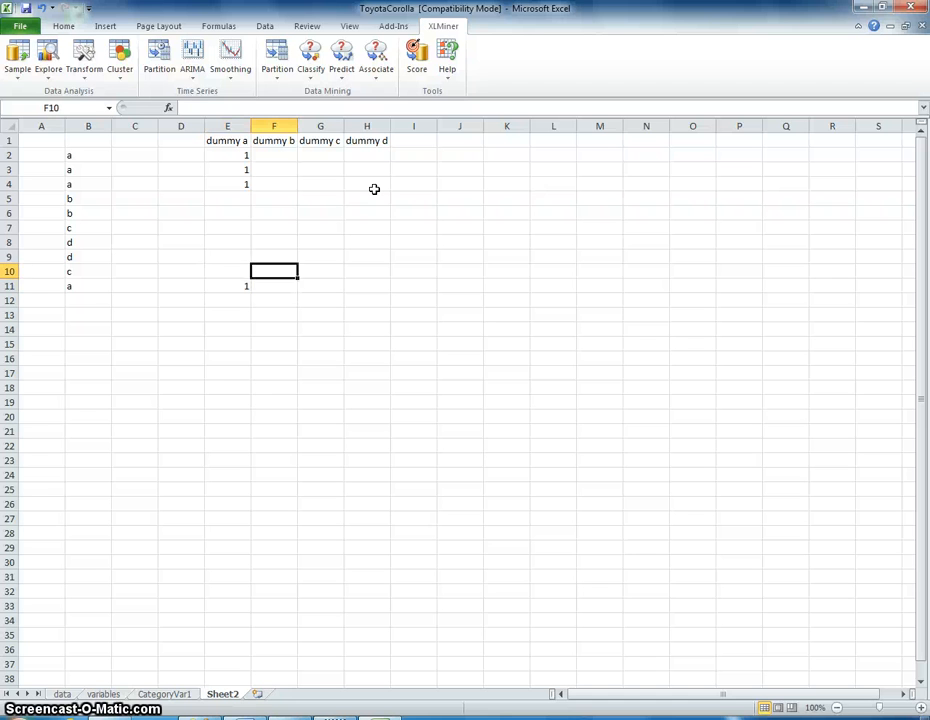
pyautogui.write('1')
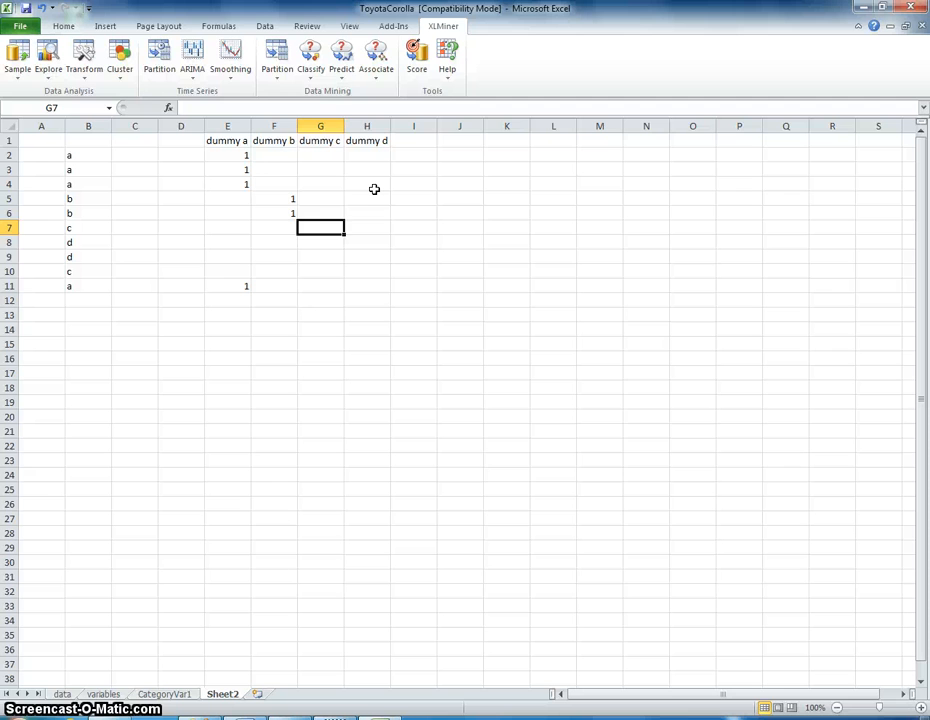
pyautogui.write('1')
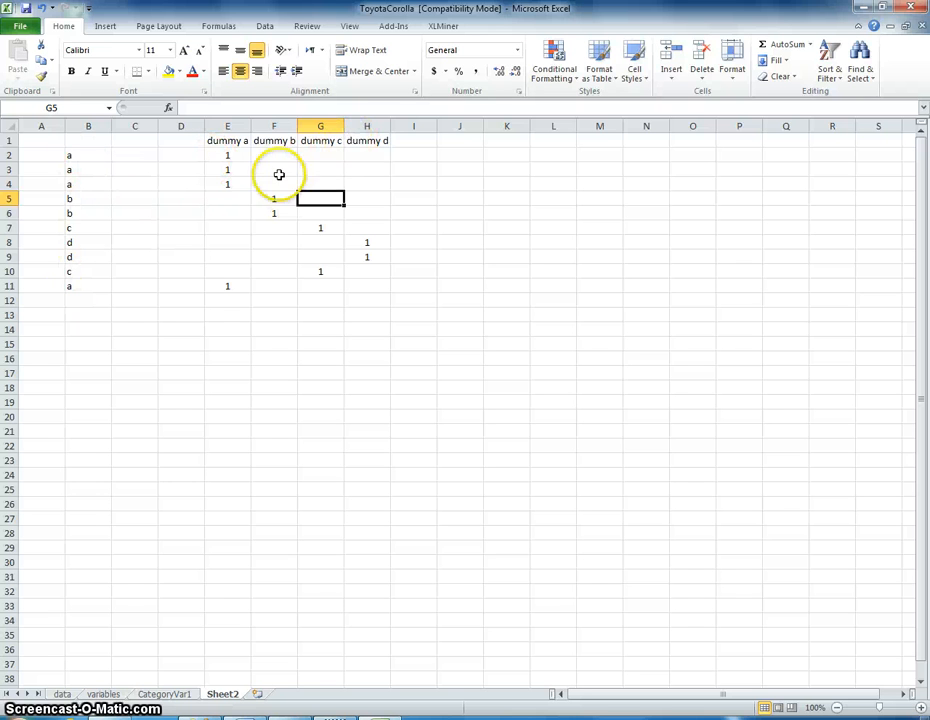
# Step: Fill the blank dummy cells with 0 and delete the dummy d column
pyautogui.click(366, 125)
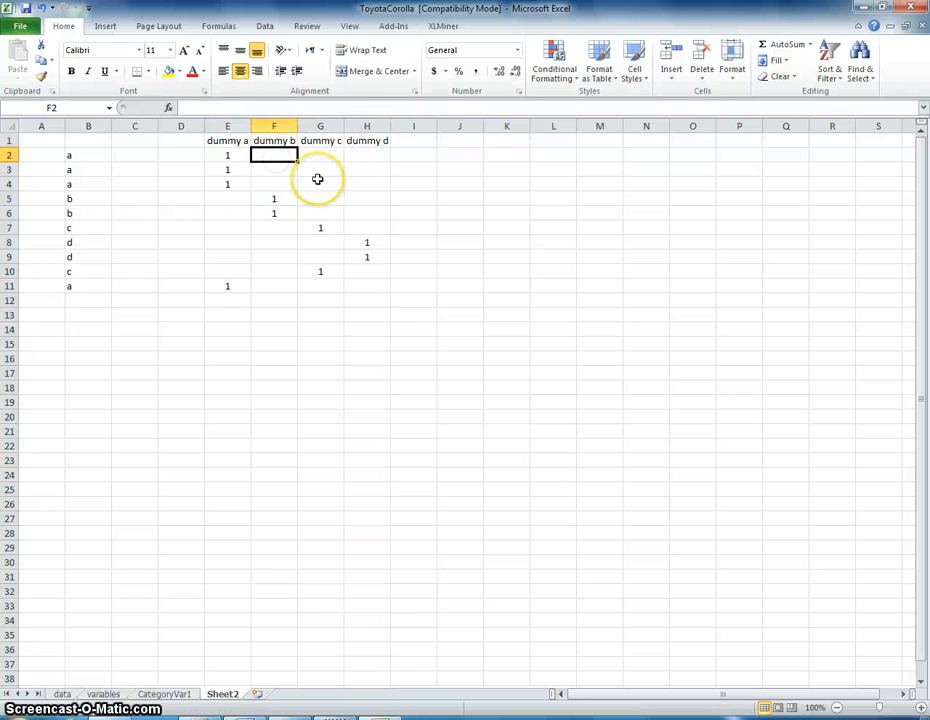
pyautogui.write('0')
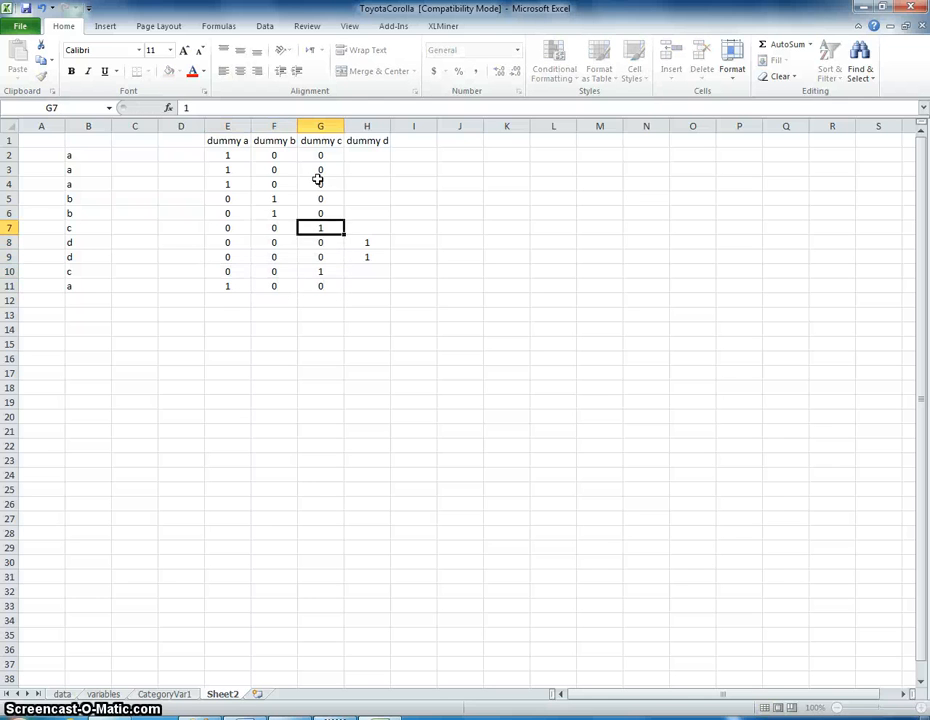
pyautogui.rightClick(366, 126)
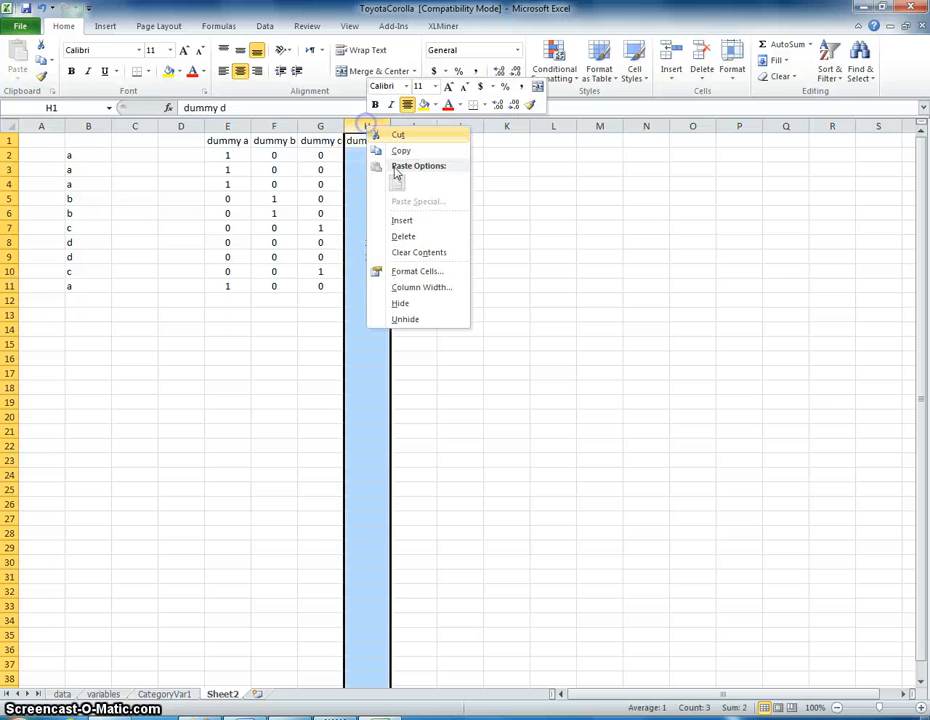
pyautogui.click(403, 236)
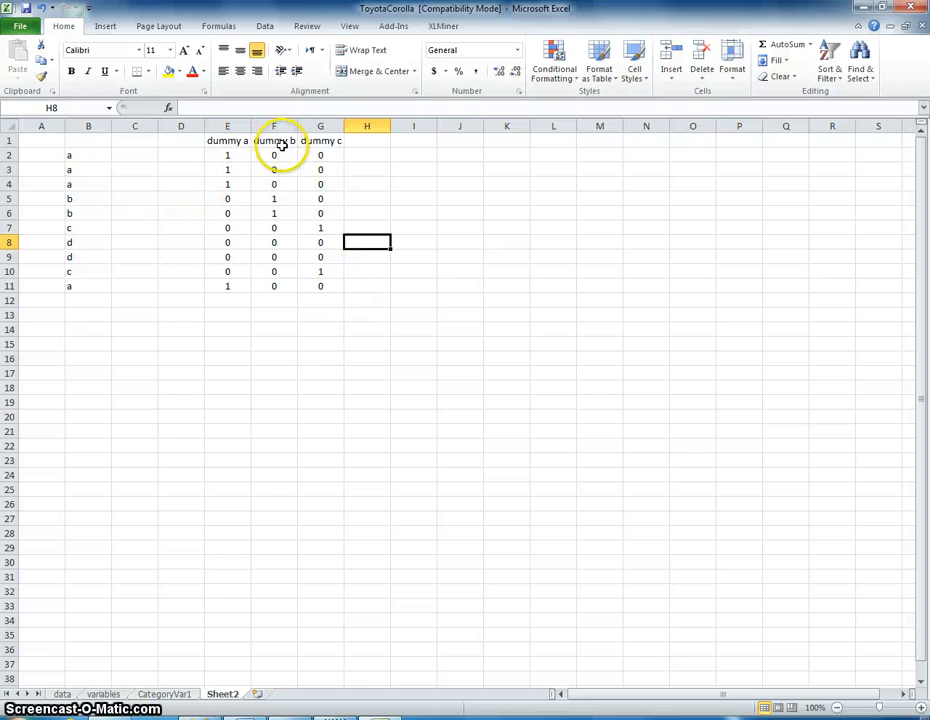
pyautogui.click(61, 694)
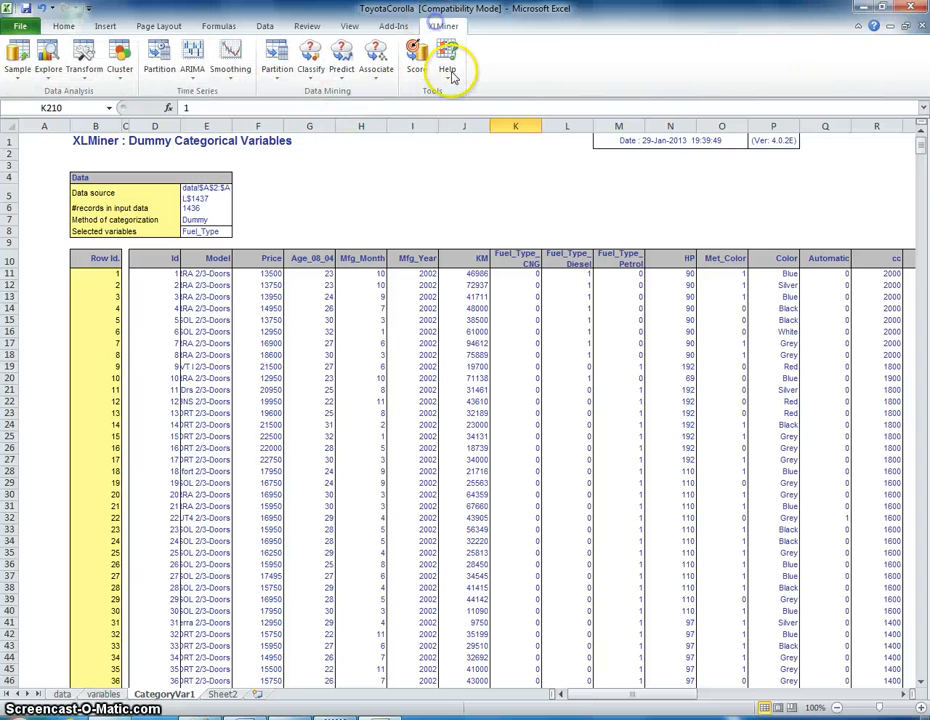
pyautogui.moveTo(331, 230)
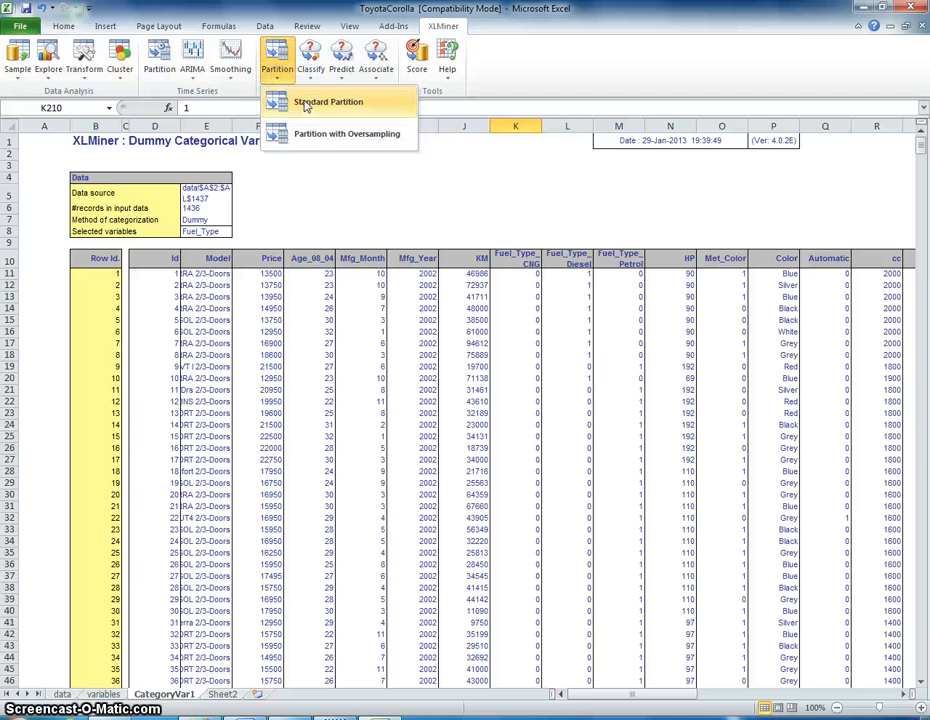
pyautogui.moveTo(347, 133)
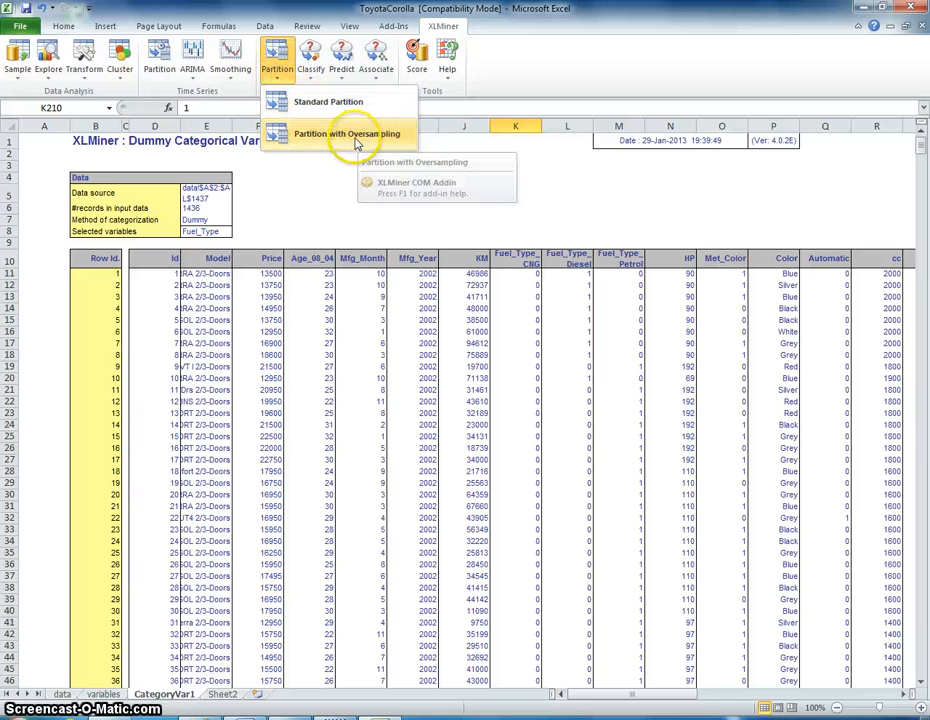
pyautogui.moveTo(328, 101)
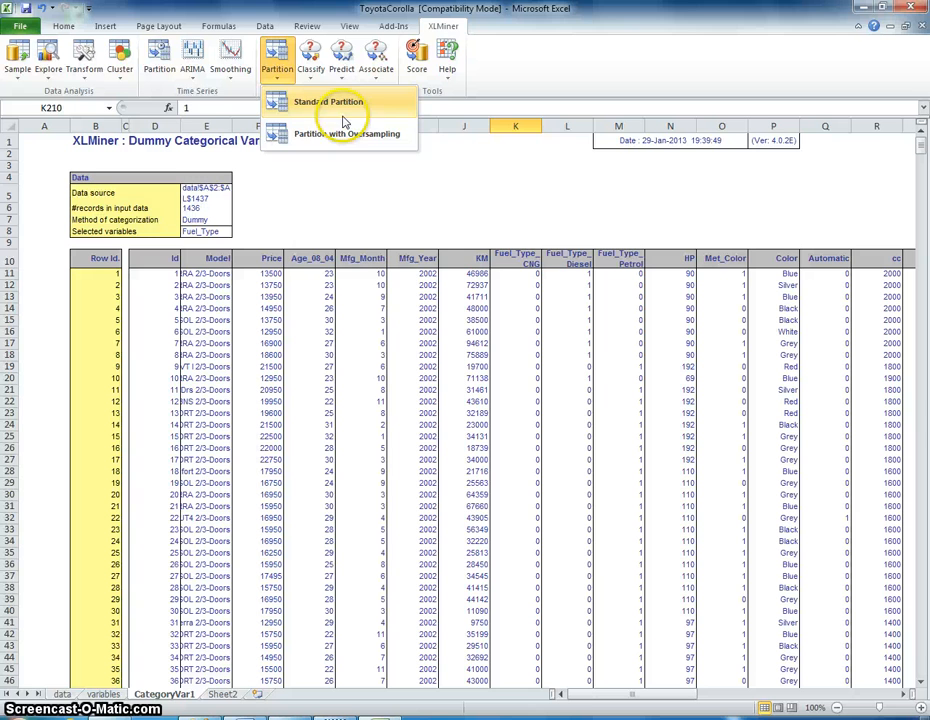
# Step: Choose Standard Partition from XLMiner's Partition menu for the CategoryVar1 data
pyautogui.click(328, 101)
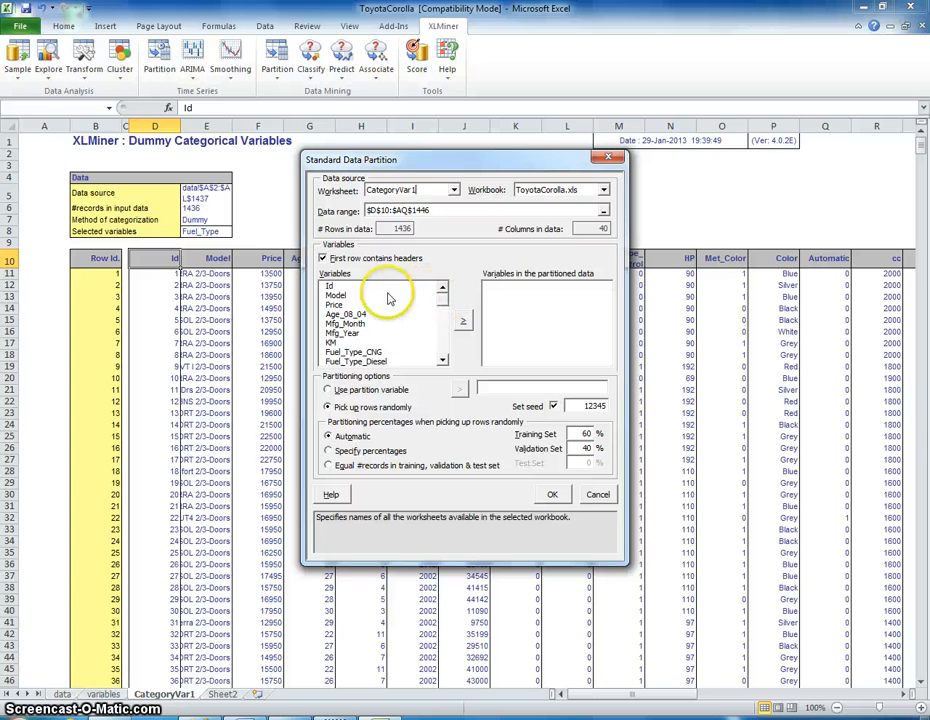
# Step: Partition all variables 50% training, 30% validation, 20% test with seed 12345
pyautogui.click(463, 320)
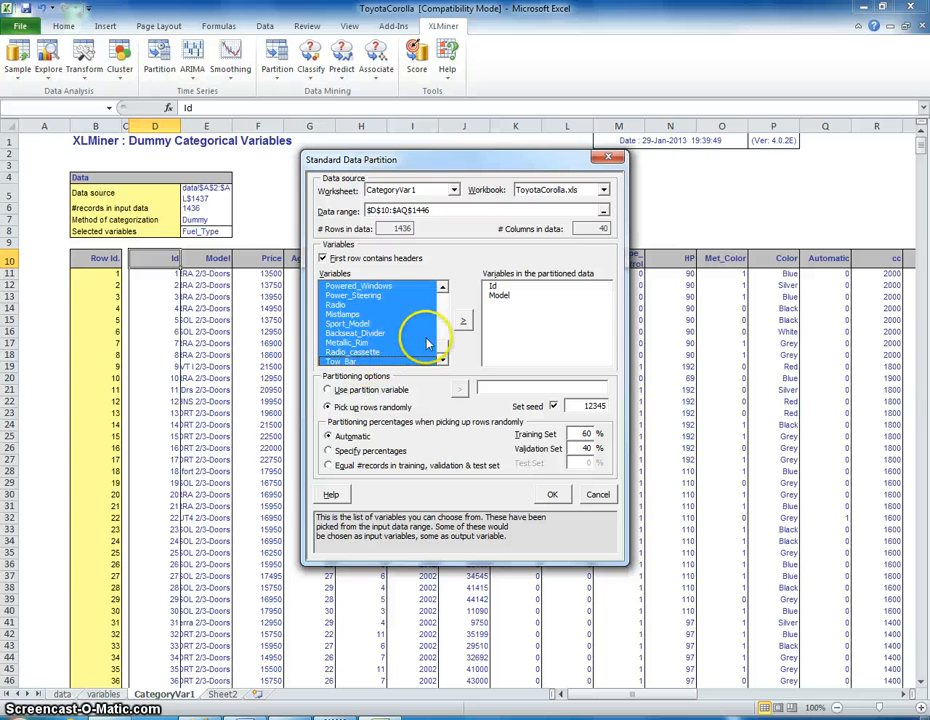
pyautogui.click(463, 320)
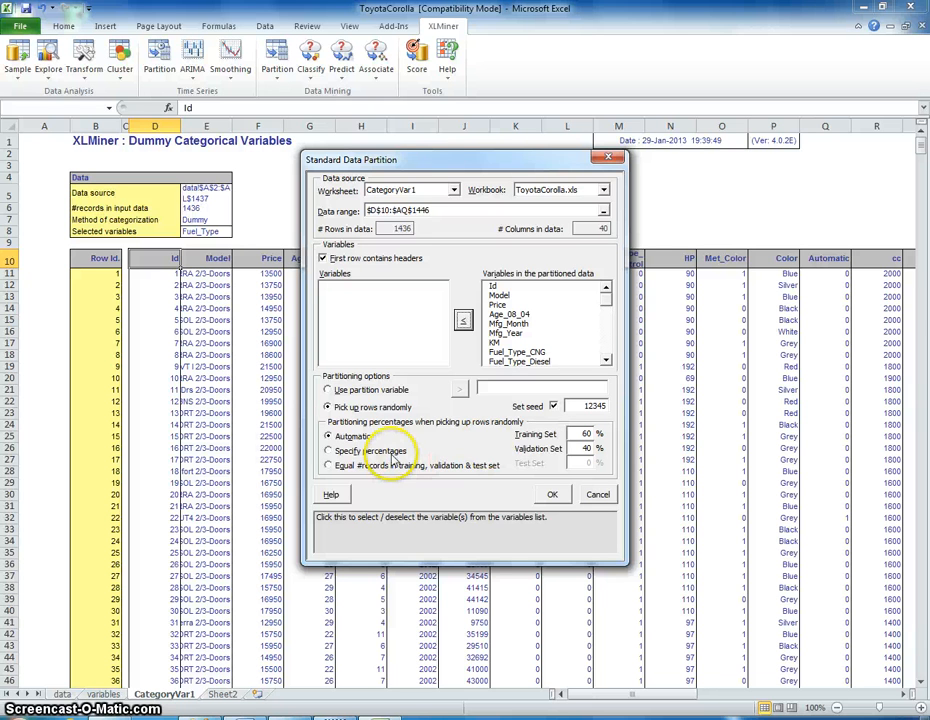
pyautogui.click(329, 451)
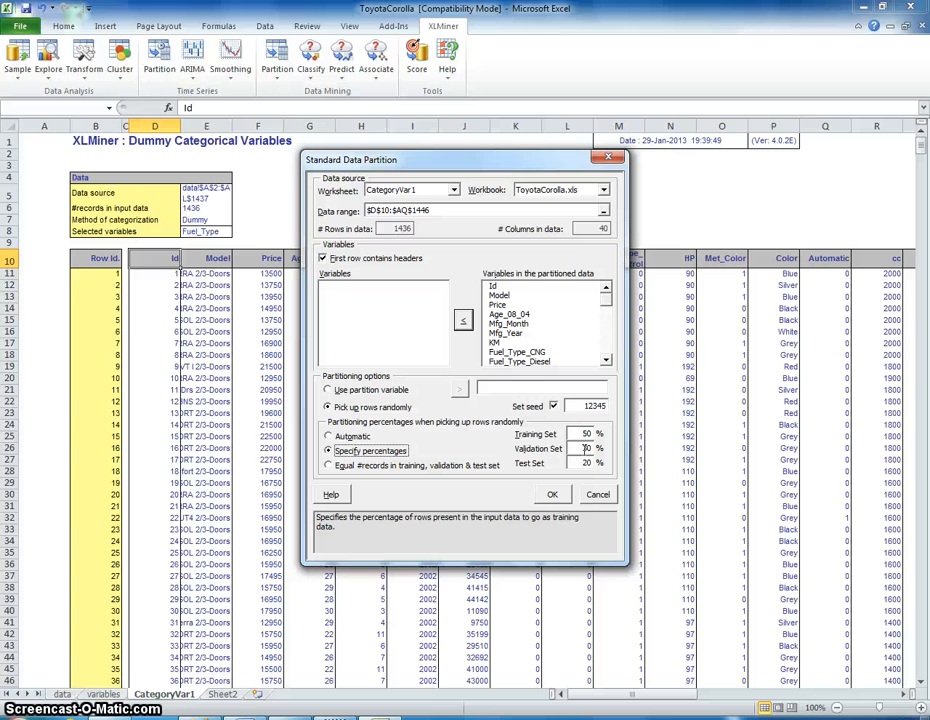
pyautogui.write('30')
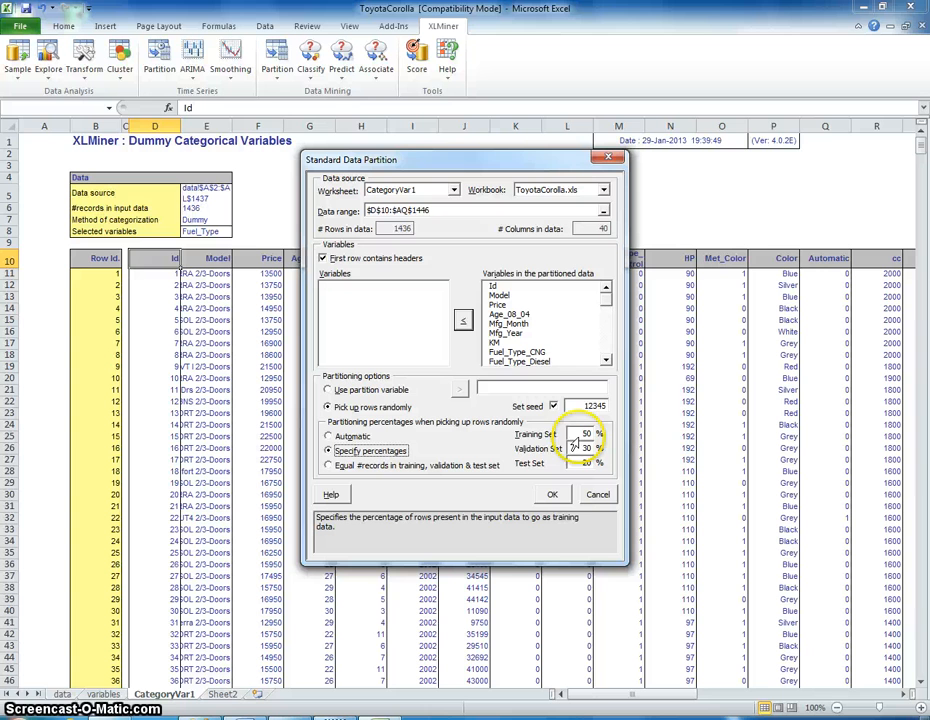
pyautogui.click(554, 405)
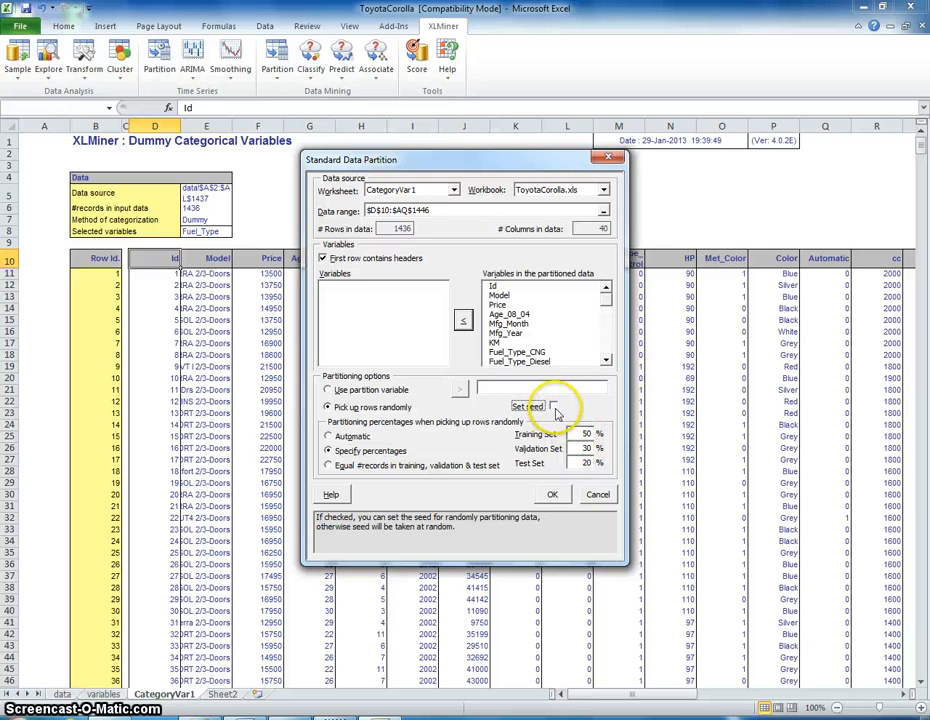
pyautogui.click(553, 406)
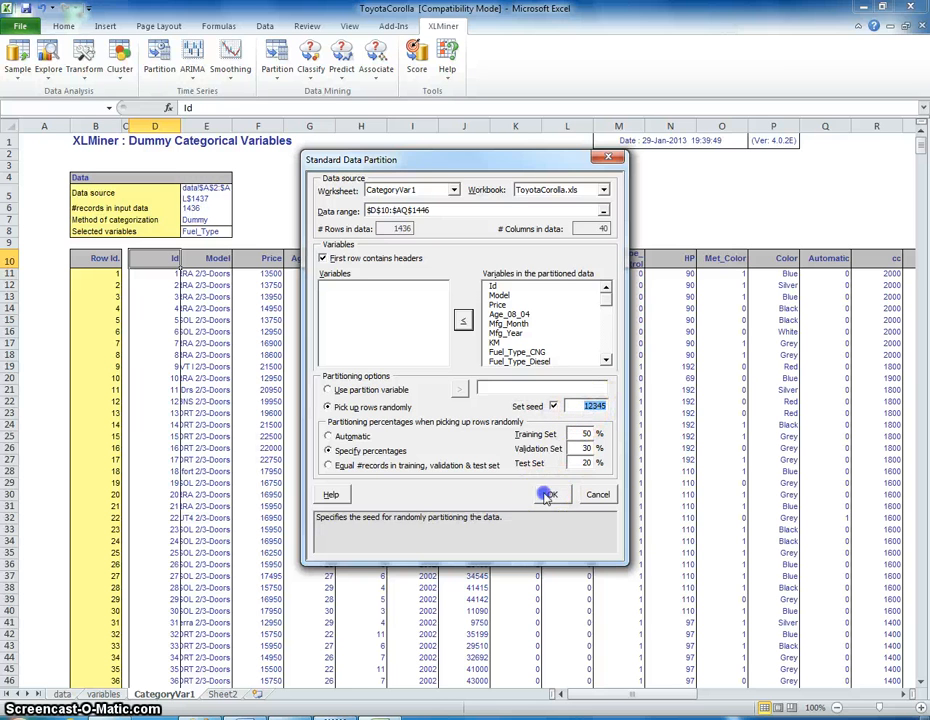
pyautogui.click(547, 494)
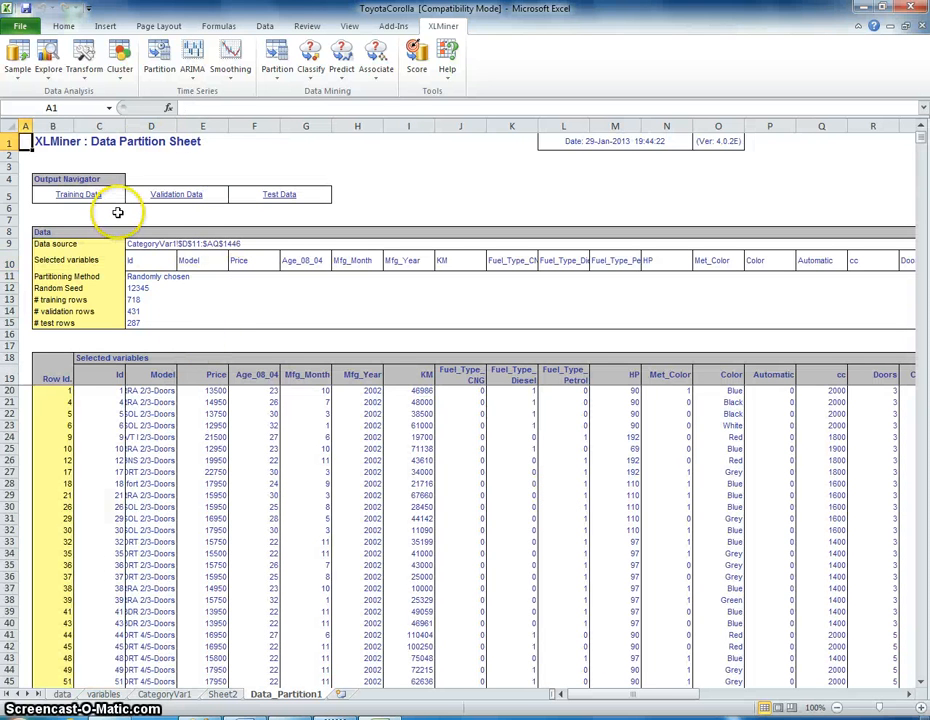
pyautogui.moveTo(78, 194)
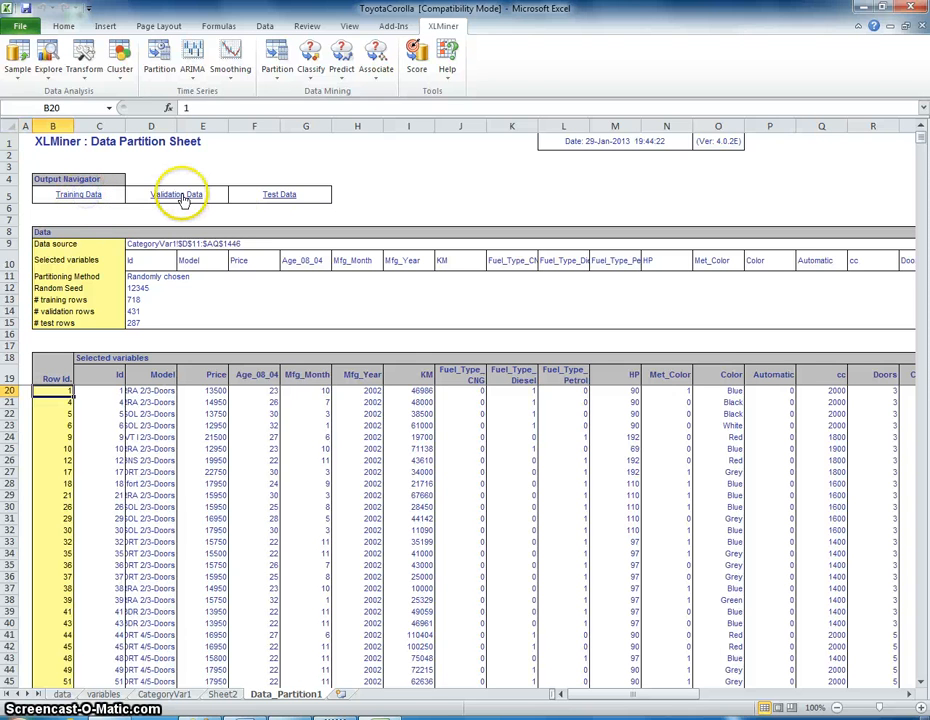
pyautogui.moveTo(177, 194)
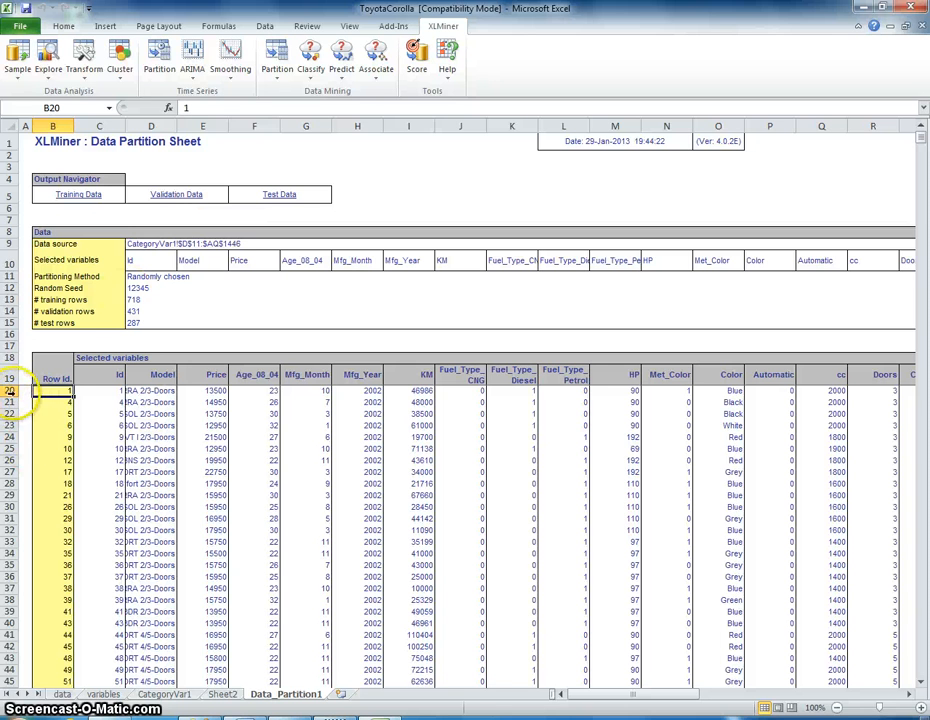
# Step: Scroll the Data_Partition1 output and jump to the Test Data rows
pyautogui.scroll(-3)
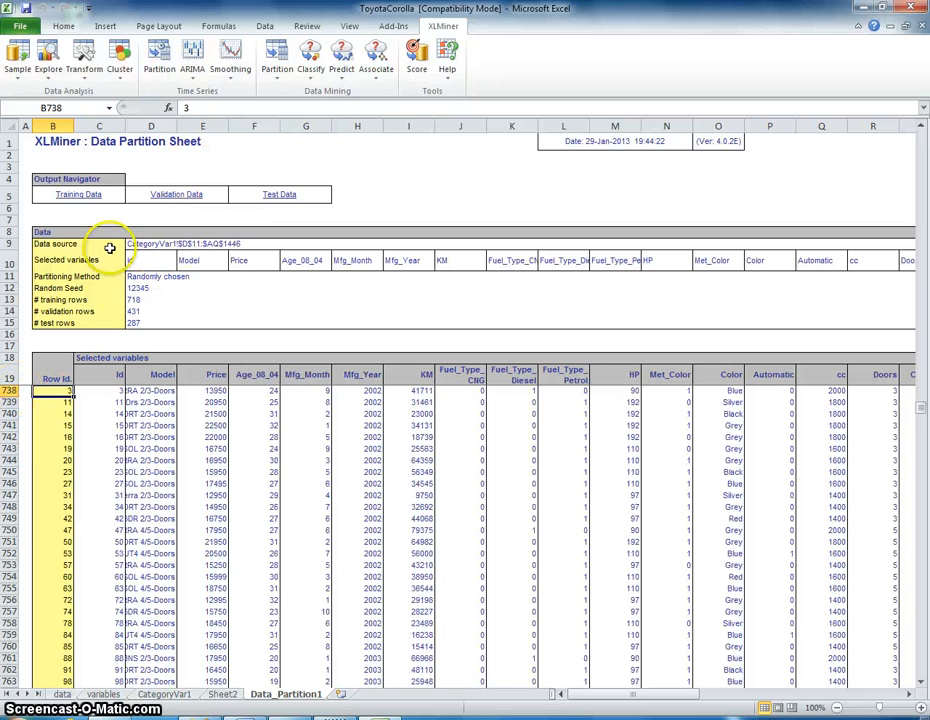
pyautogui.moveTo(78, 410)
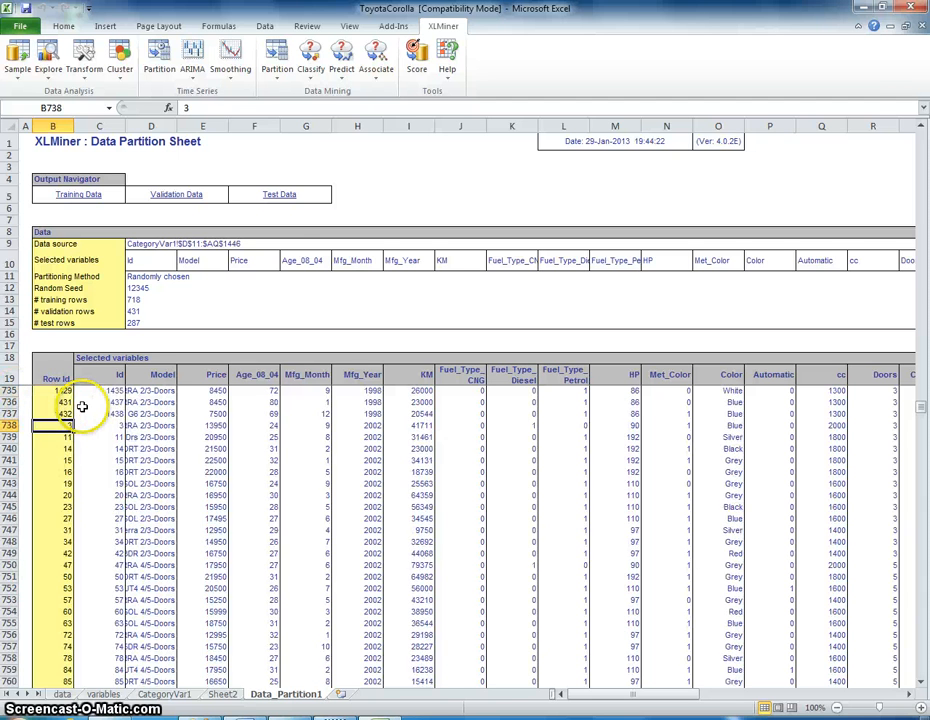
pyautogui.click(280, 194)
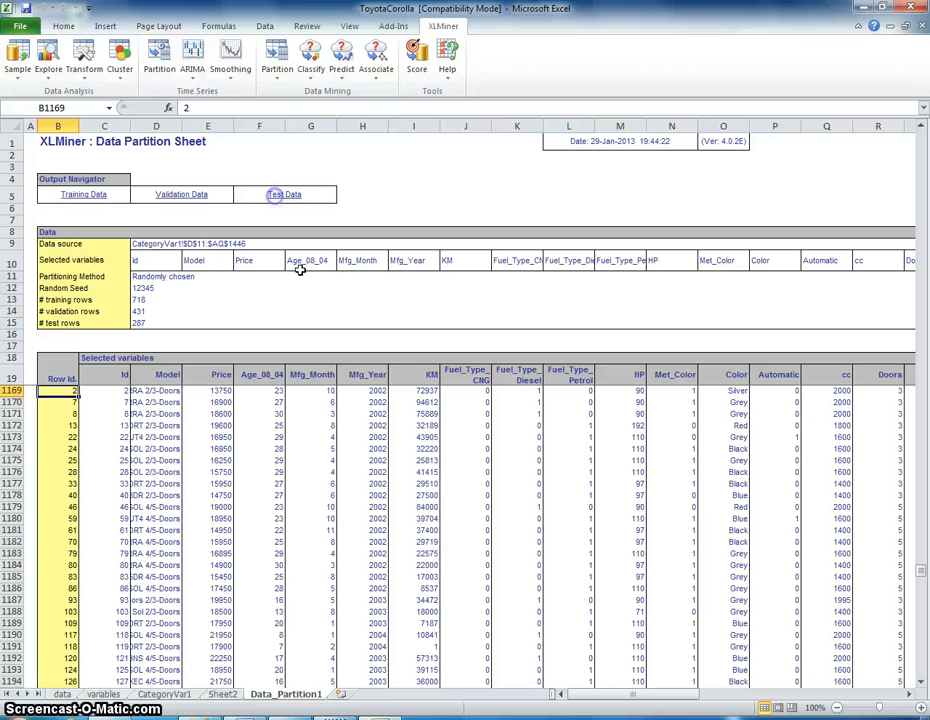